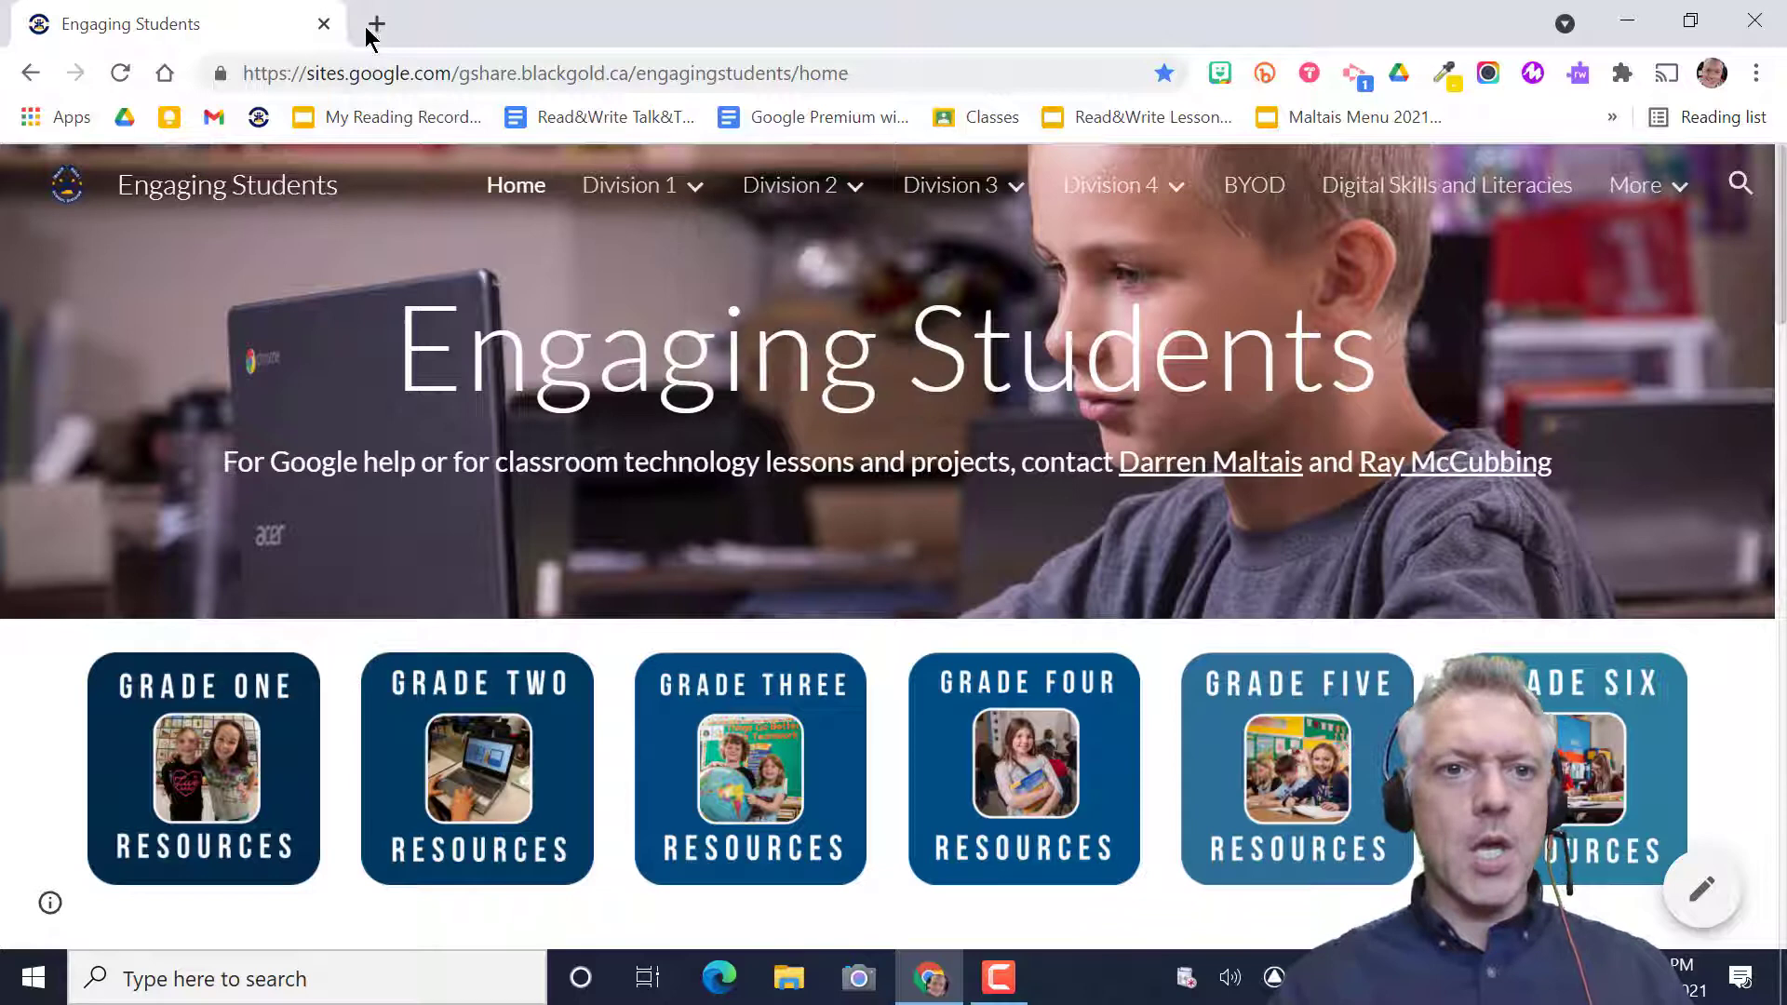
mouse_move(377, 22)
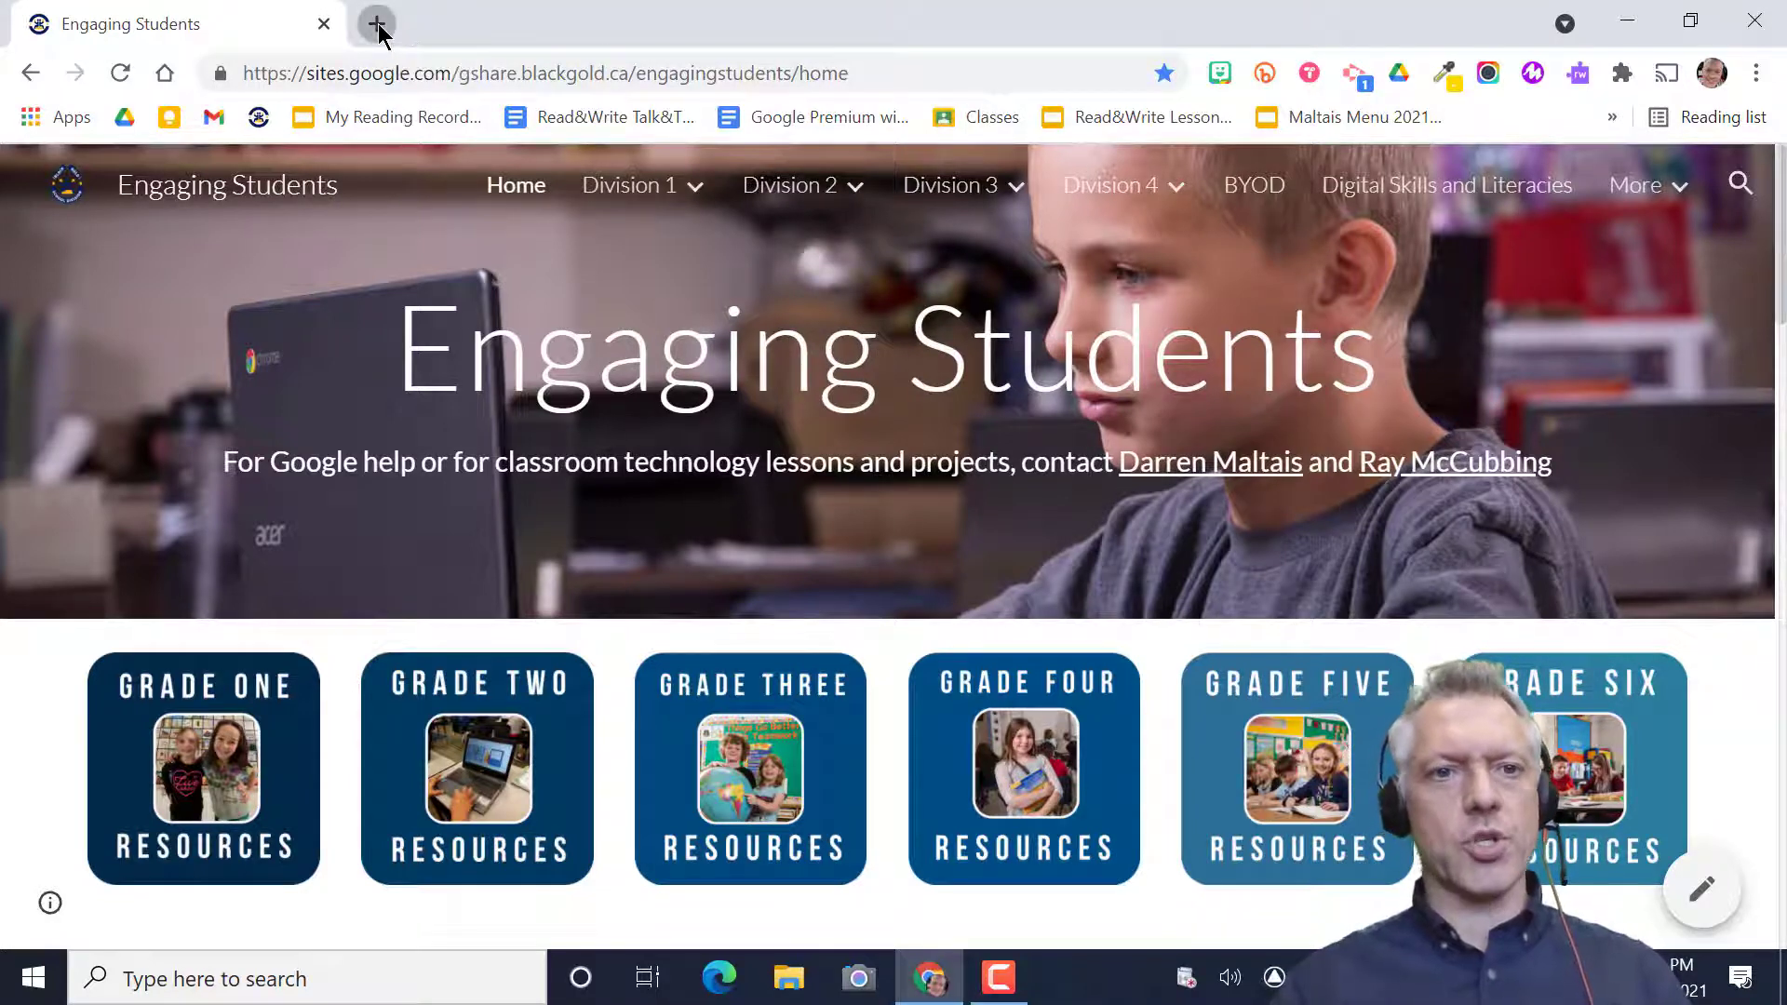
- Open a new browser tab for sites.google.com/new
left_click(376, 23)
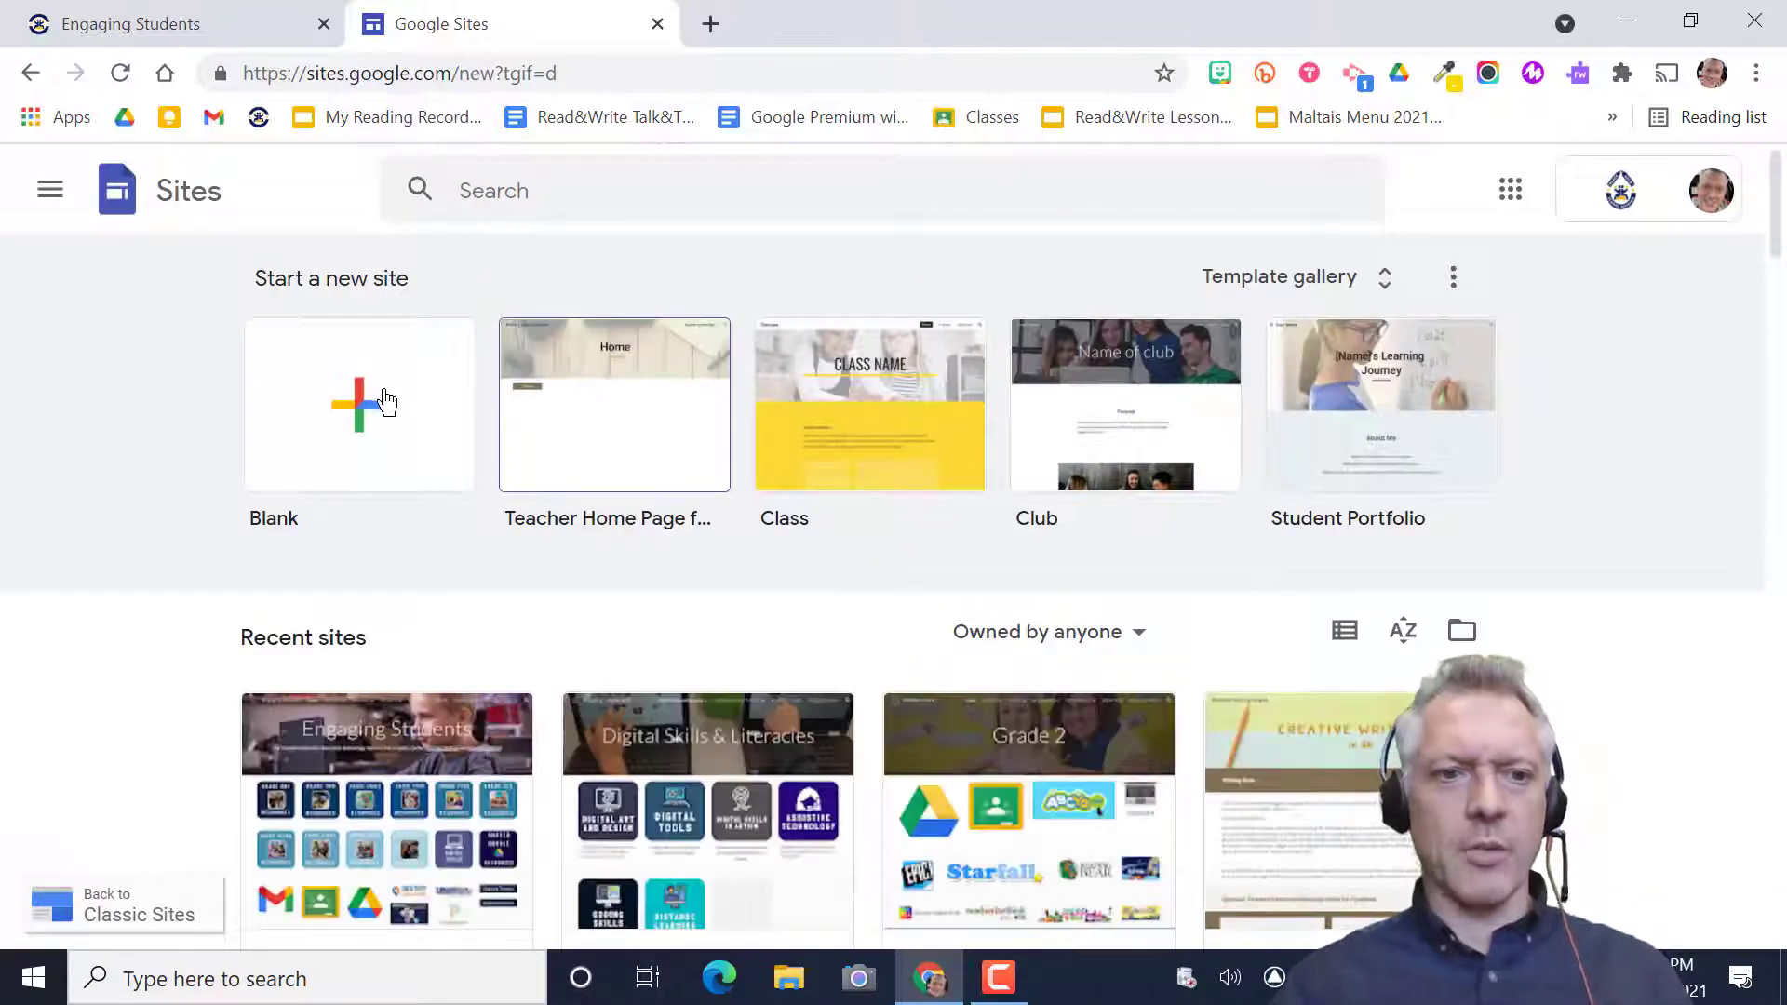
- Expand the template gallery and show the Black Gold School Division templates
left_click(1279, 277)
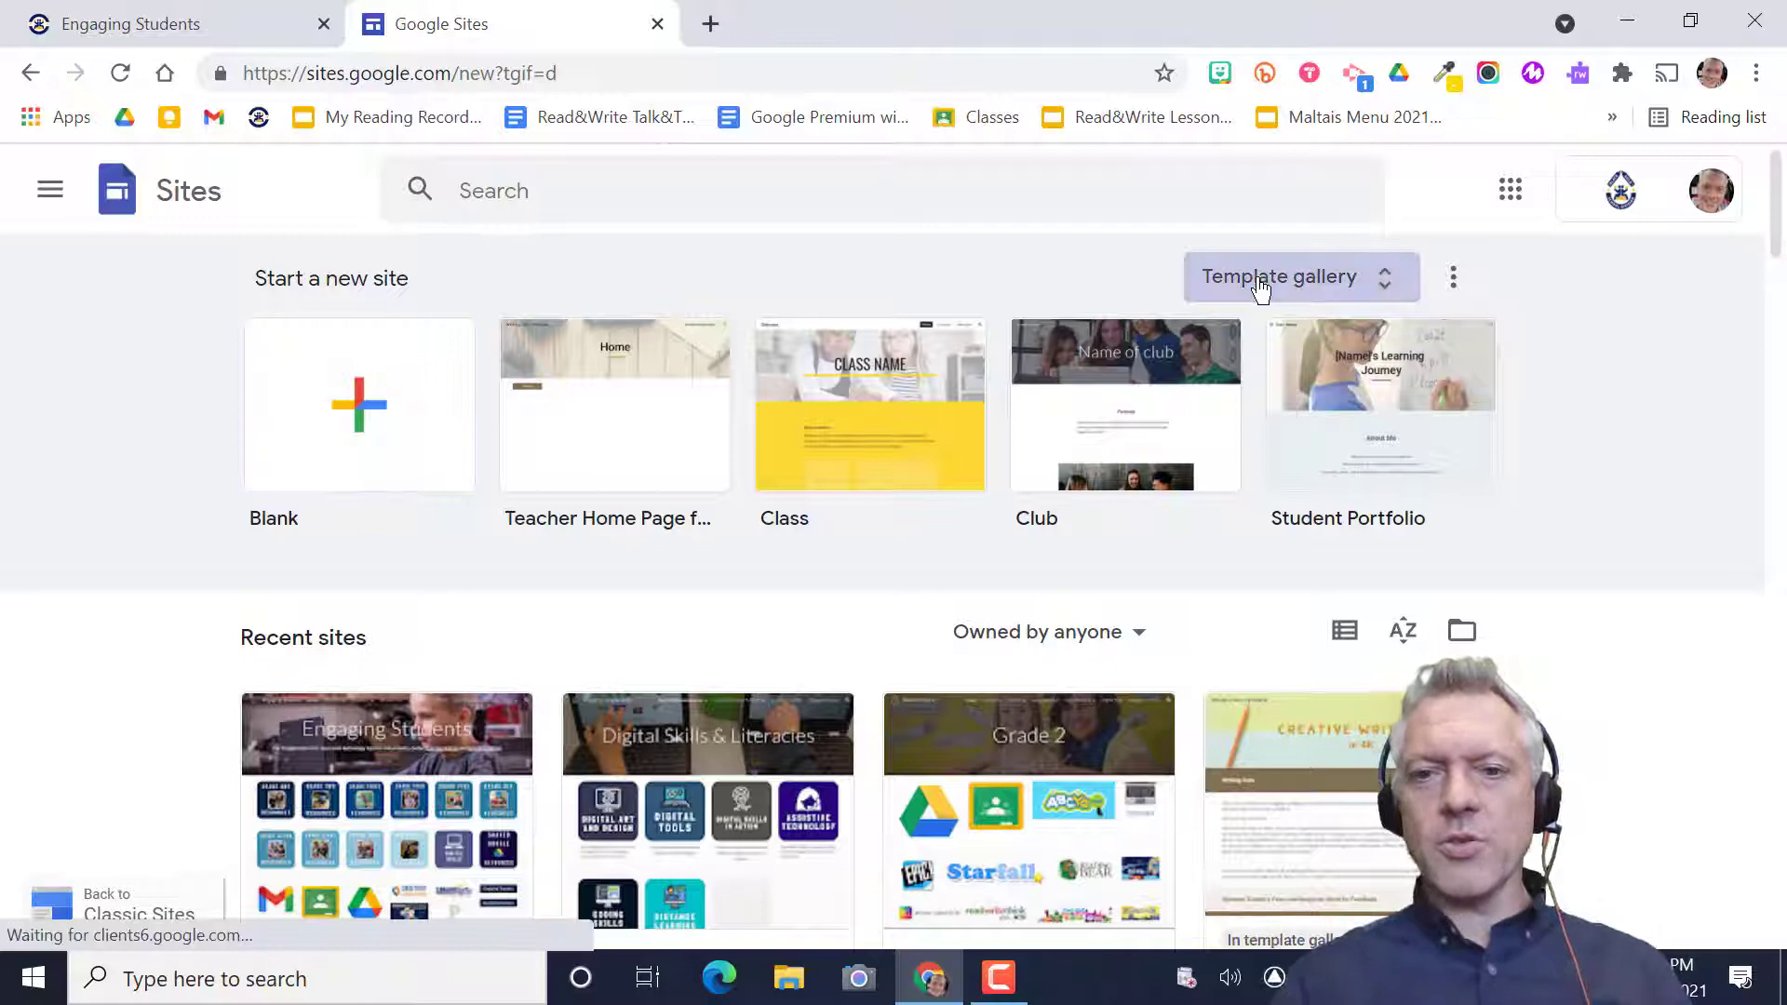
left_click(1278, 275)
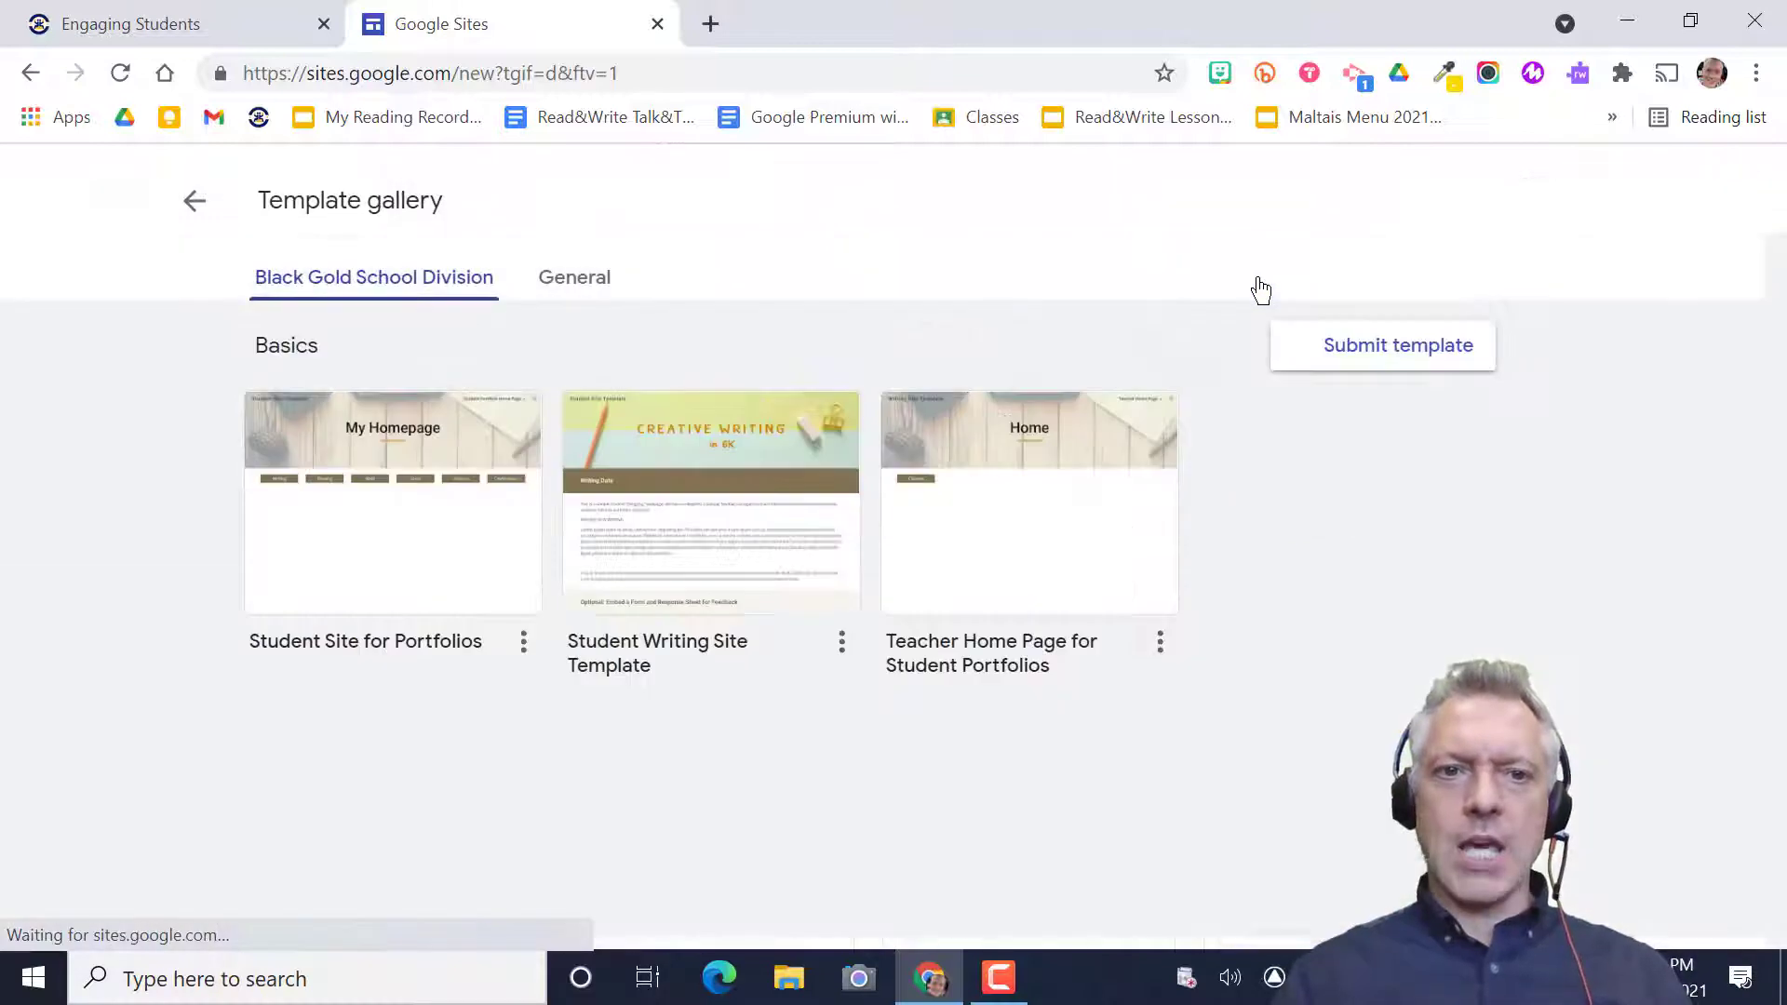
left_click(431, 73)
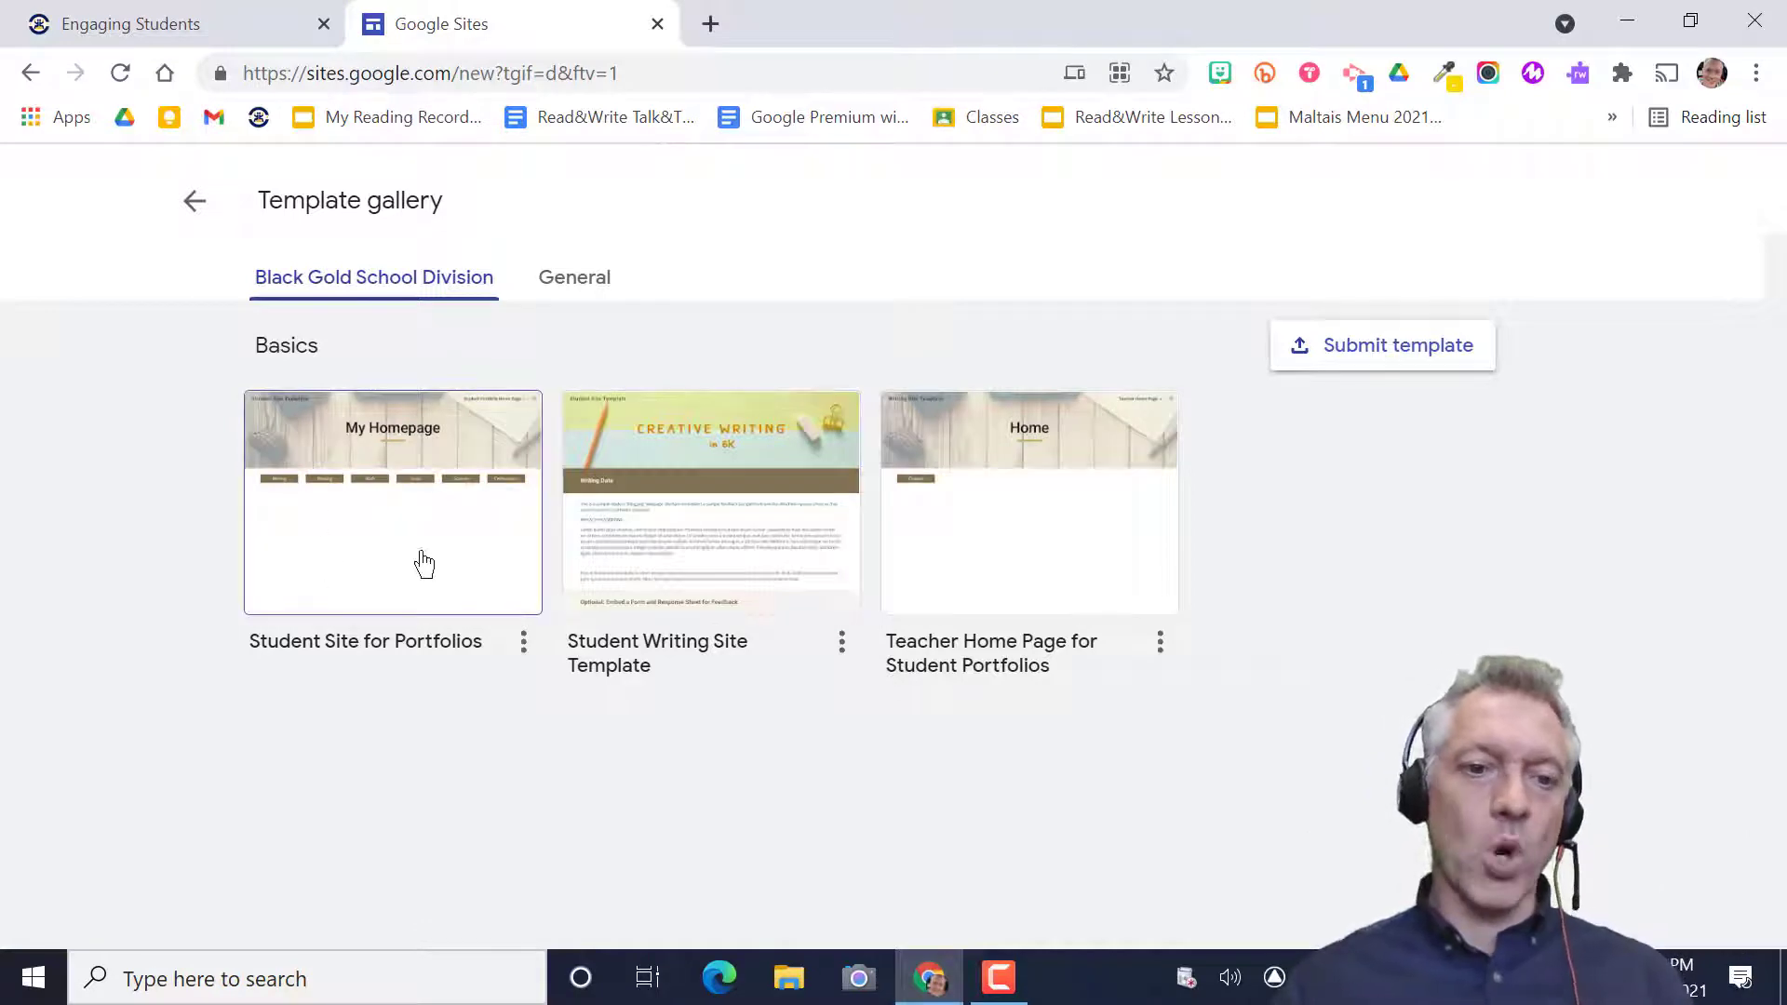
mouse_move(400, 498)
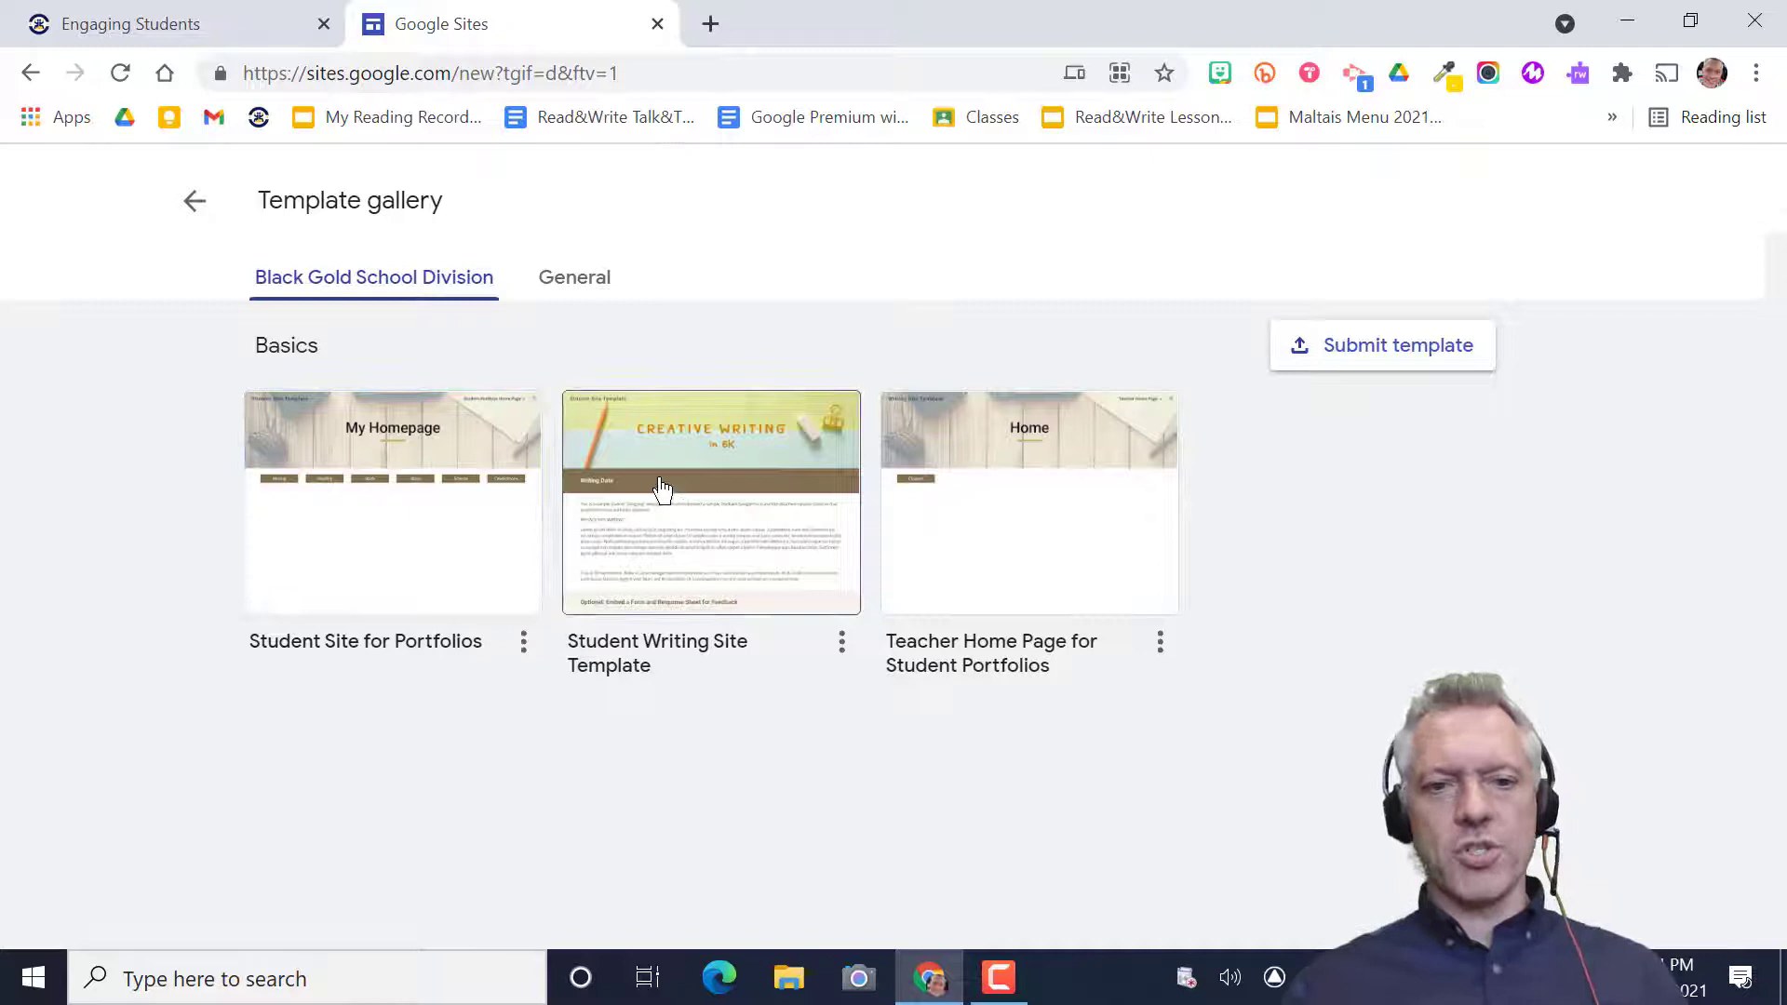
mouse_move(762, 484)
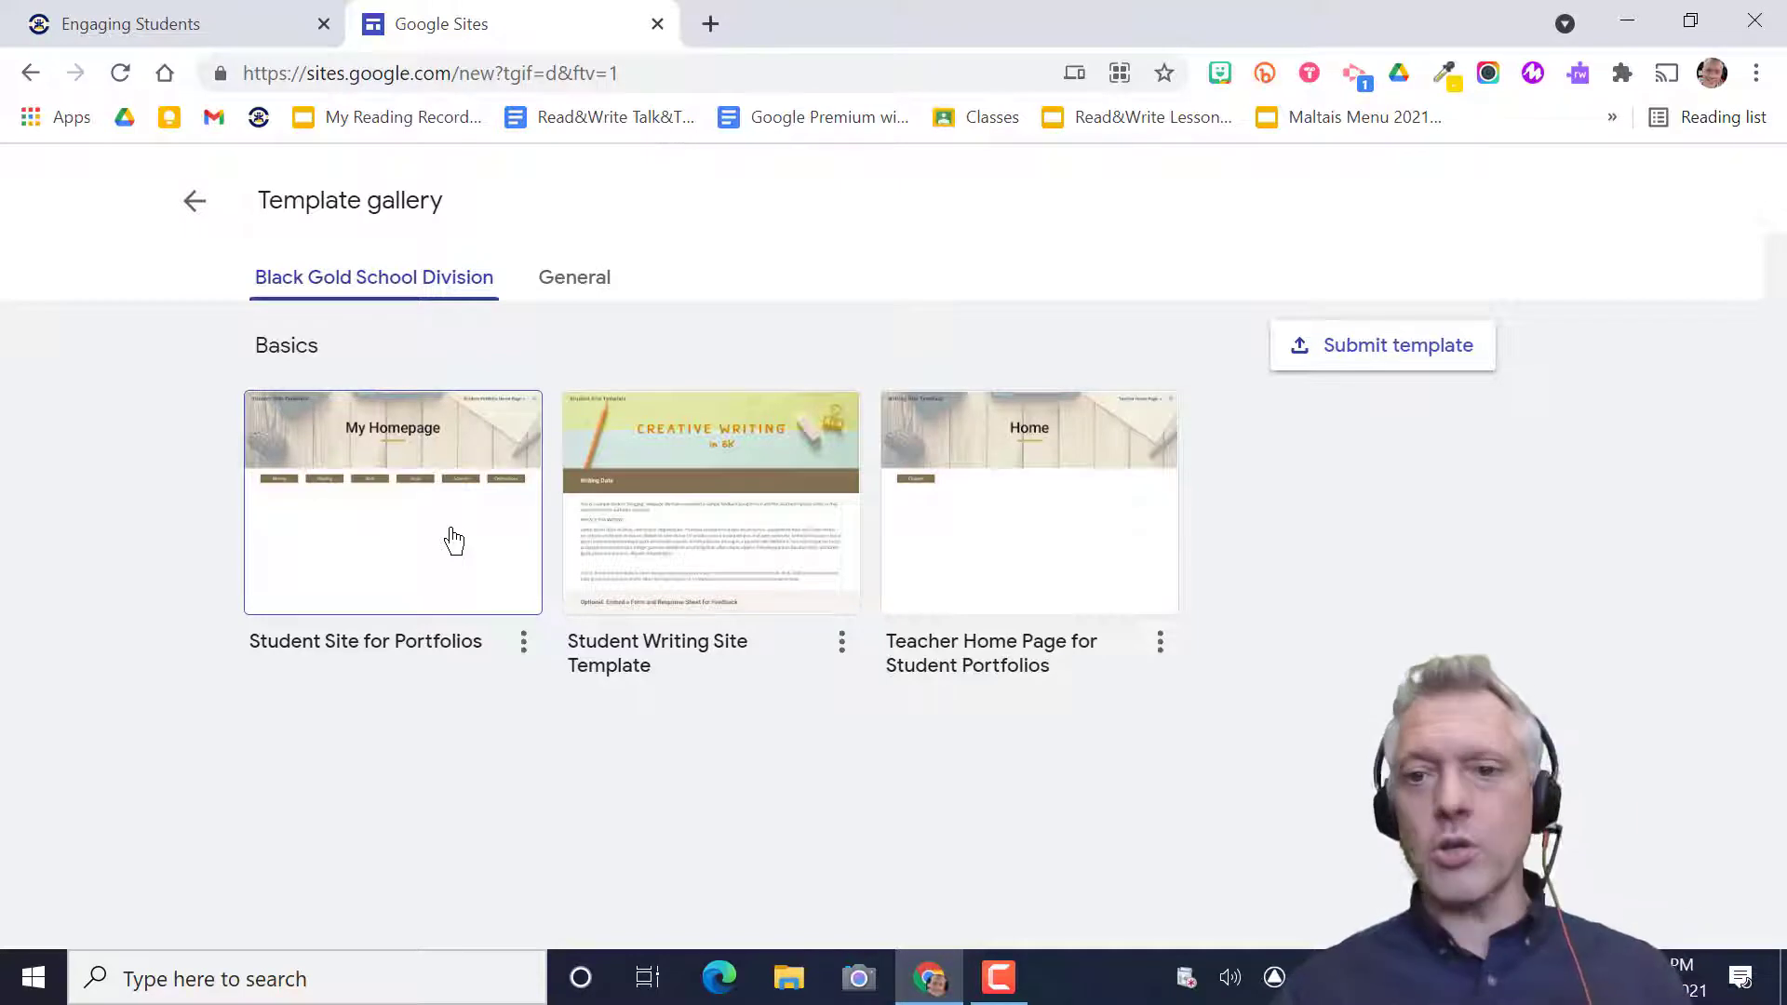
mouse_move(893, 337)
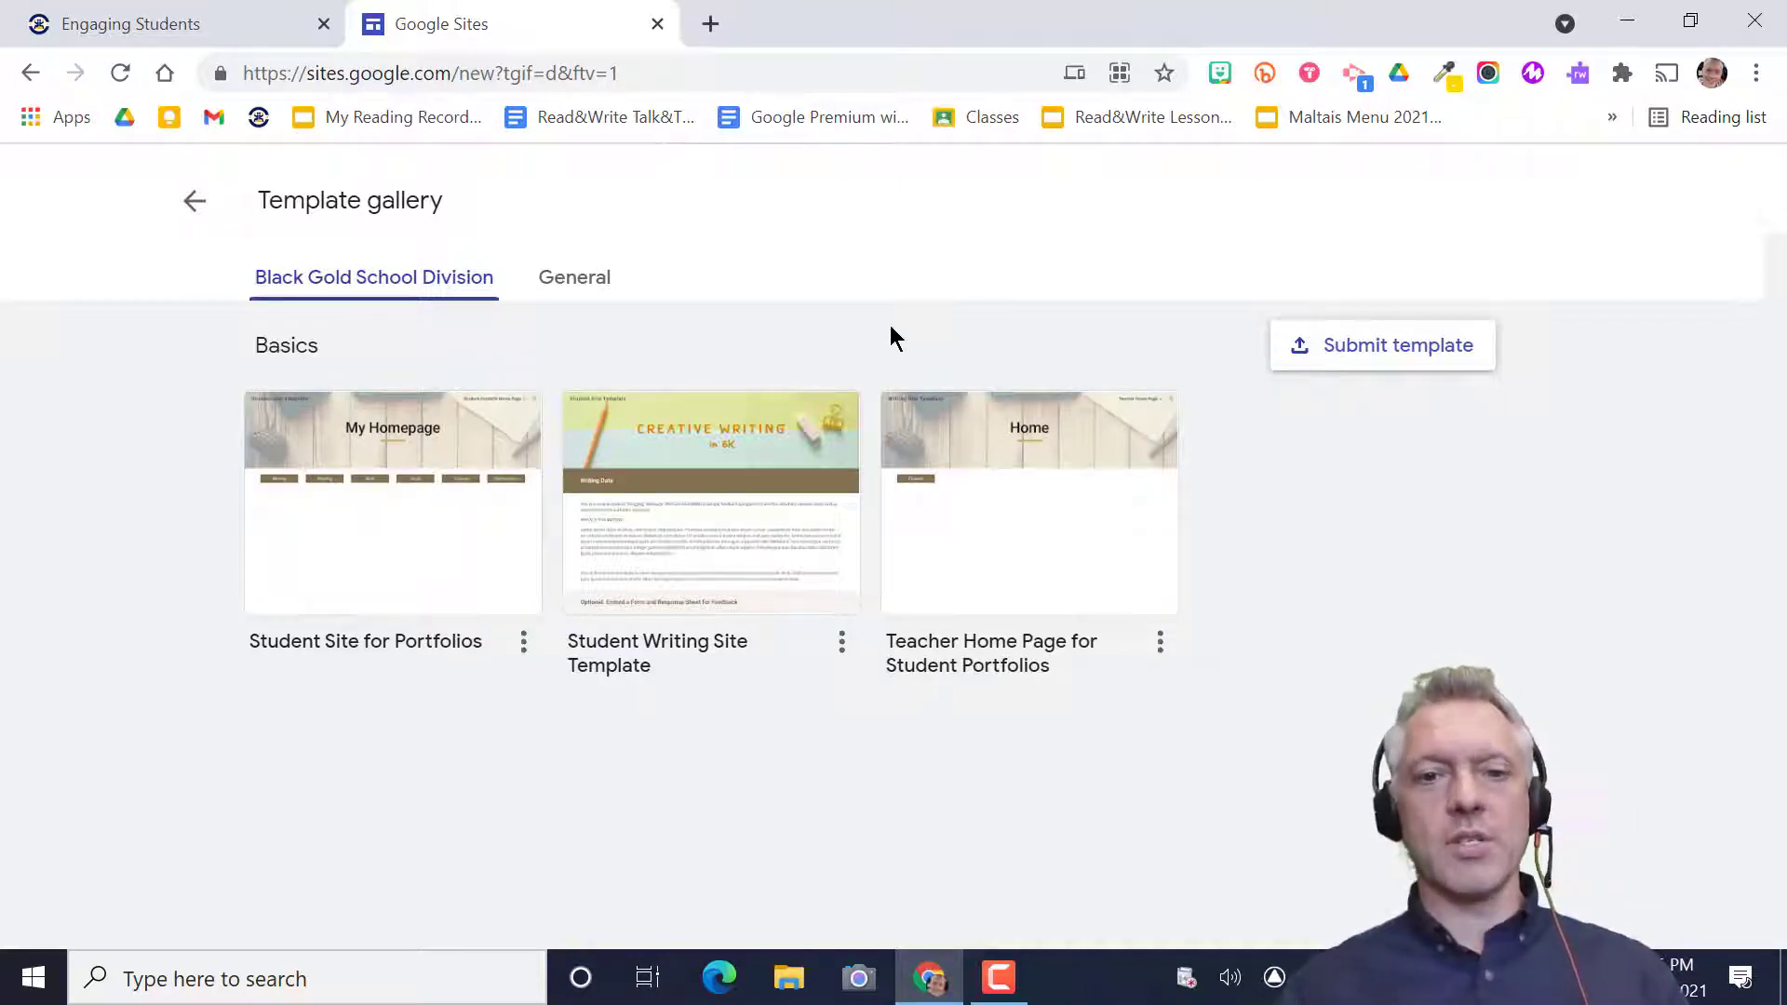
mouse_move(763, 328)
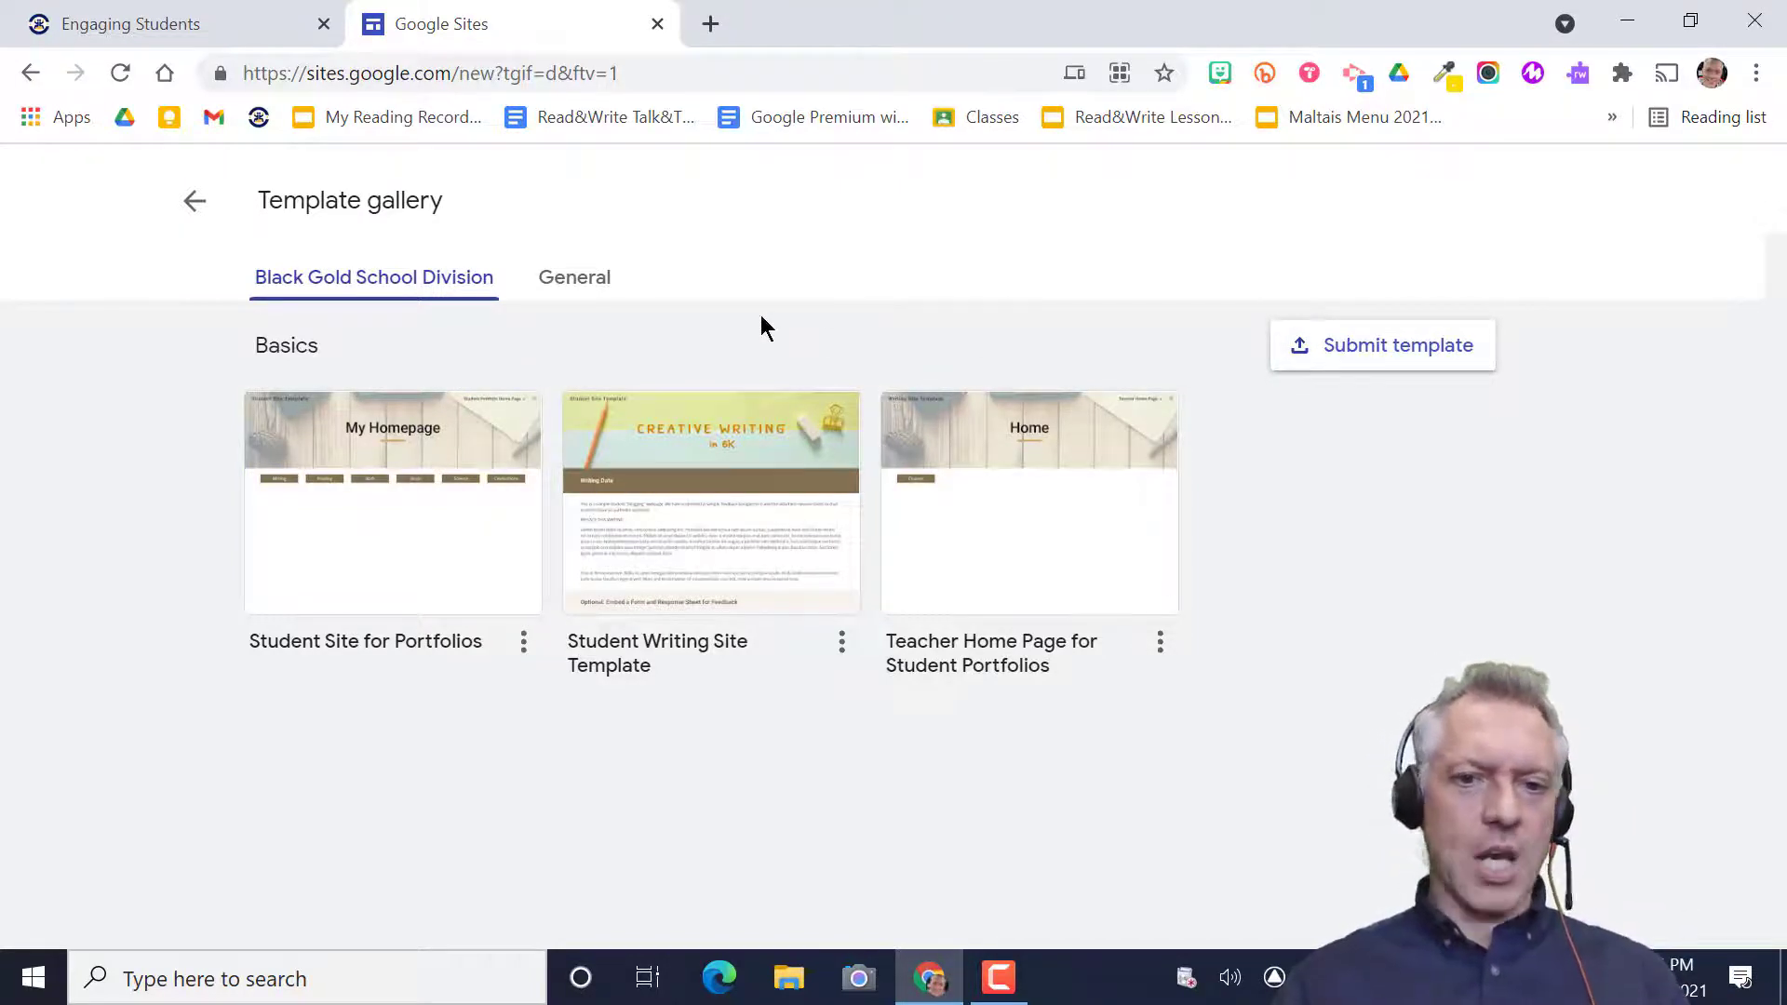
mouse_move(711, 513)
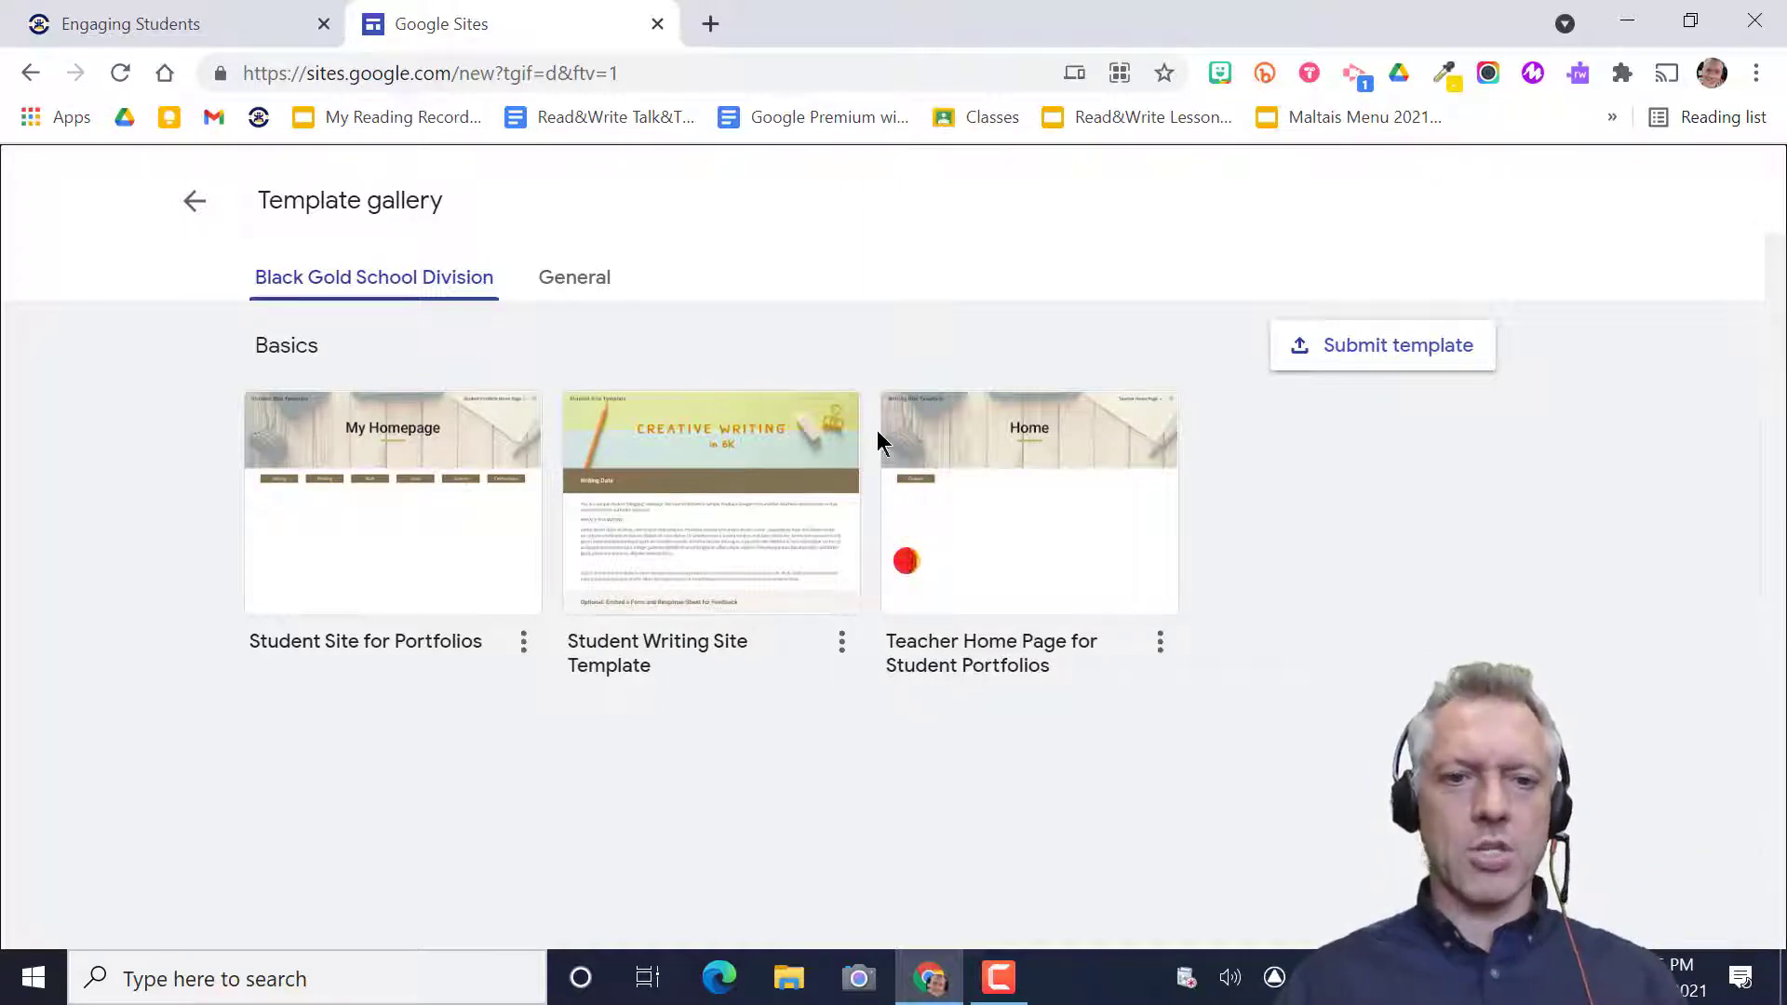
- Choose the Student Writing Site Template thumbnail to create the new site
left_click(1027, 503)
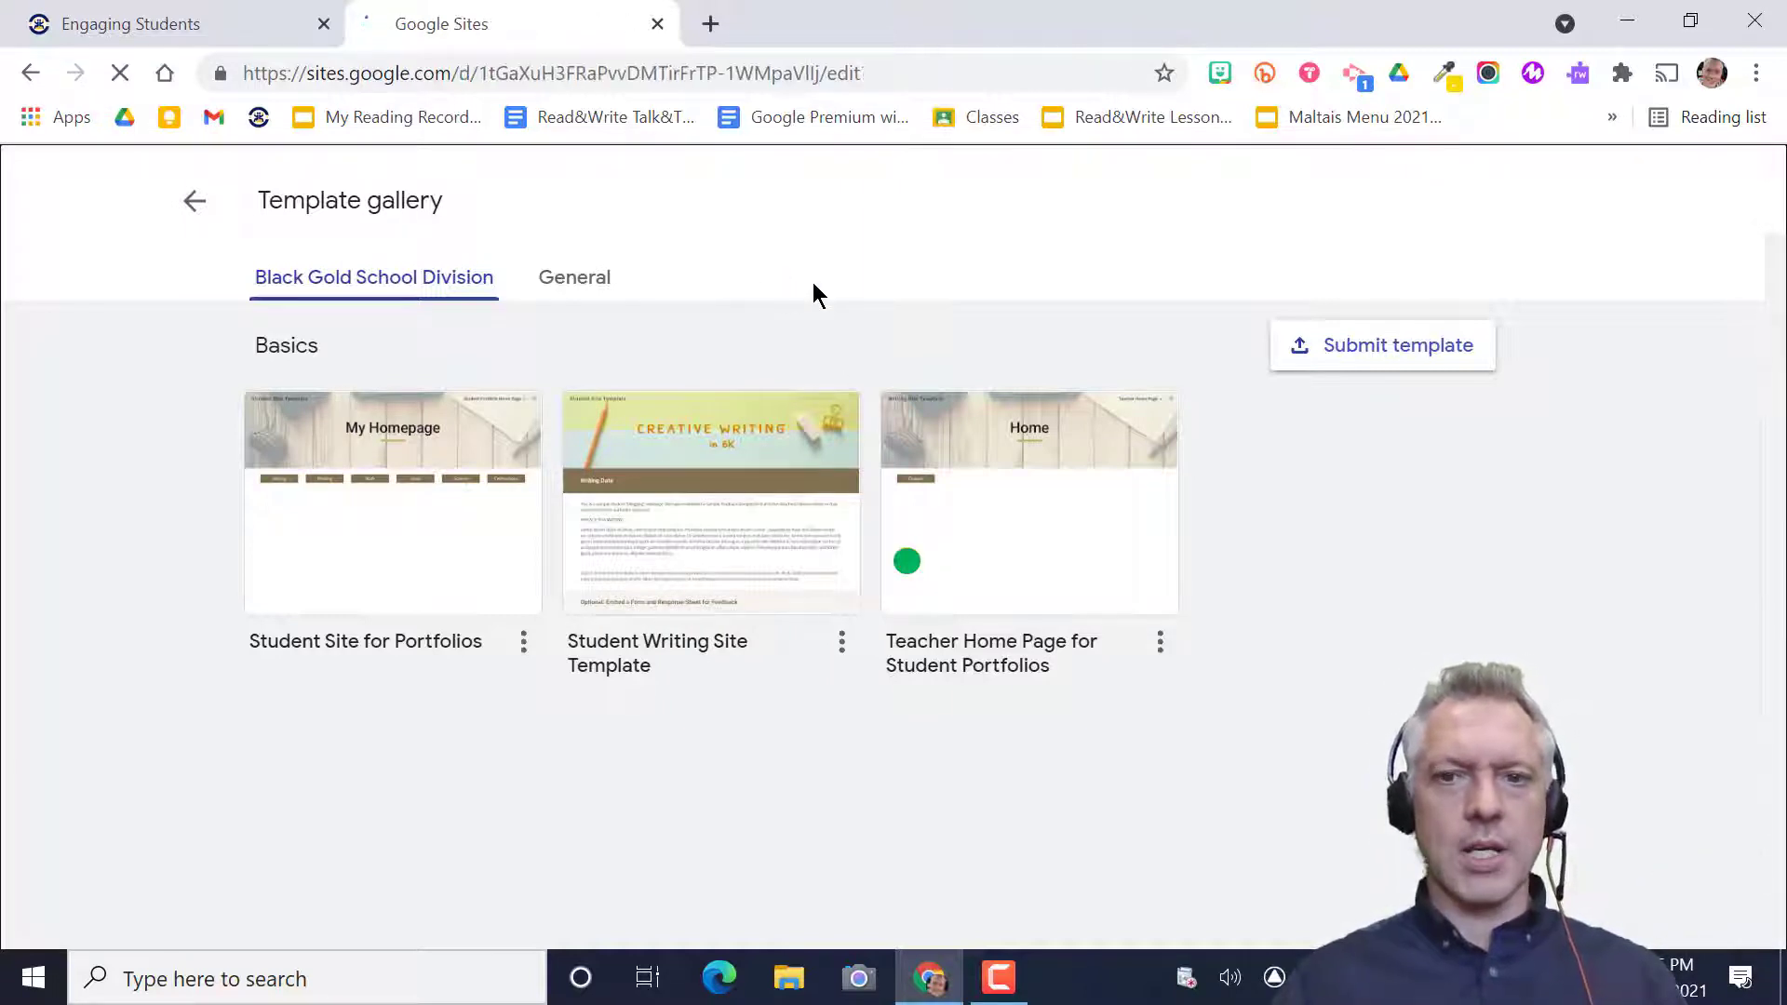
left_click(1028, 503)
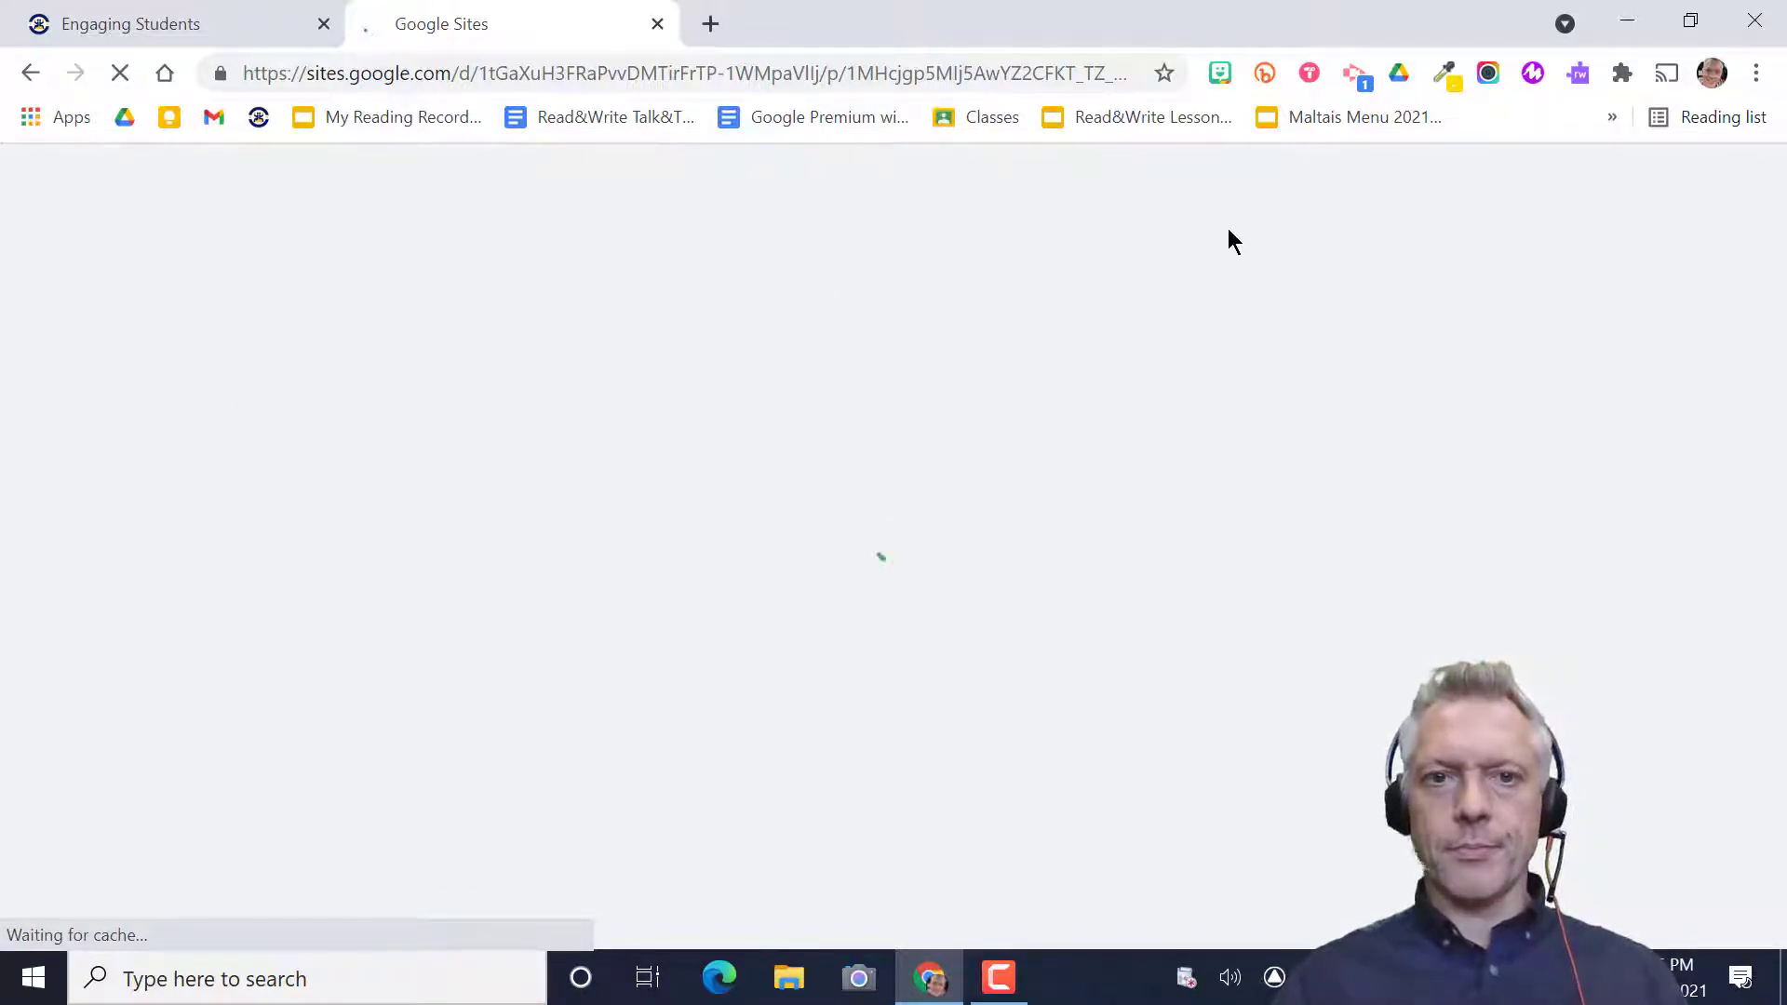
mouse_move(1082, 668)
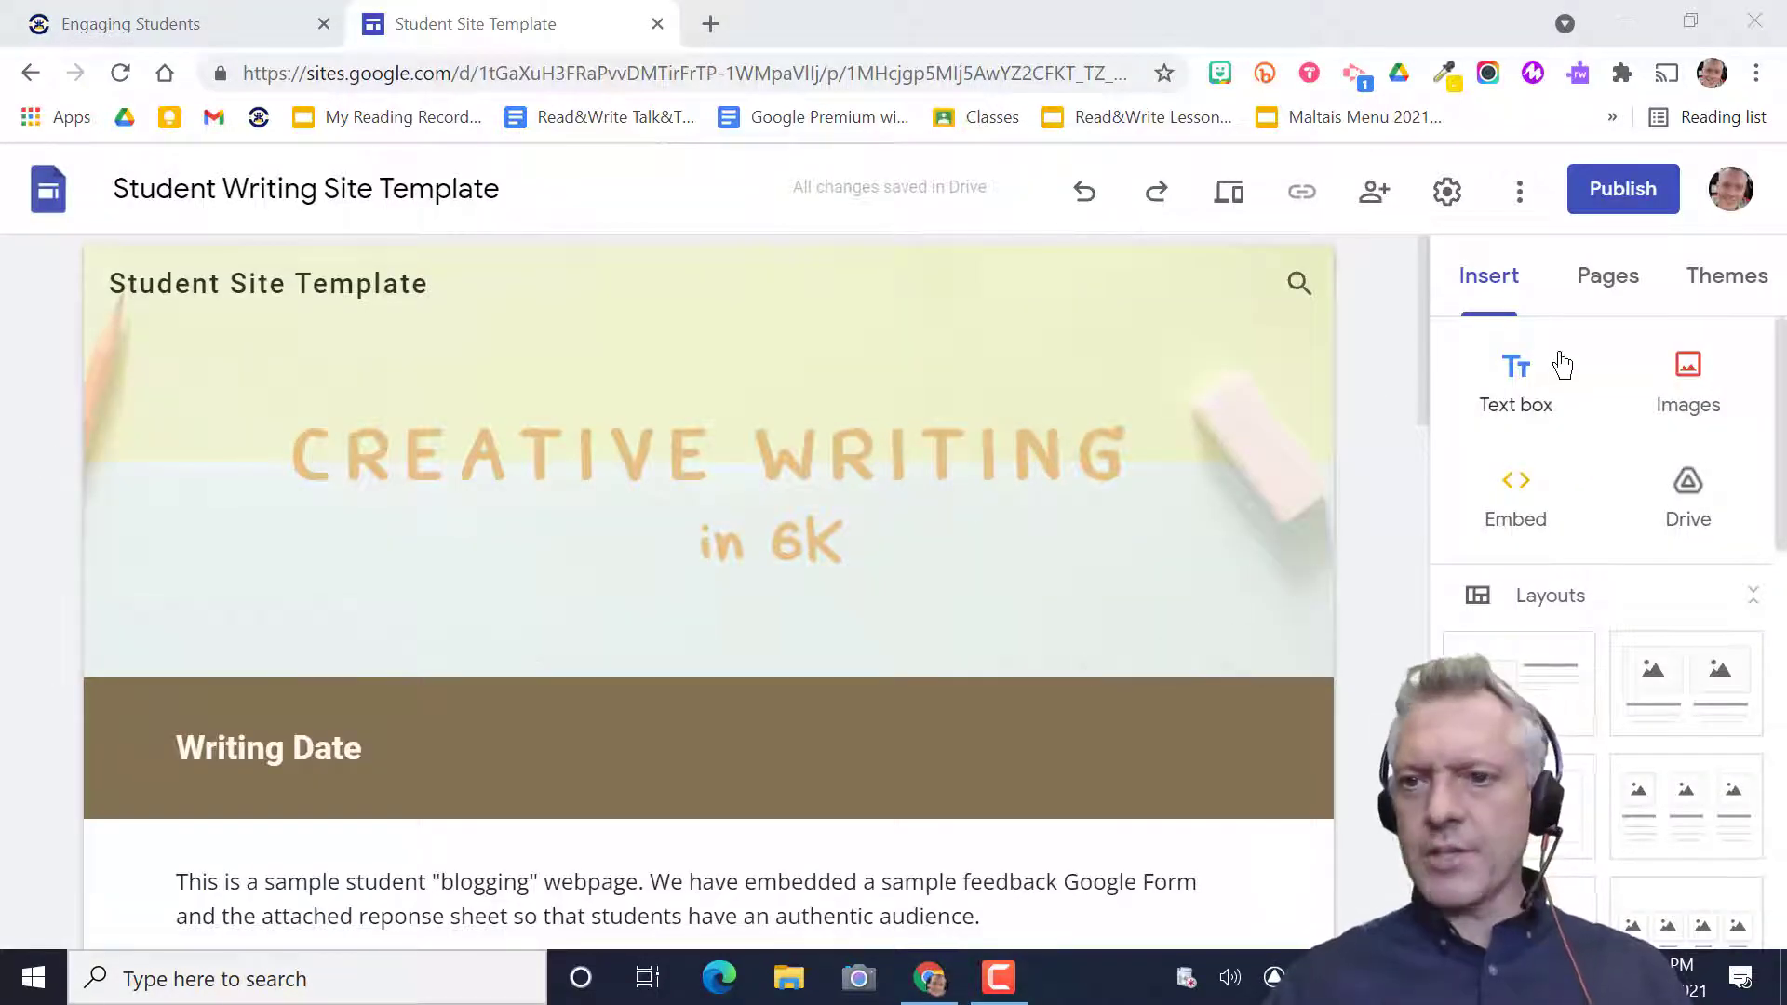
scroll("down", 3)
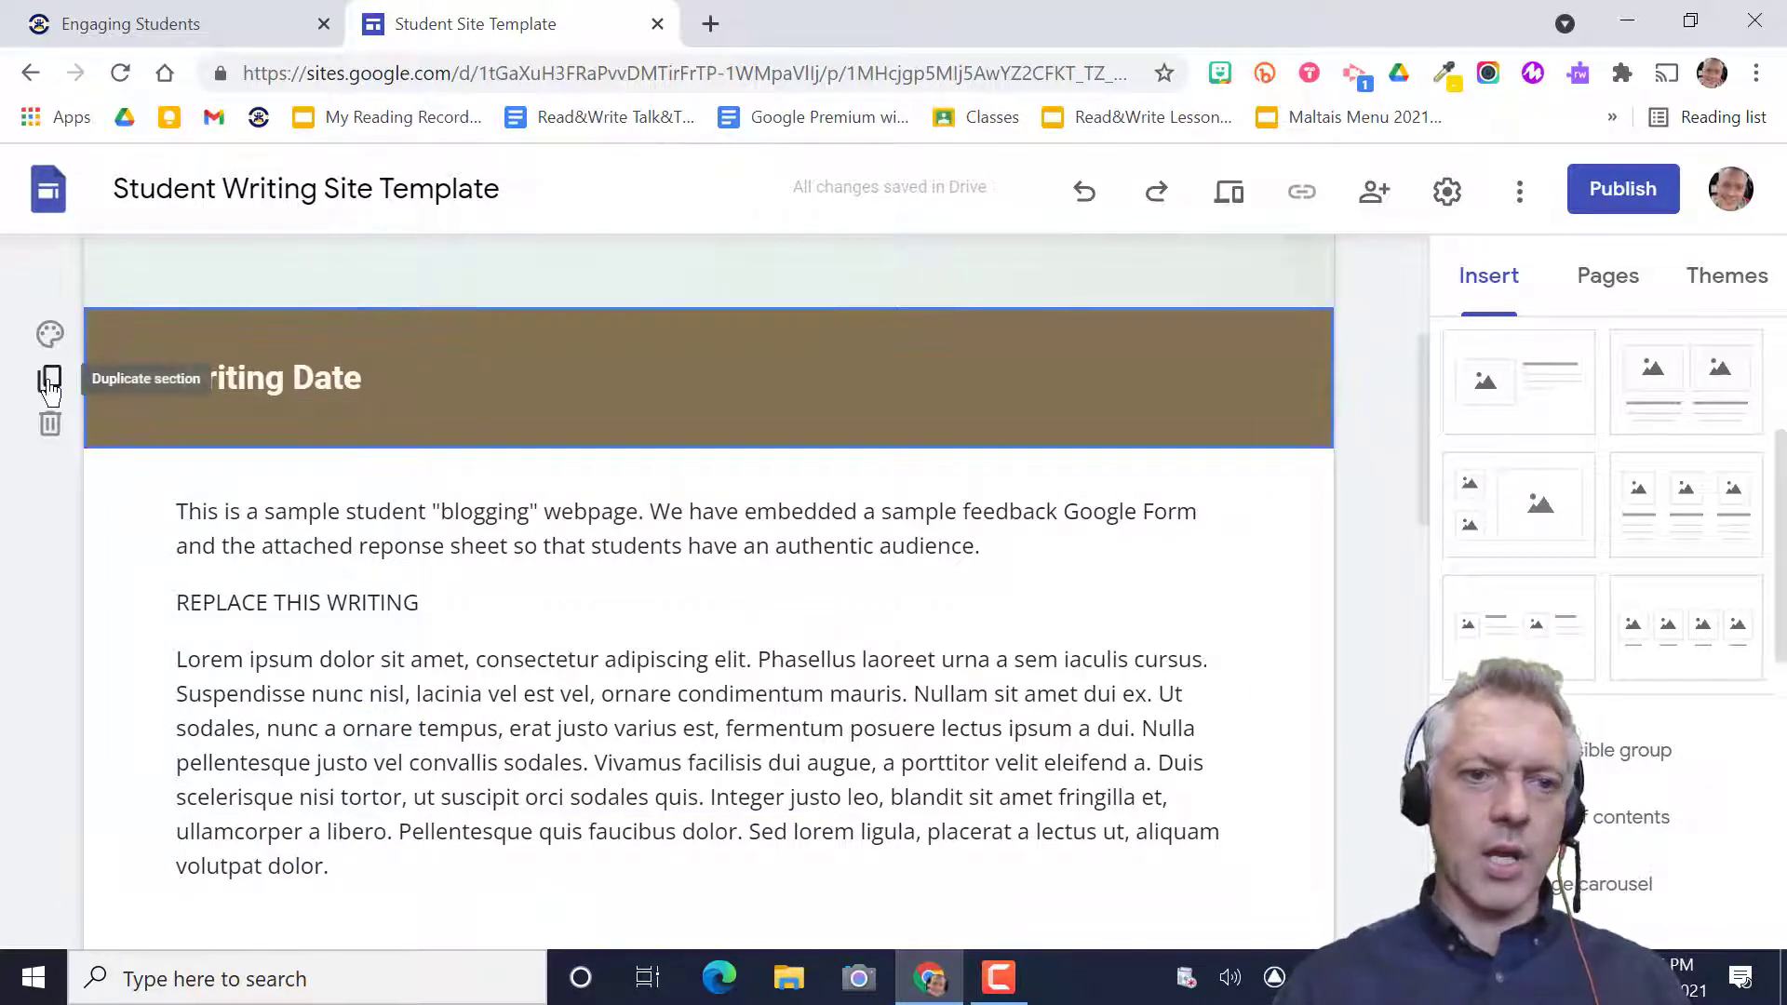
scroll("down", 3)
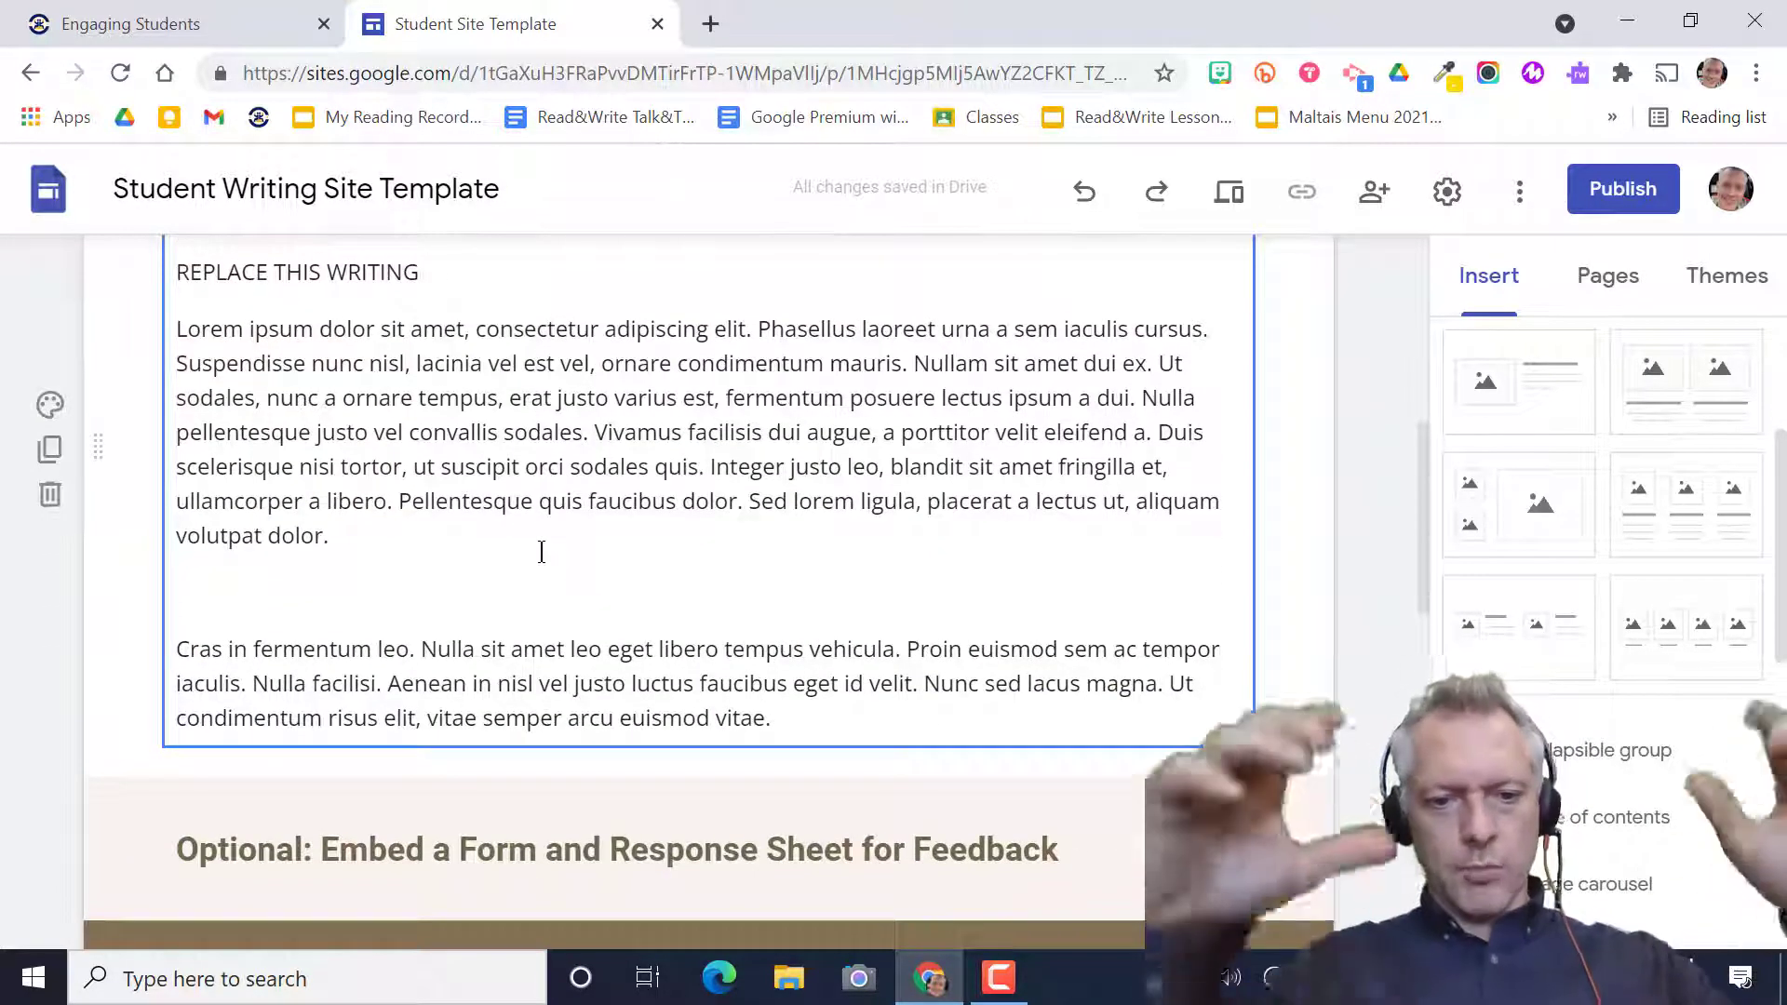
scroll("down", 3)
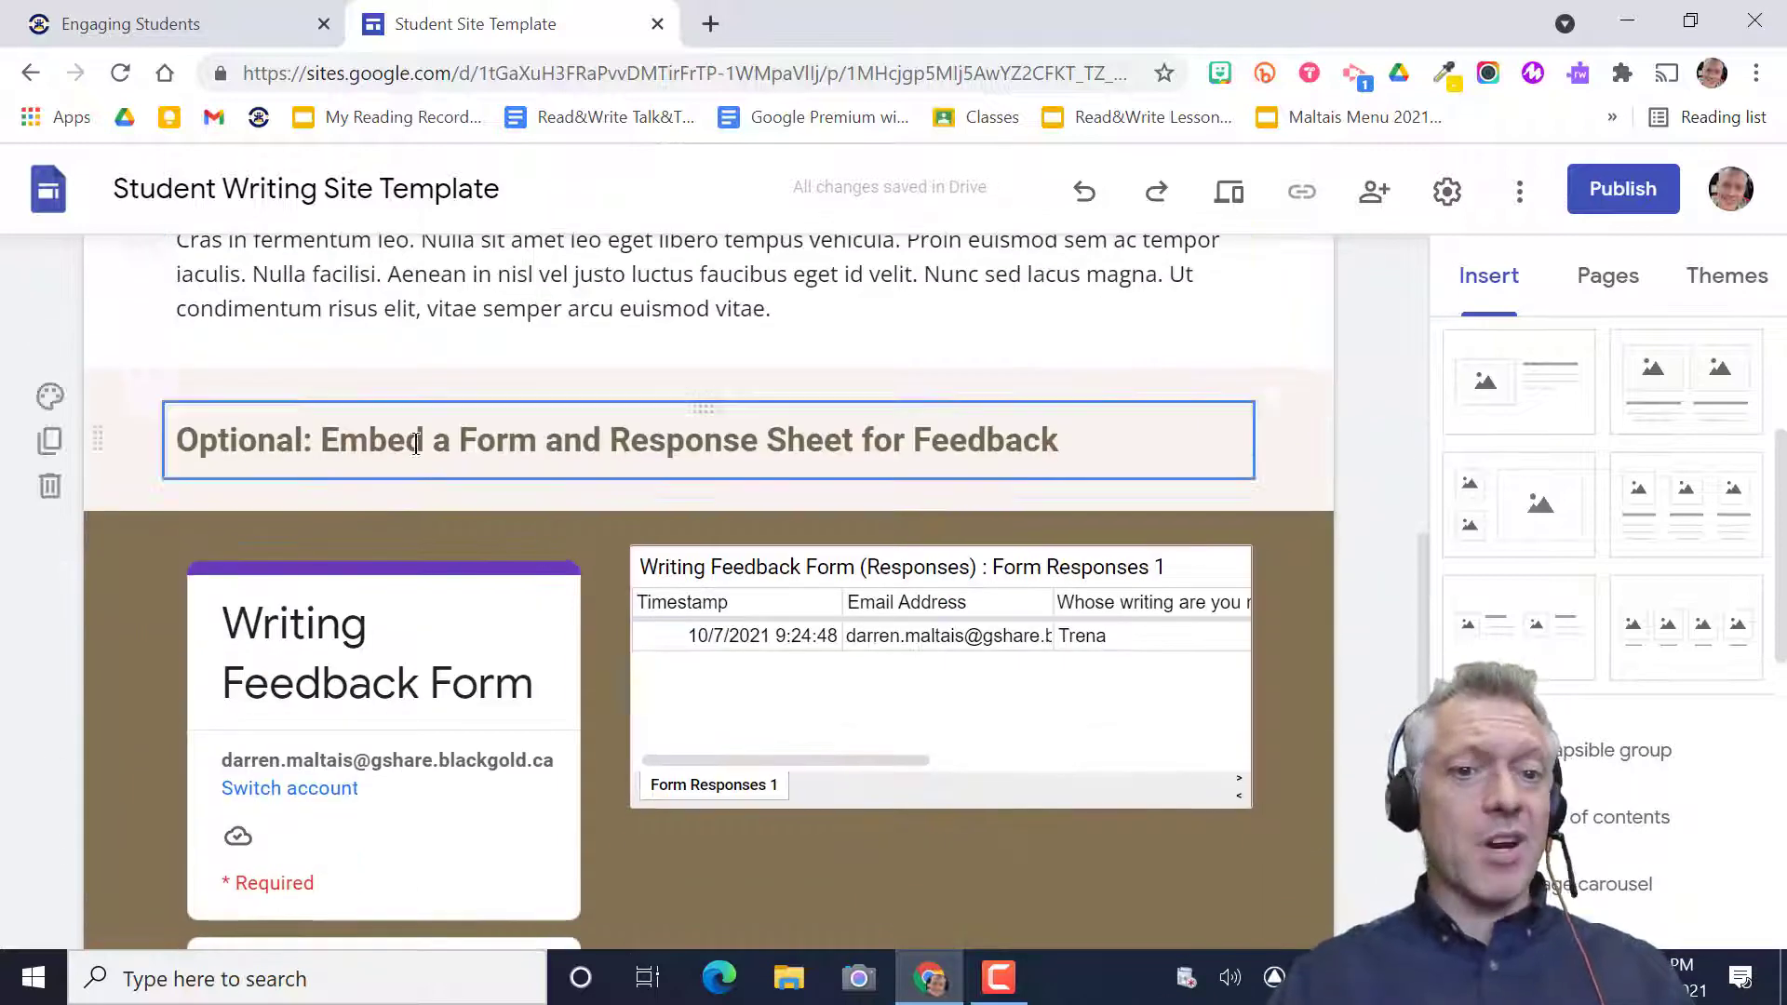
scroll("down", 3)
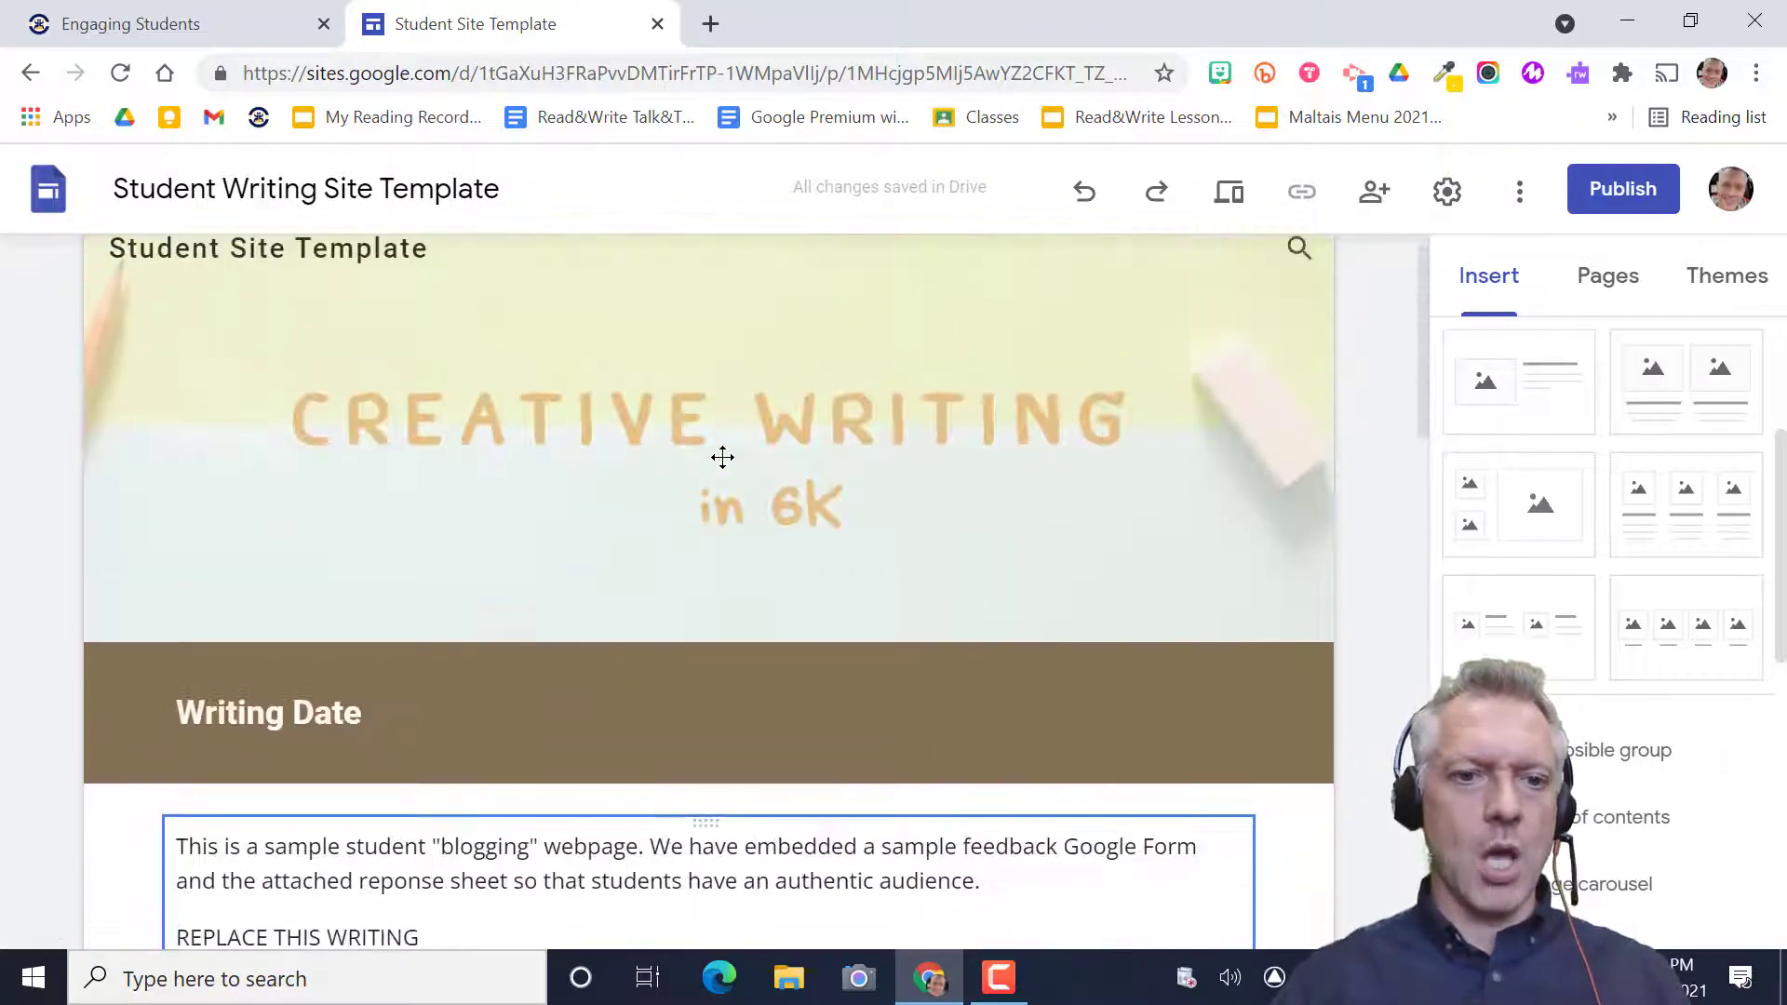
scroll("down", 3)
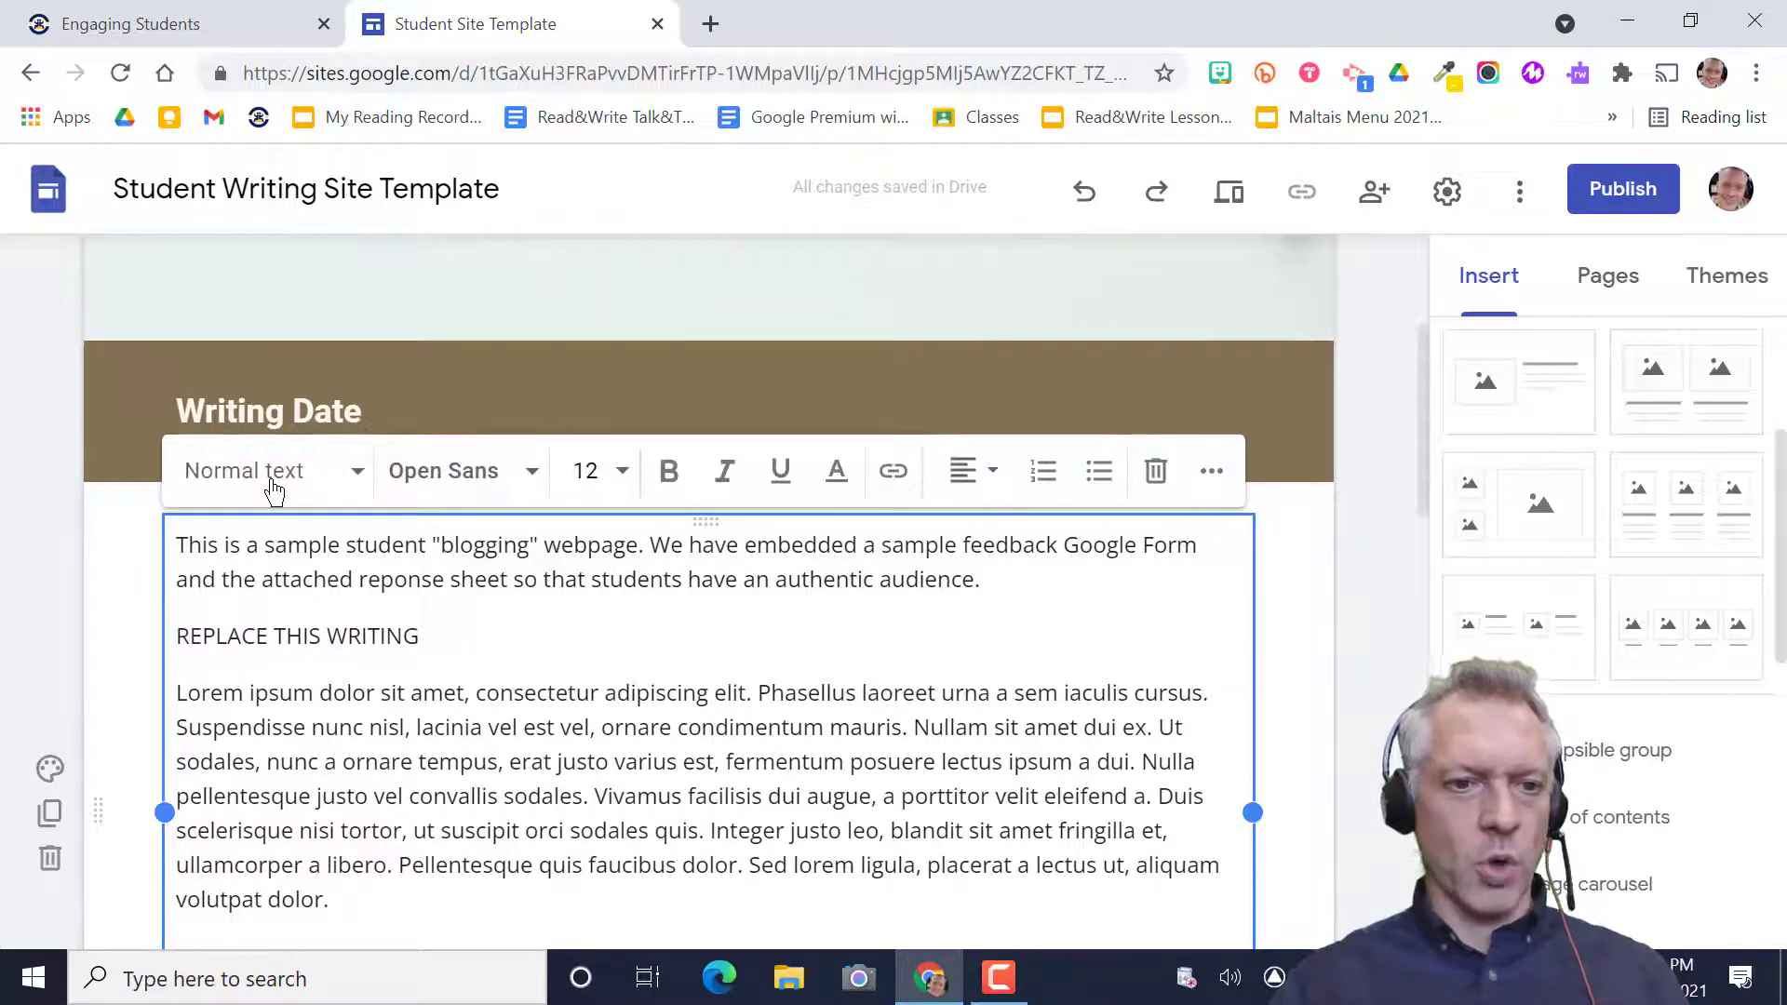
scroll("down", 3)
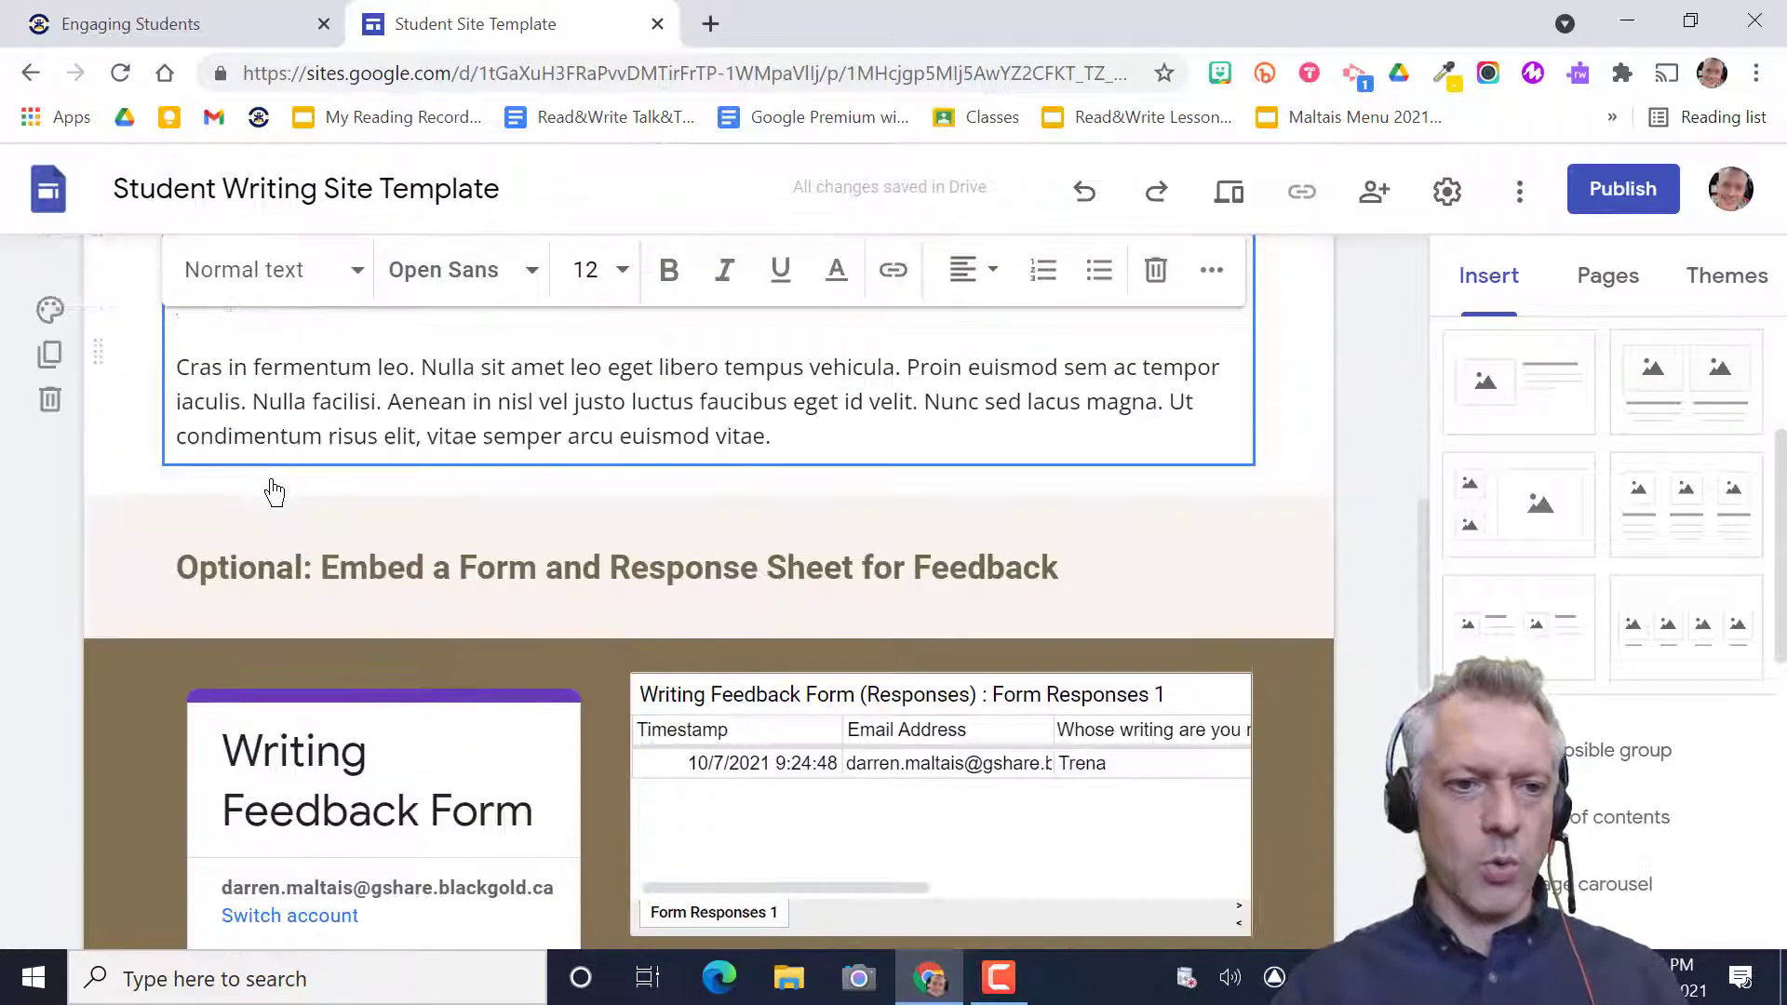
scroll("down", 3)
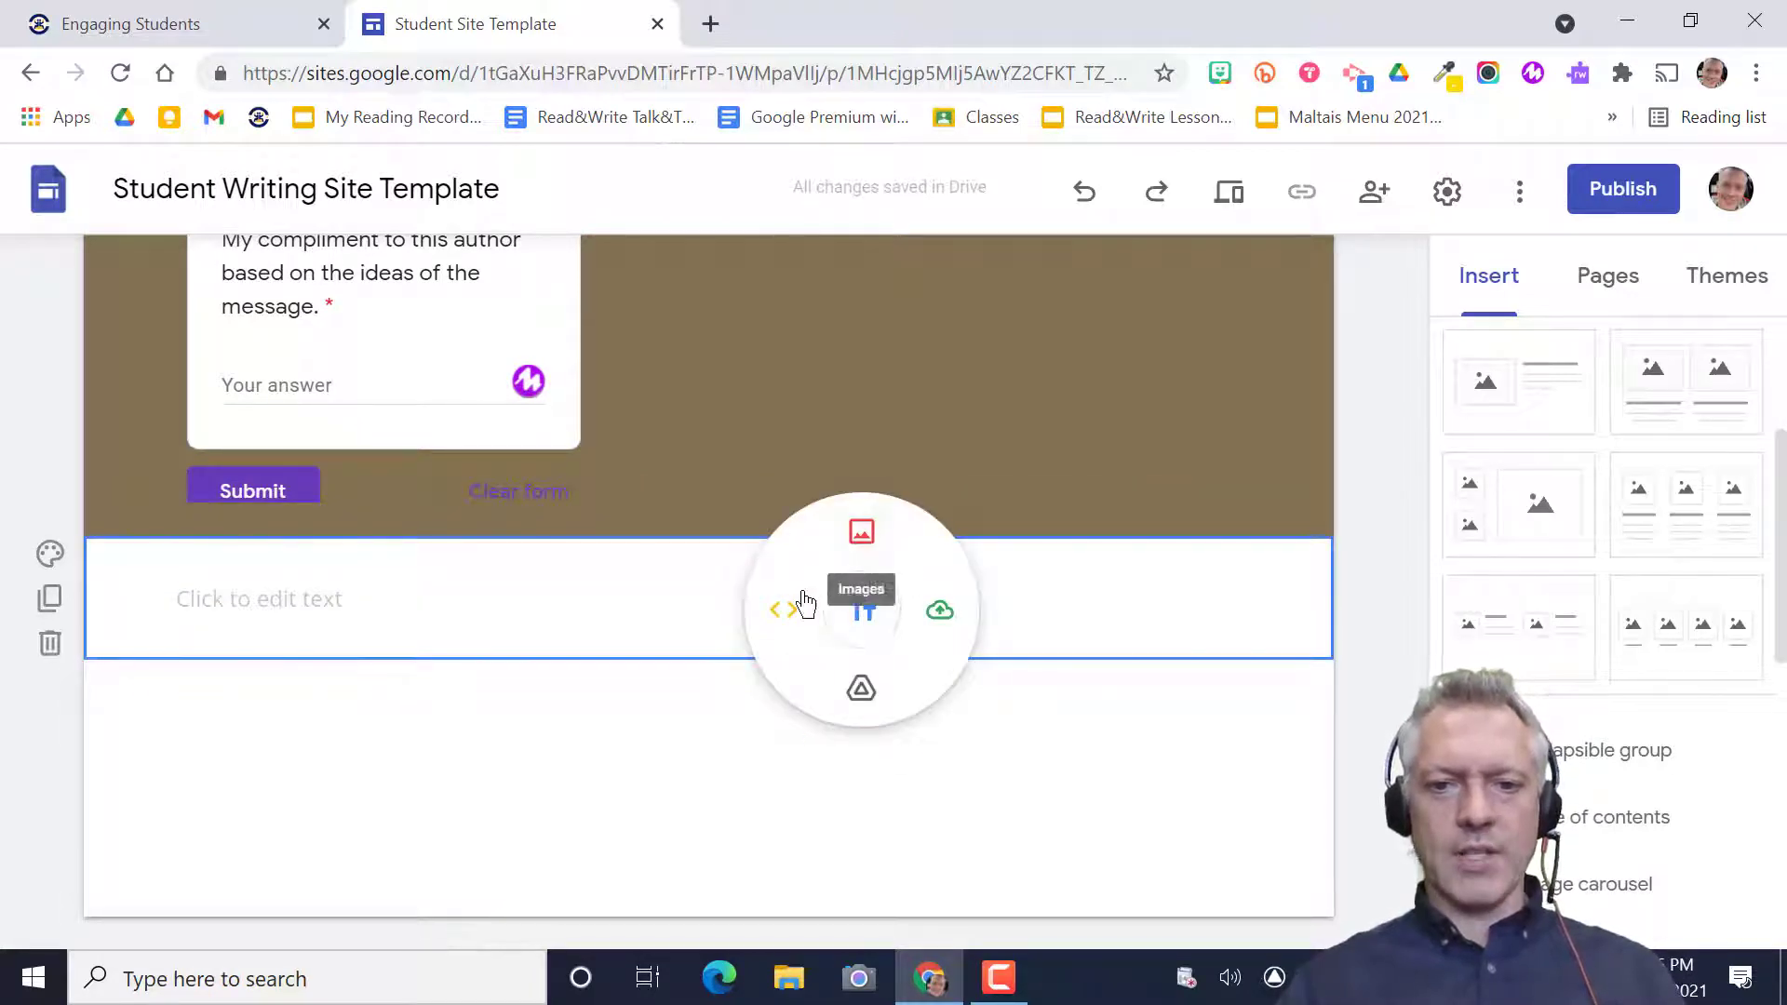
mouse_move(860, 687)
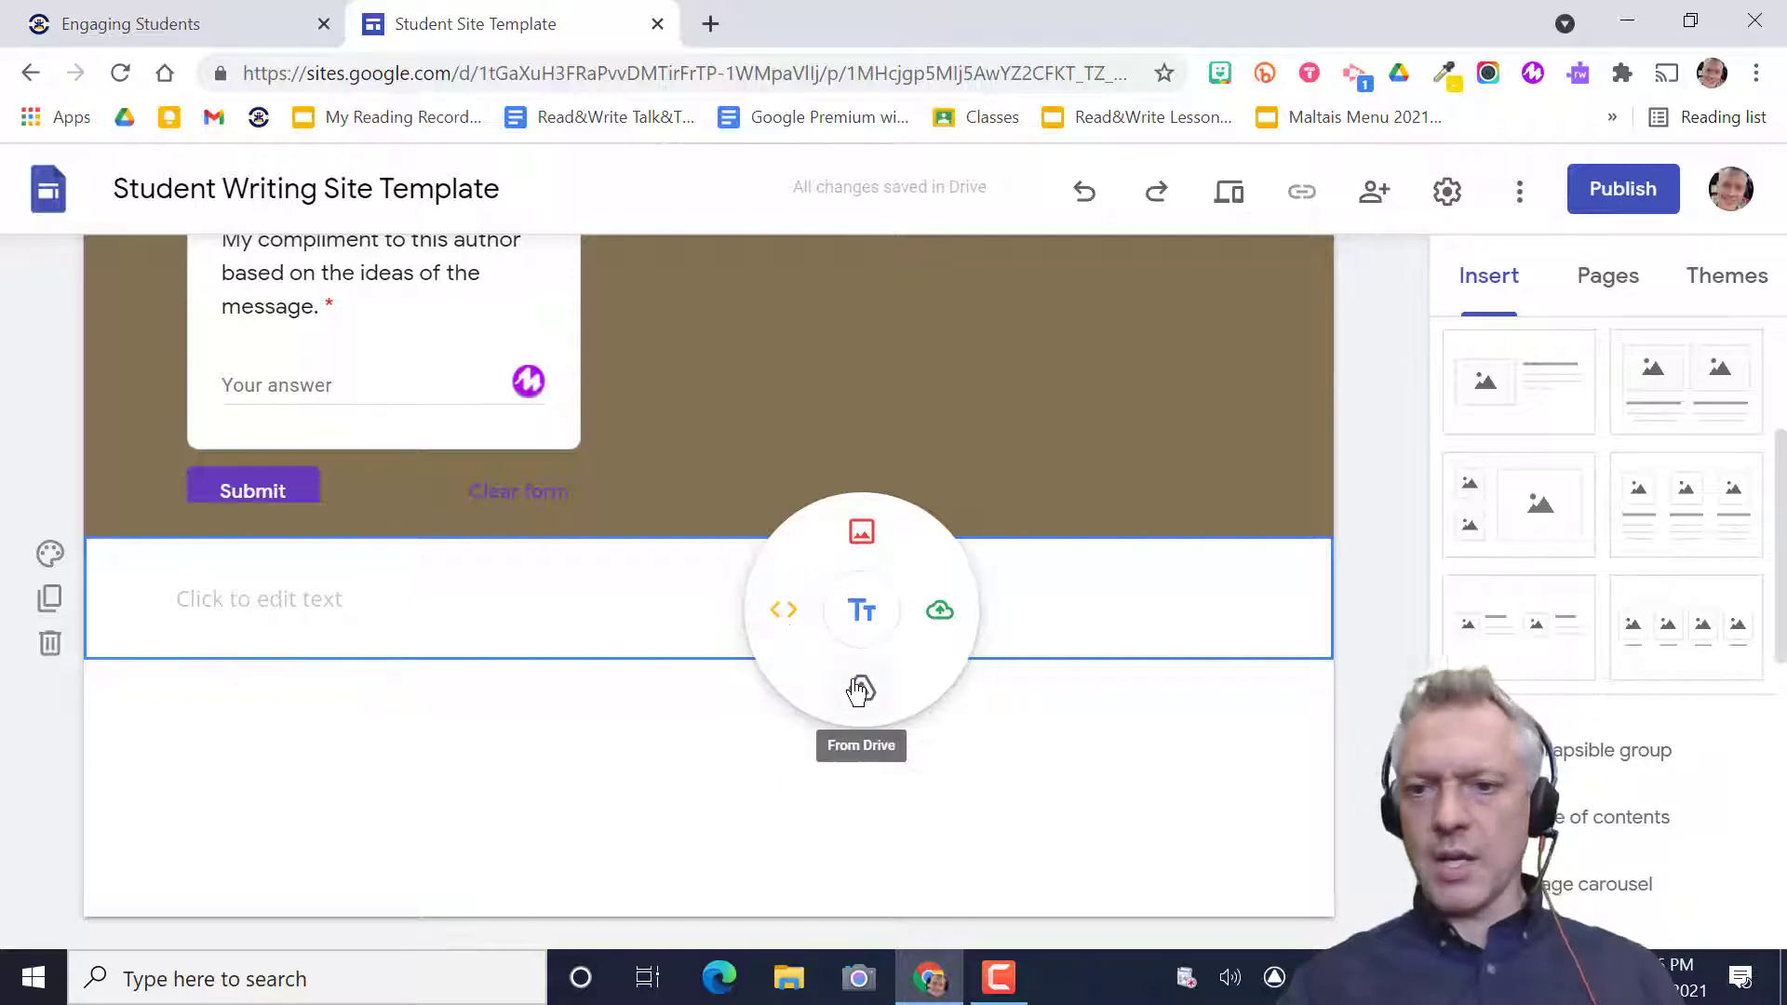
mouse_move(1080, 627)
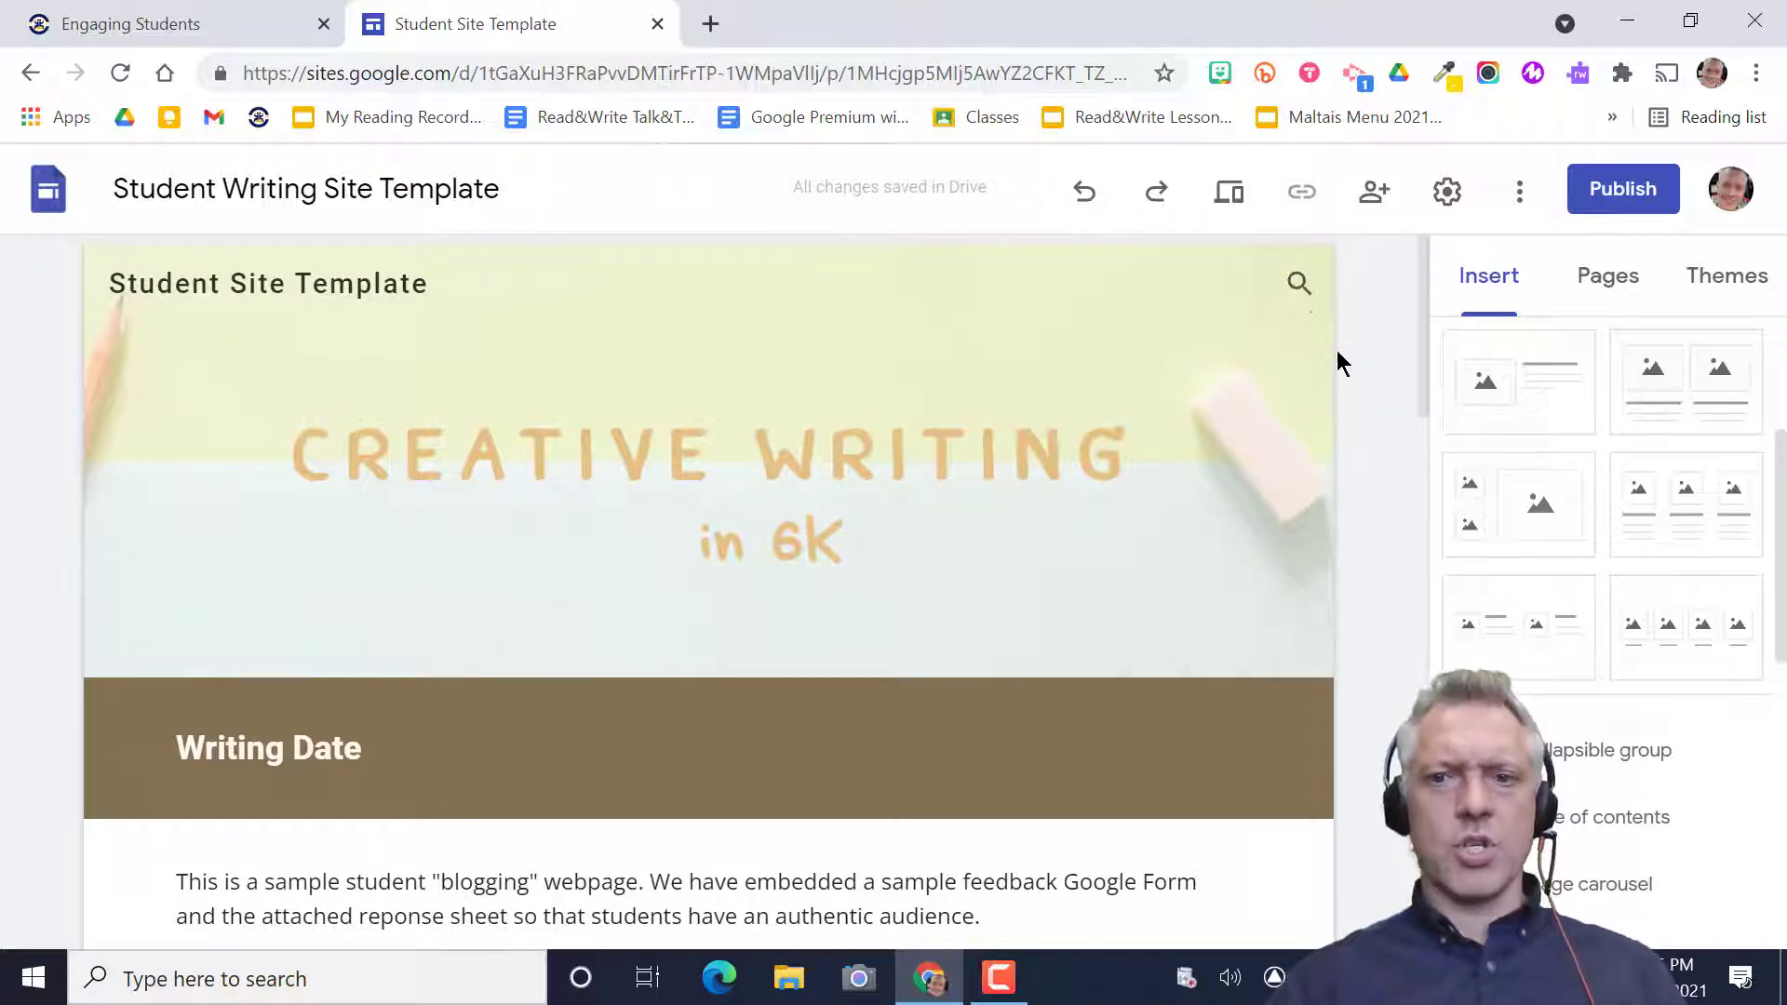
left_click(1622, 189)
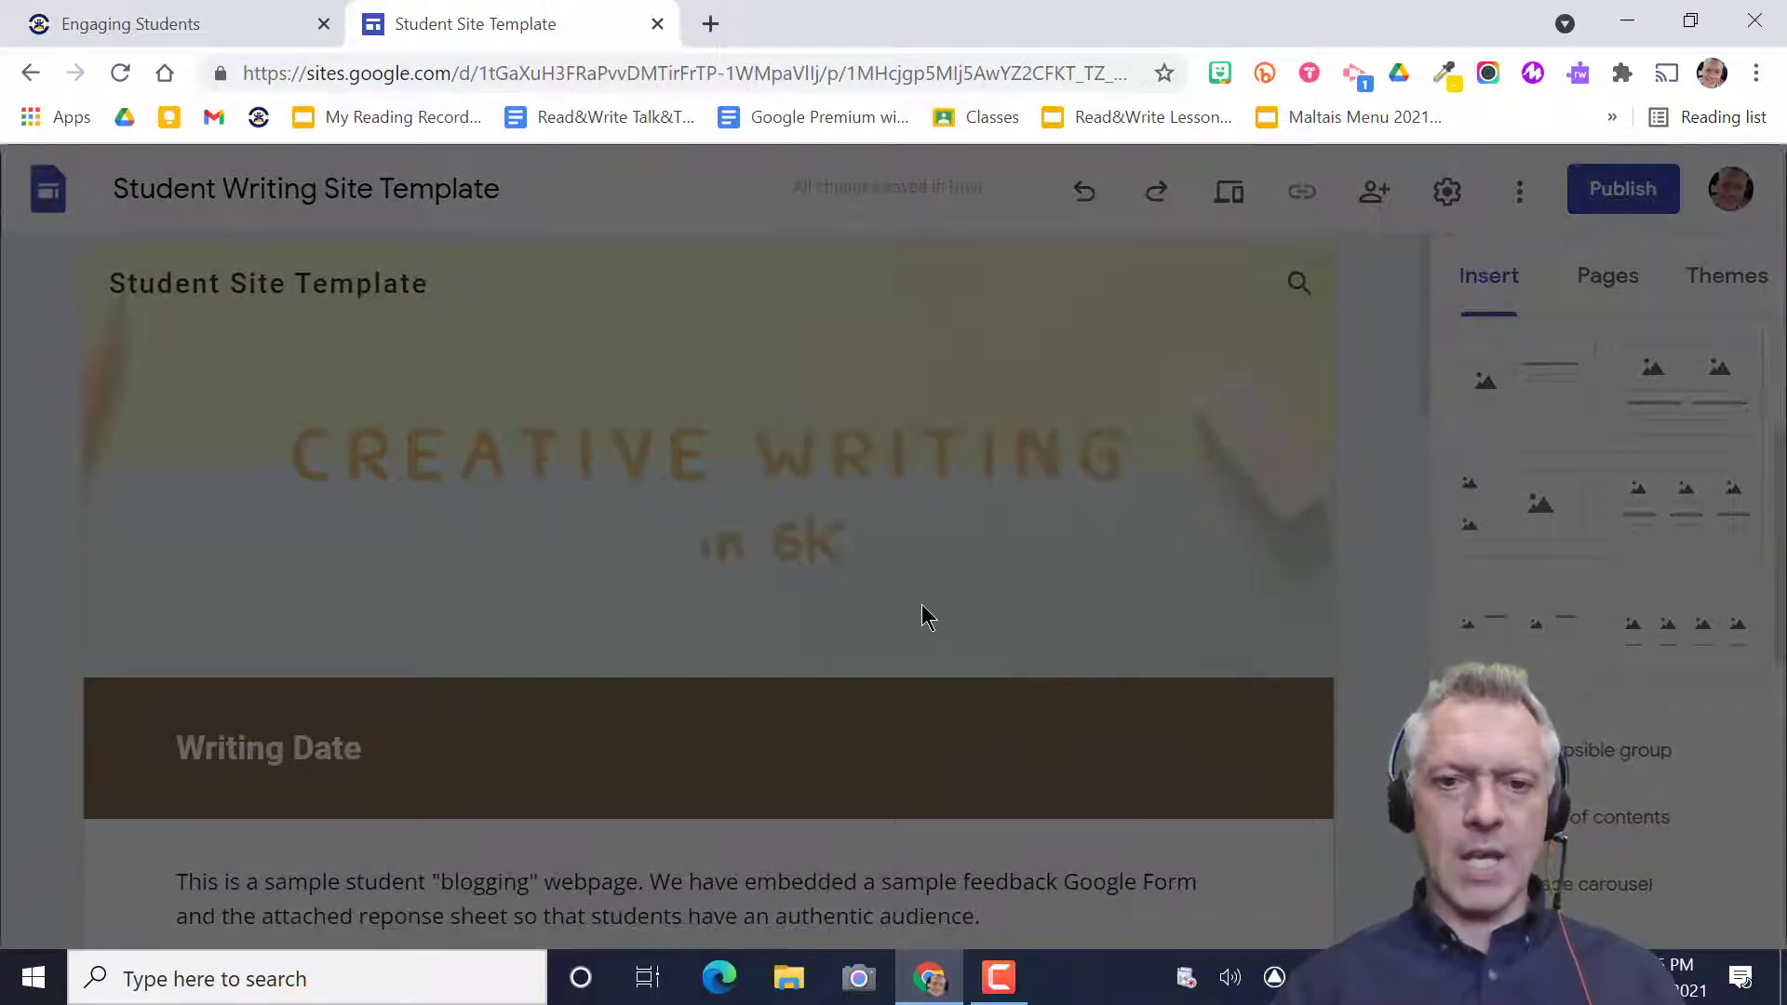
left_click(1374, 190)
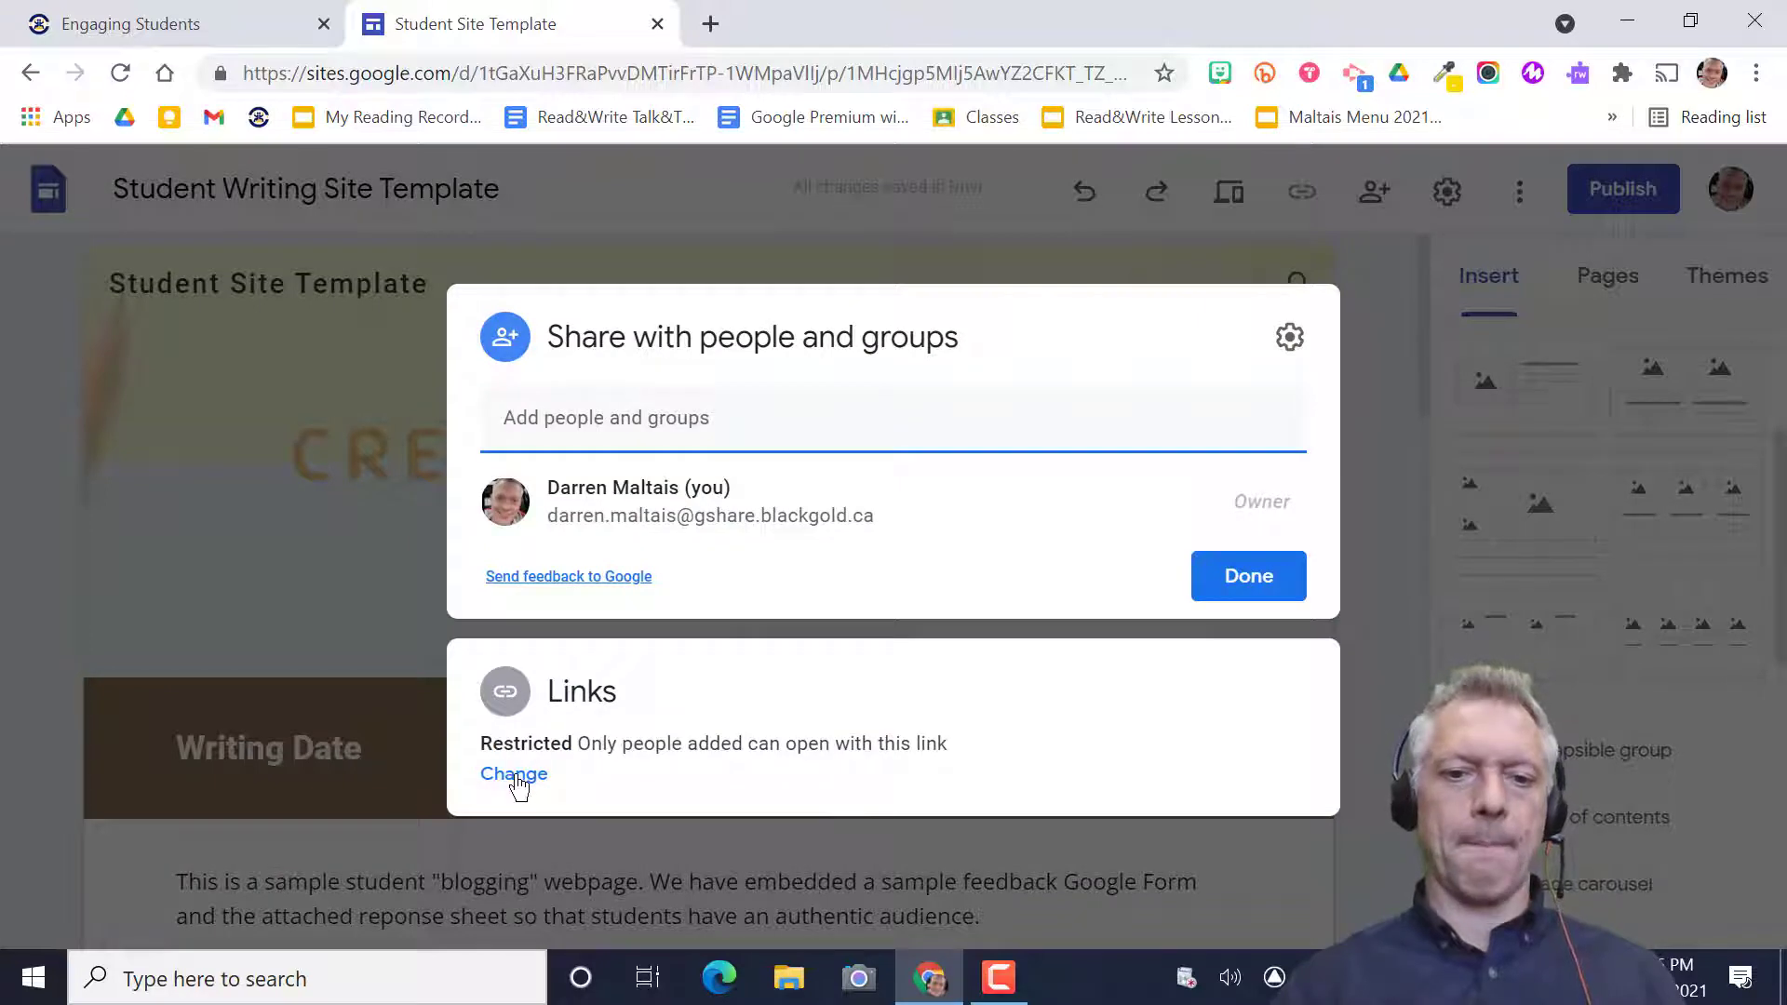
left_click(513, 773)
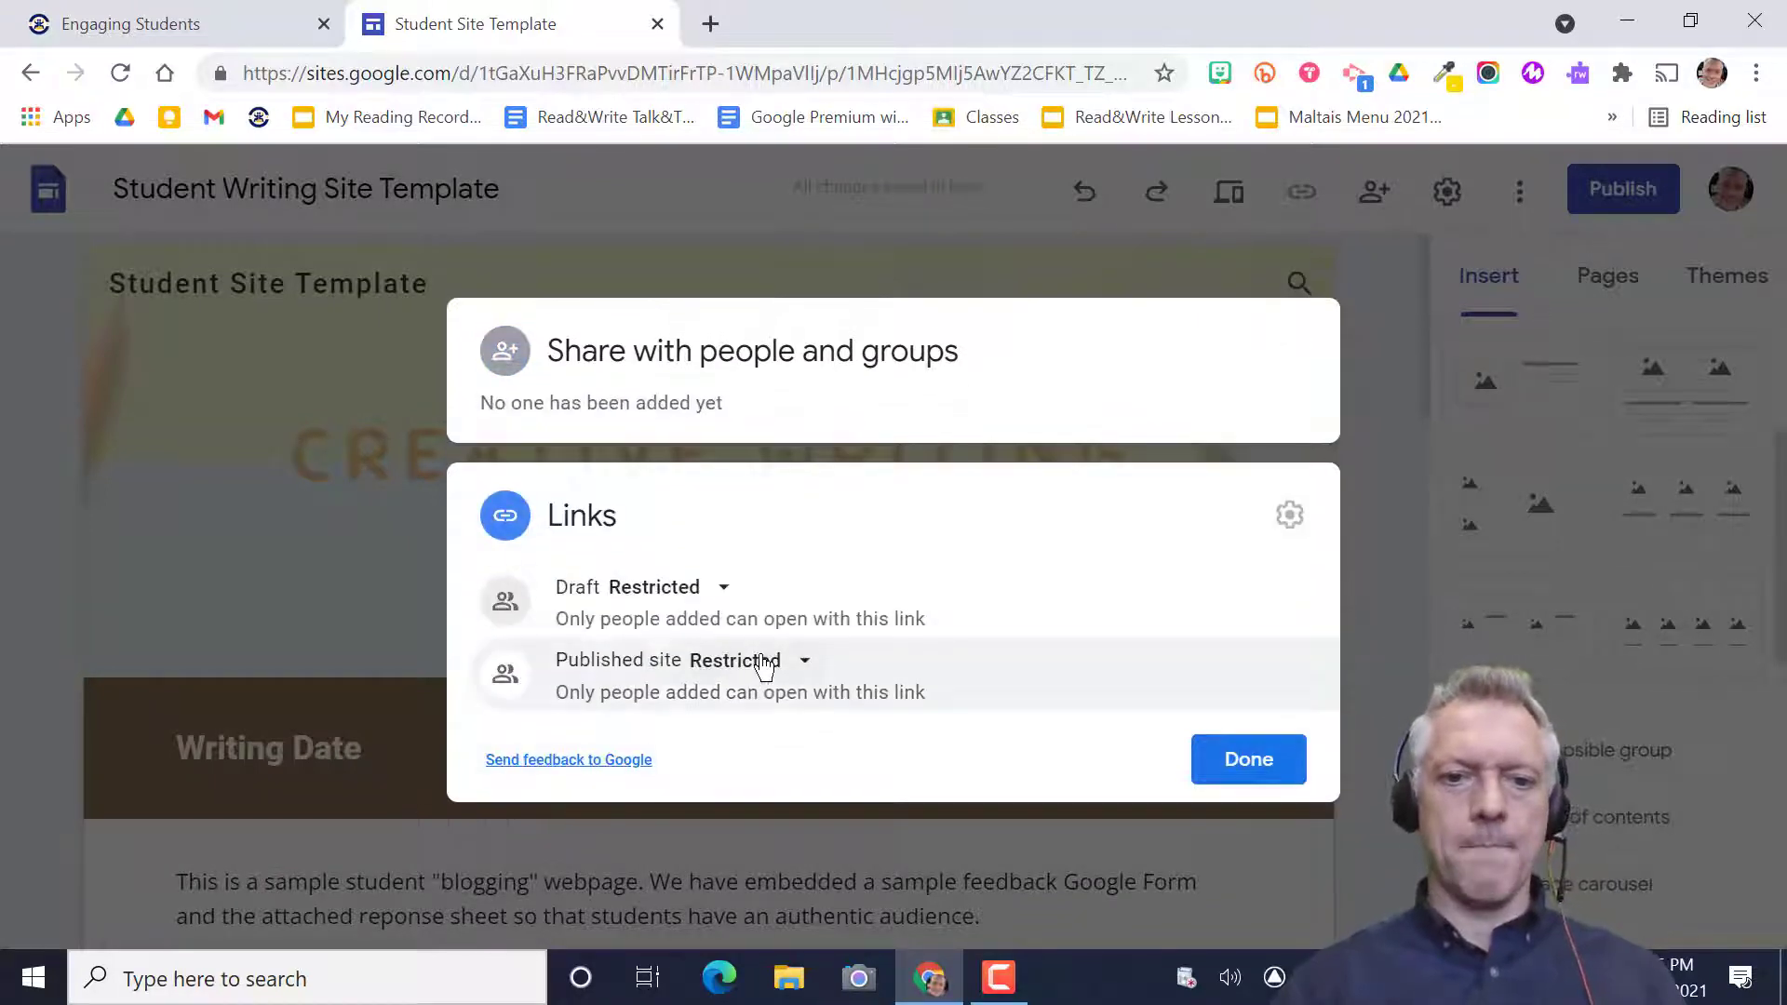
left_click(746, 660)
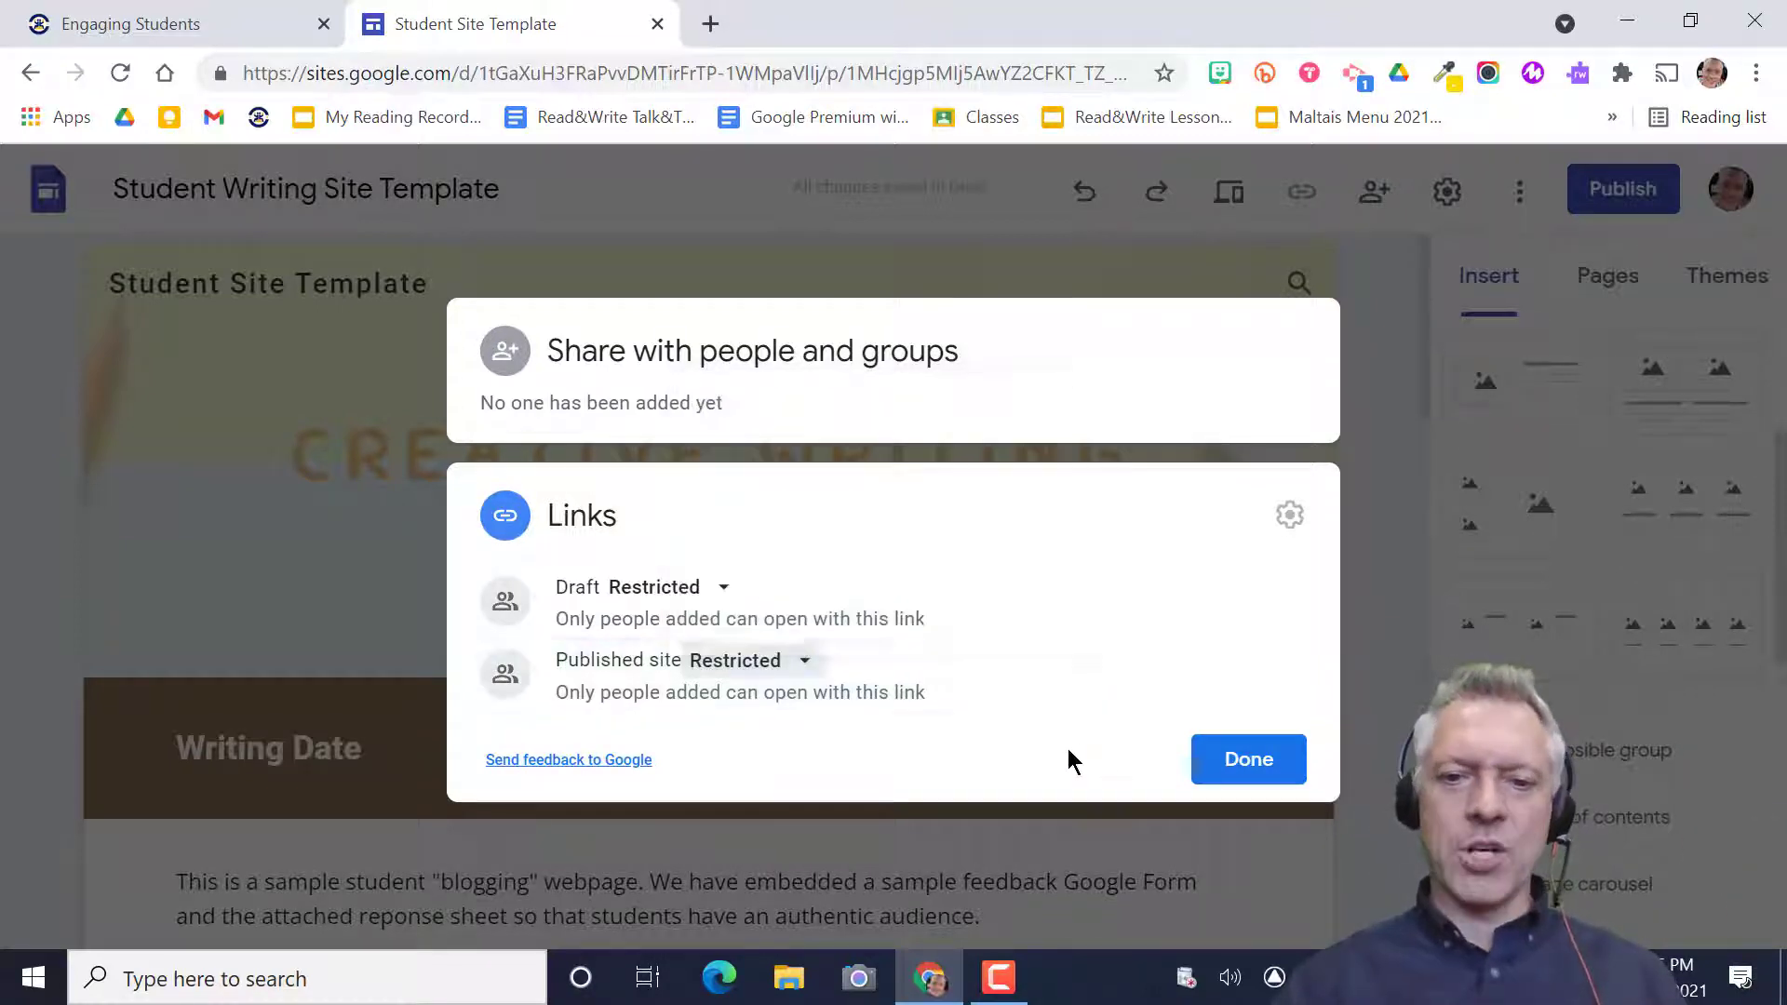
left_click(1247, 760)
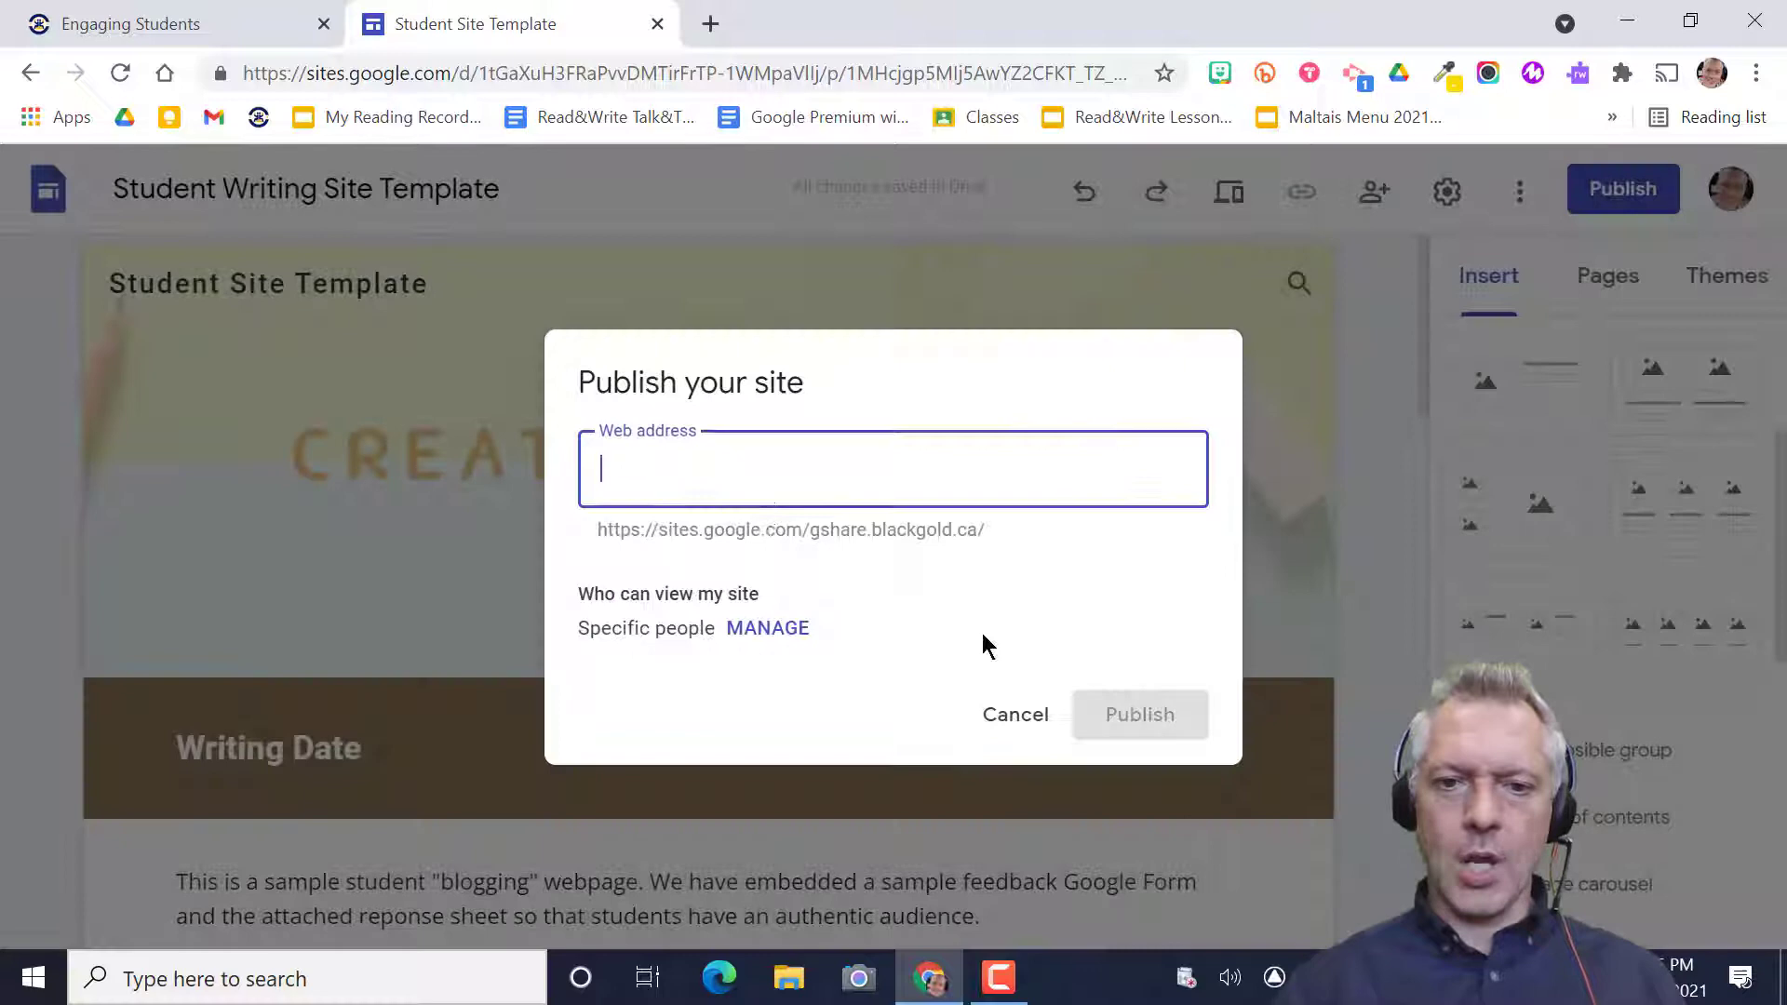
left_click(767, 628)
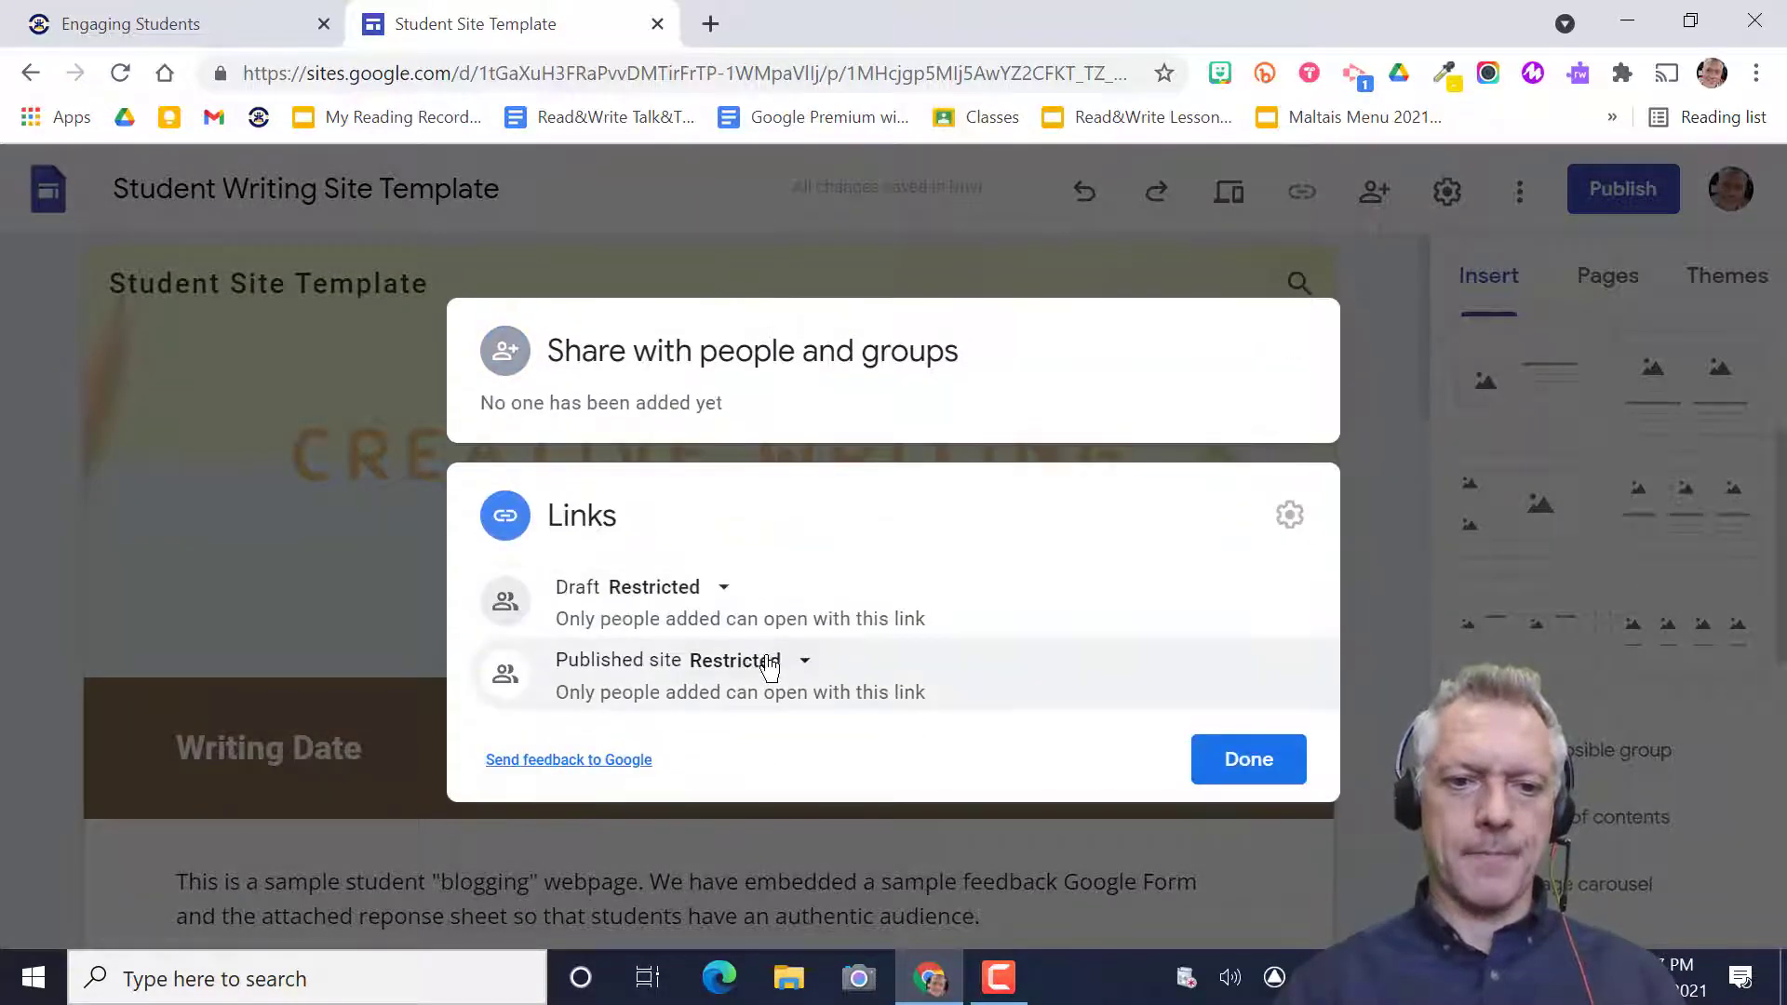
left_click(802, 661)
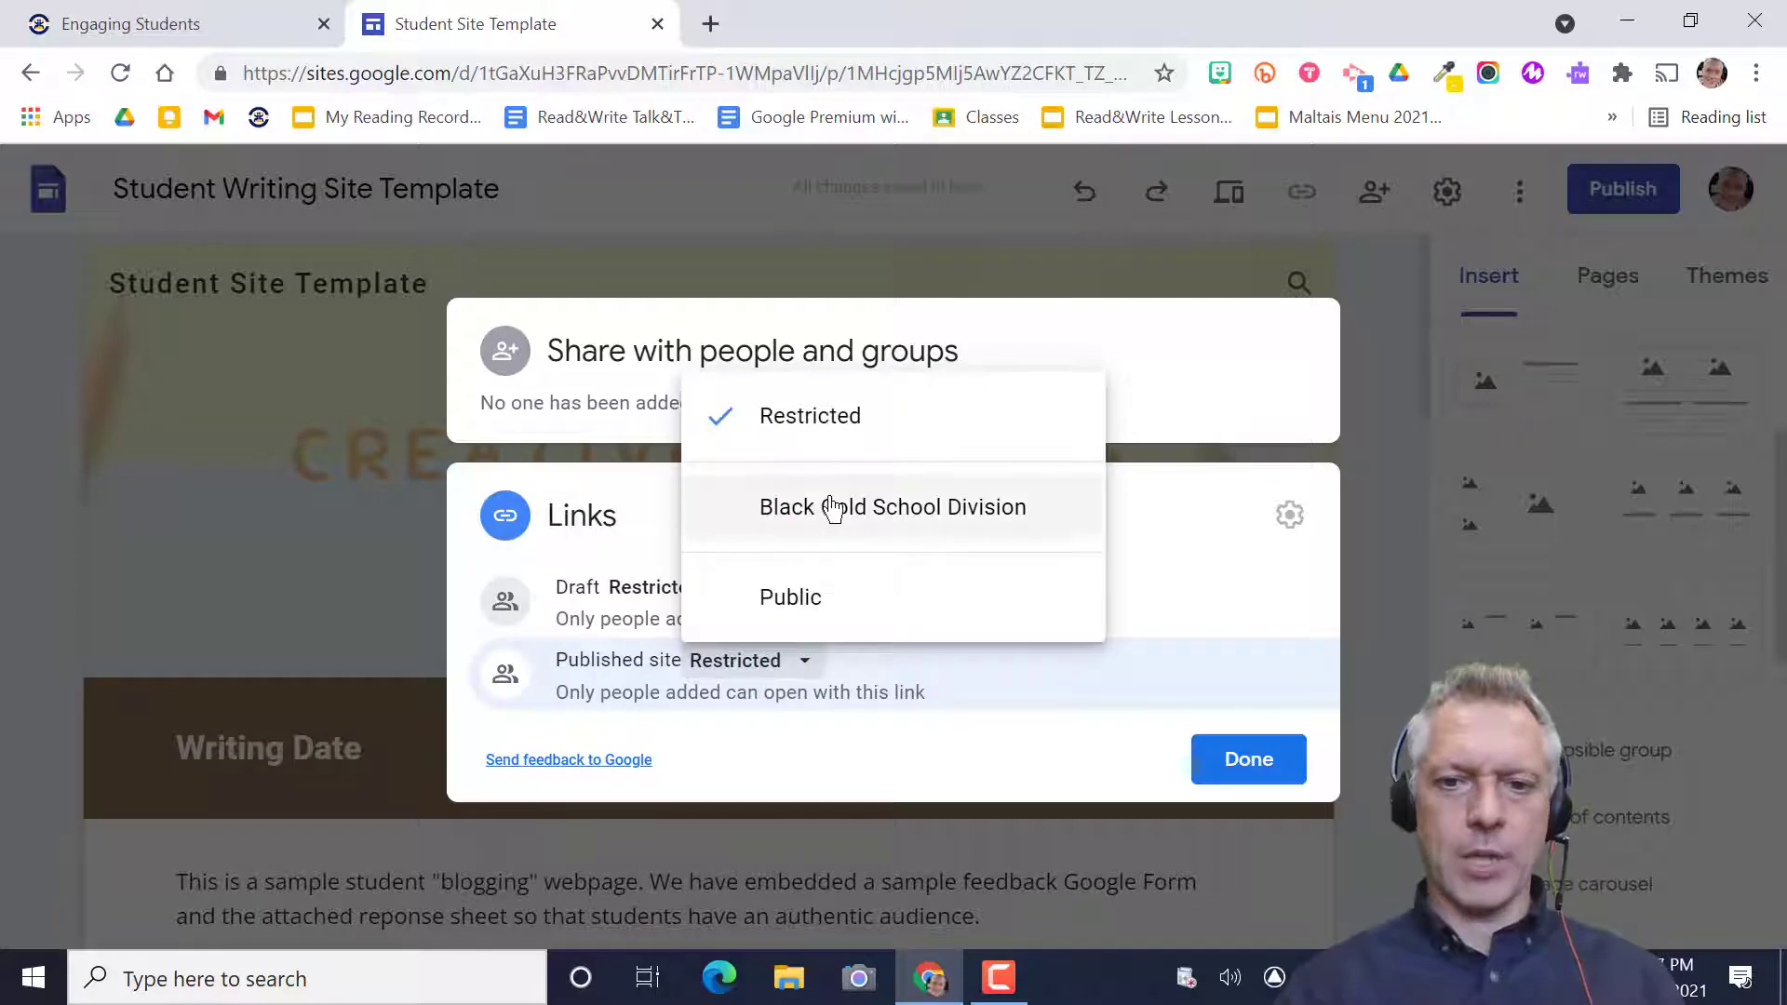
left_click(1247, 760)
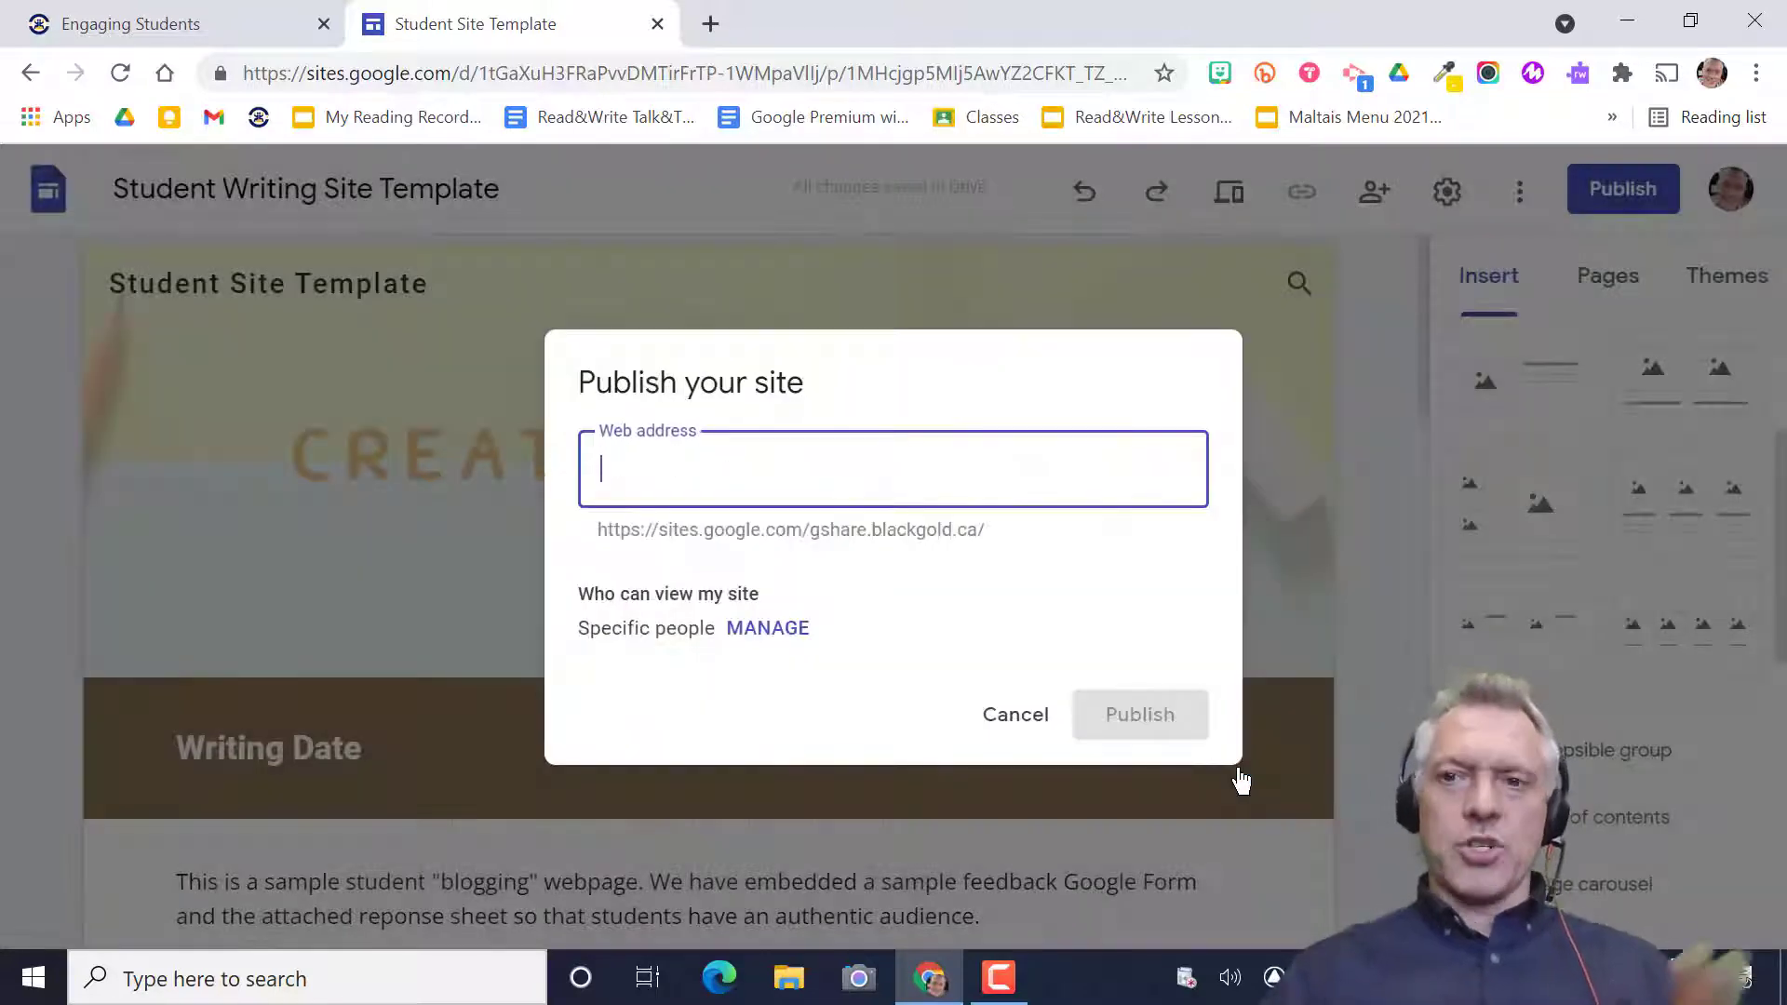
left_click(1014, 714)
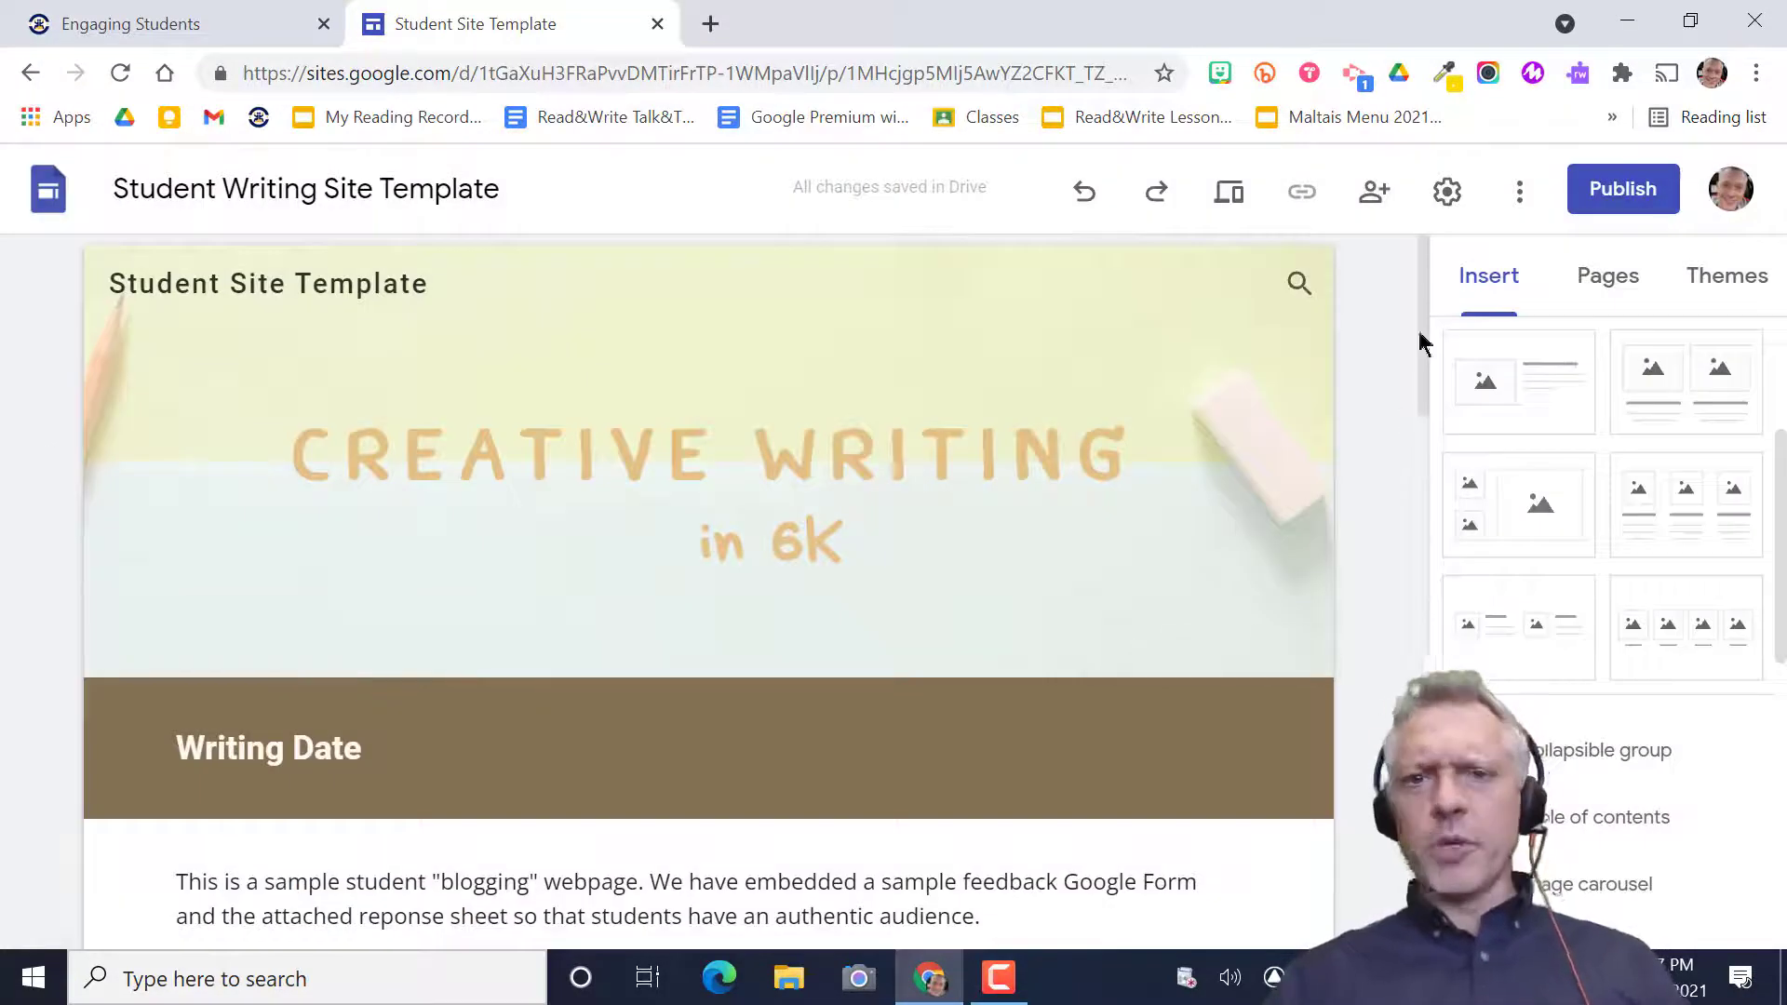
mouse_move(1624, 189)
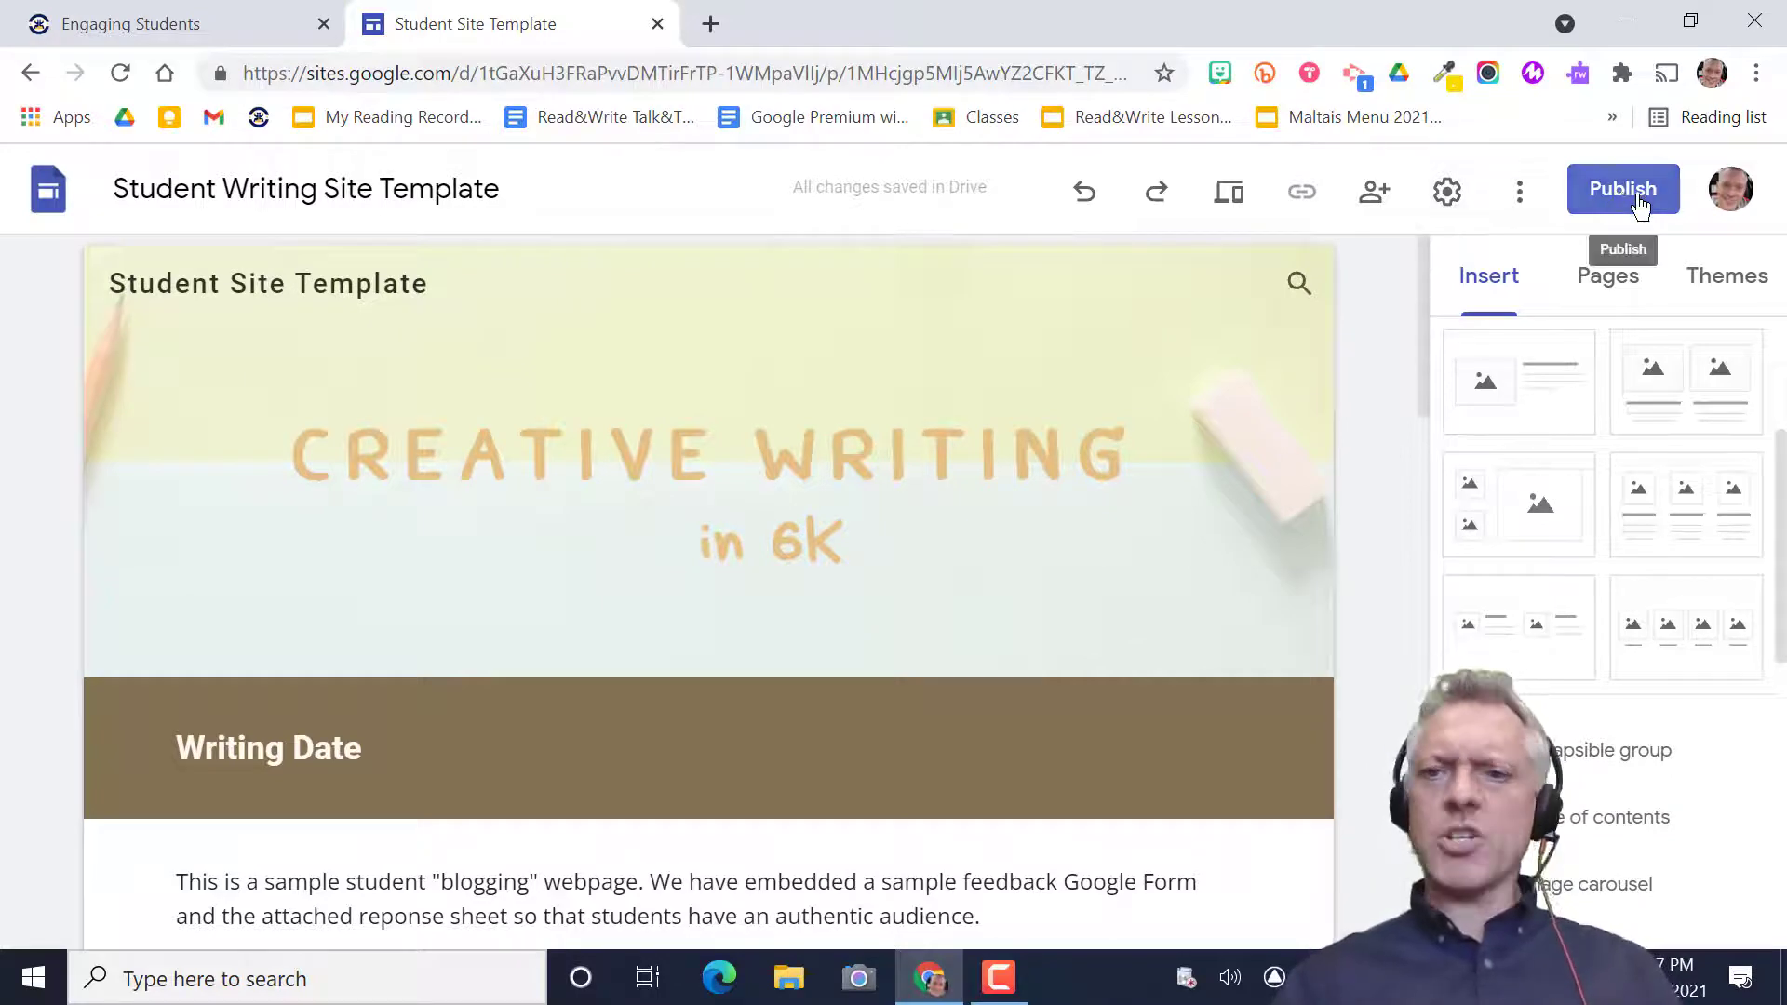
- Publish the site at testsite22, viewable by anyone at Black Gold School Division
left_click(1621, 189)
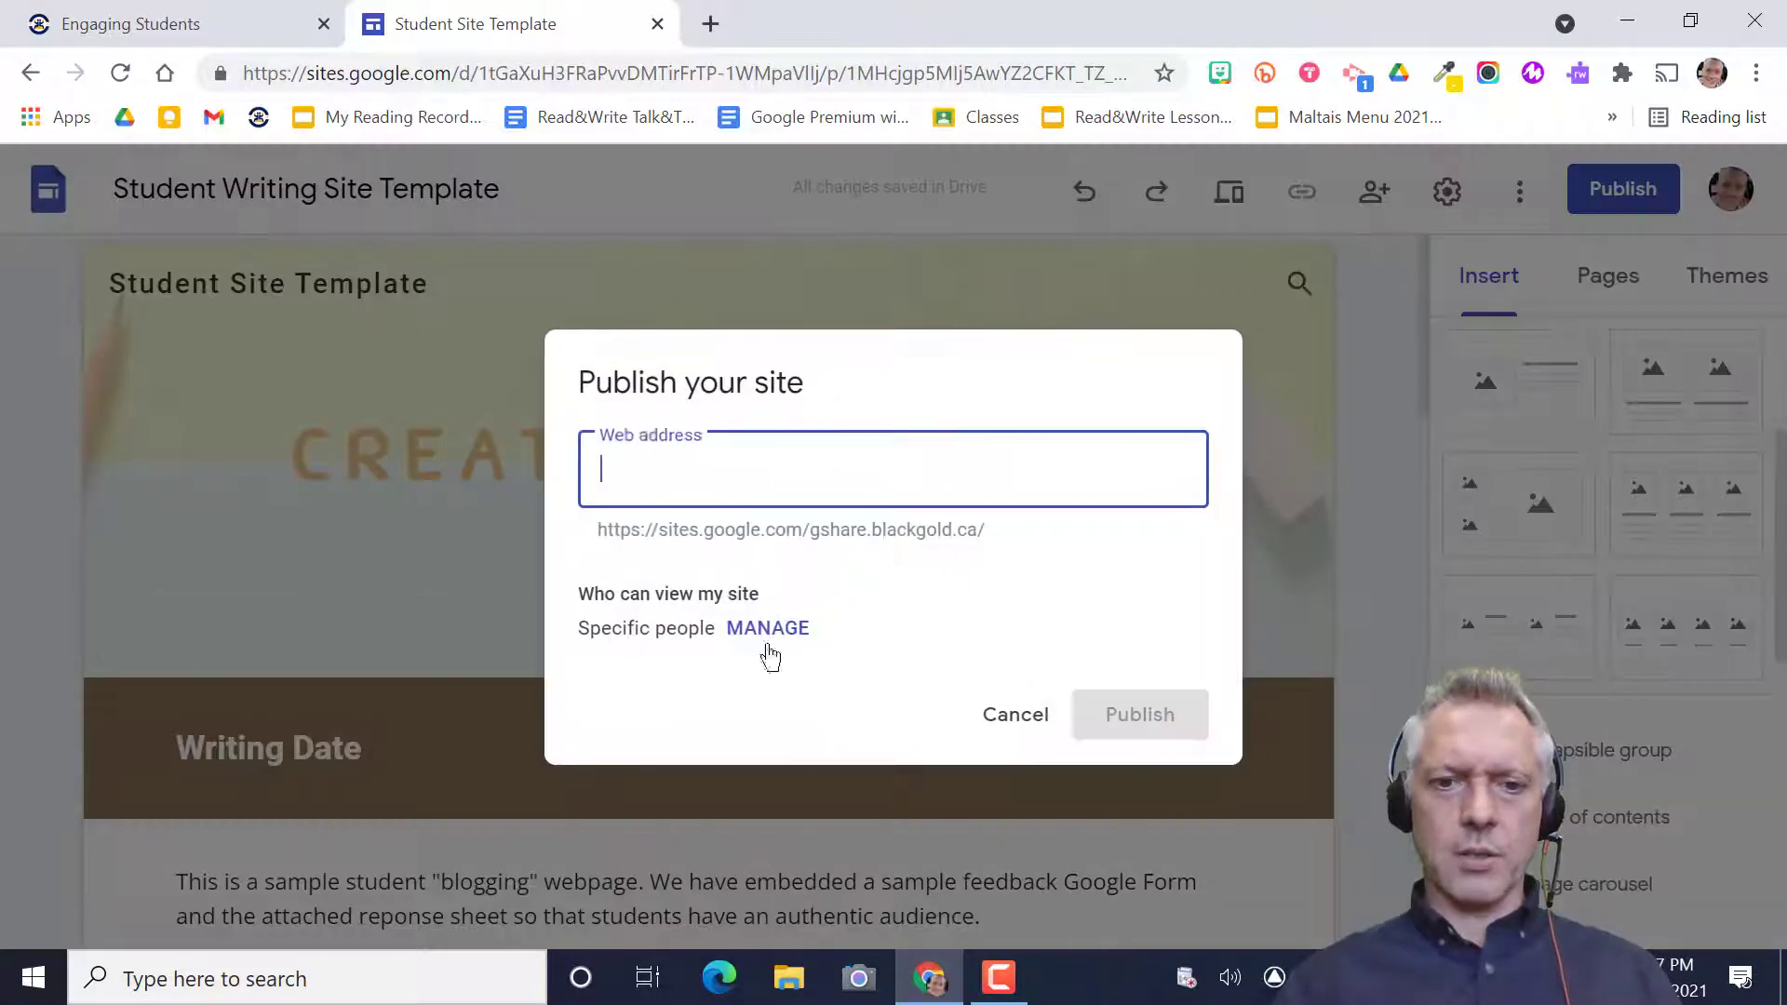
left_click(767, 628)
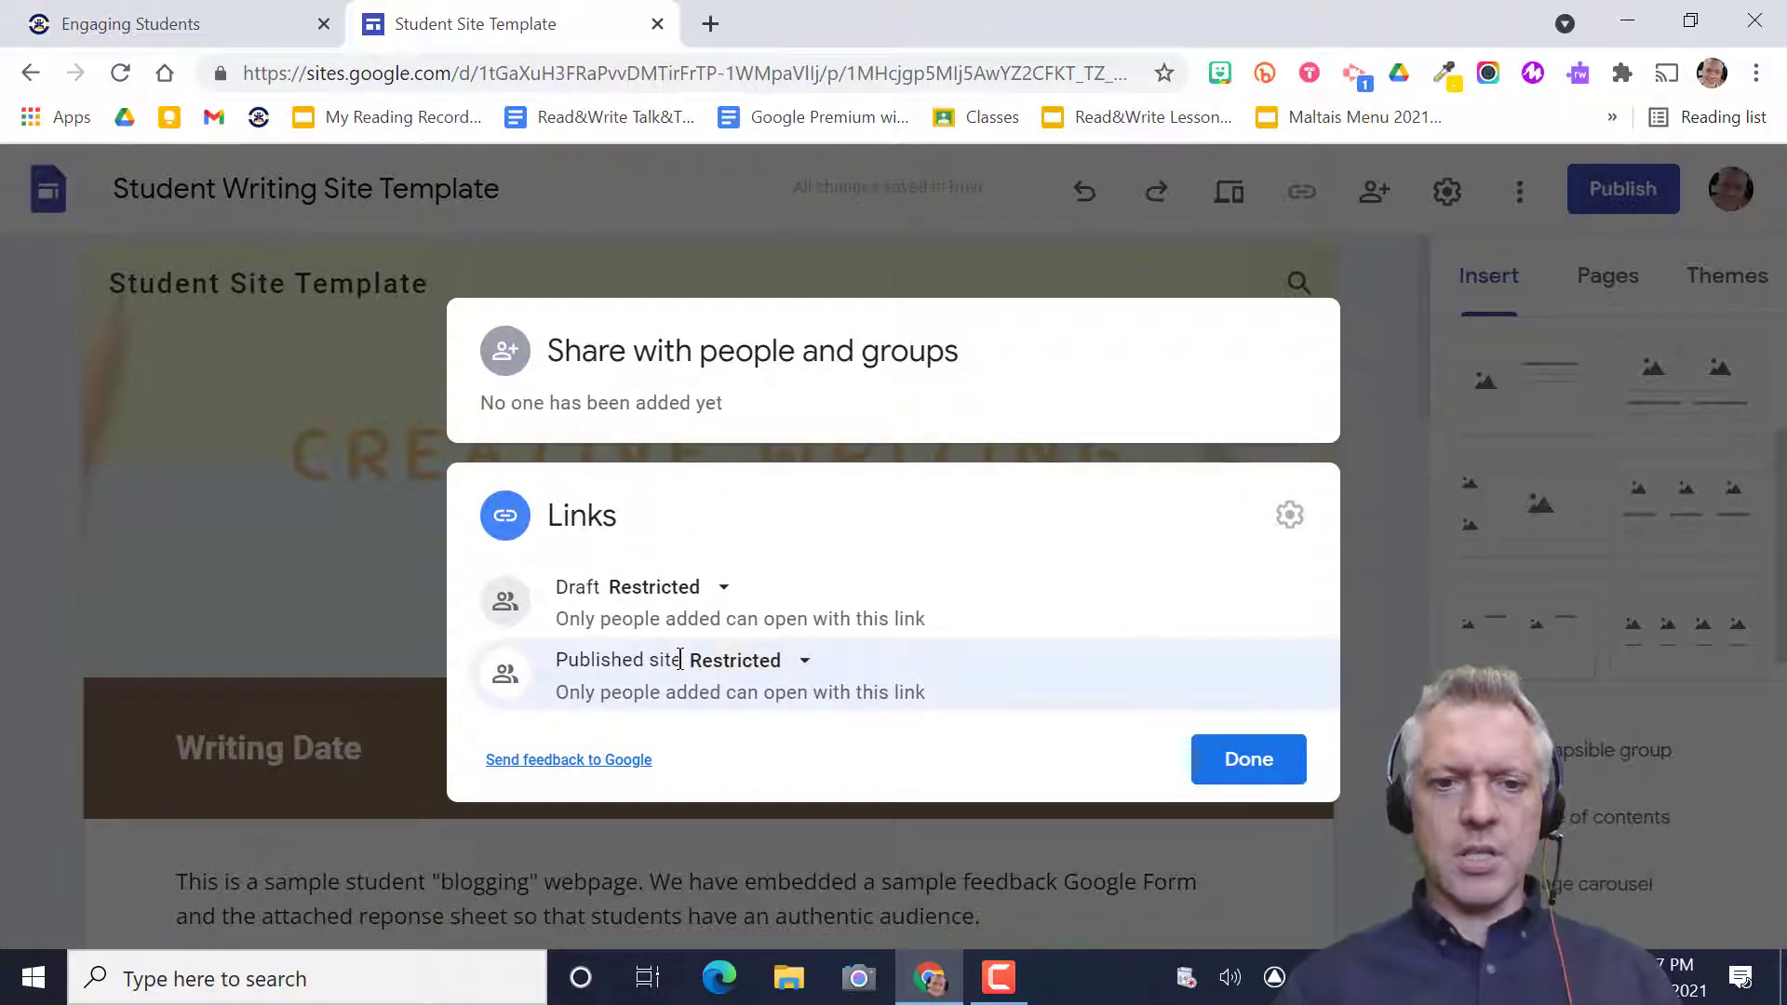
left_click(803, 660)
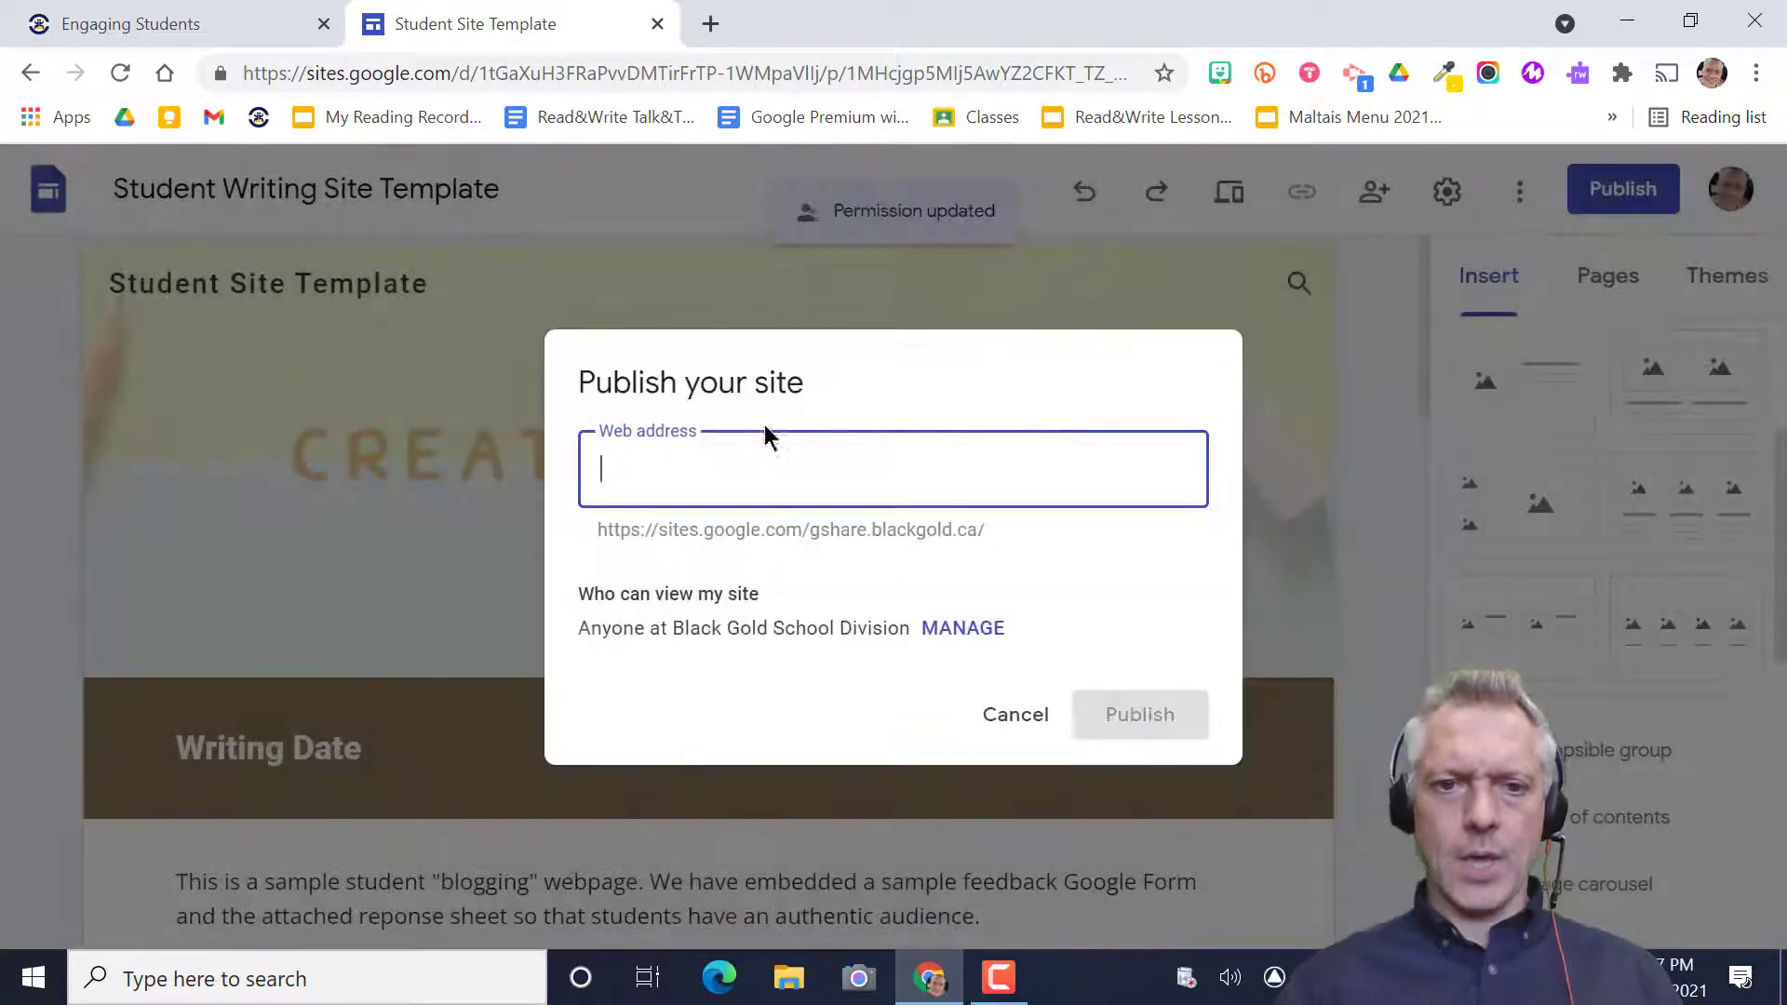
type("testt")
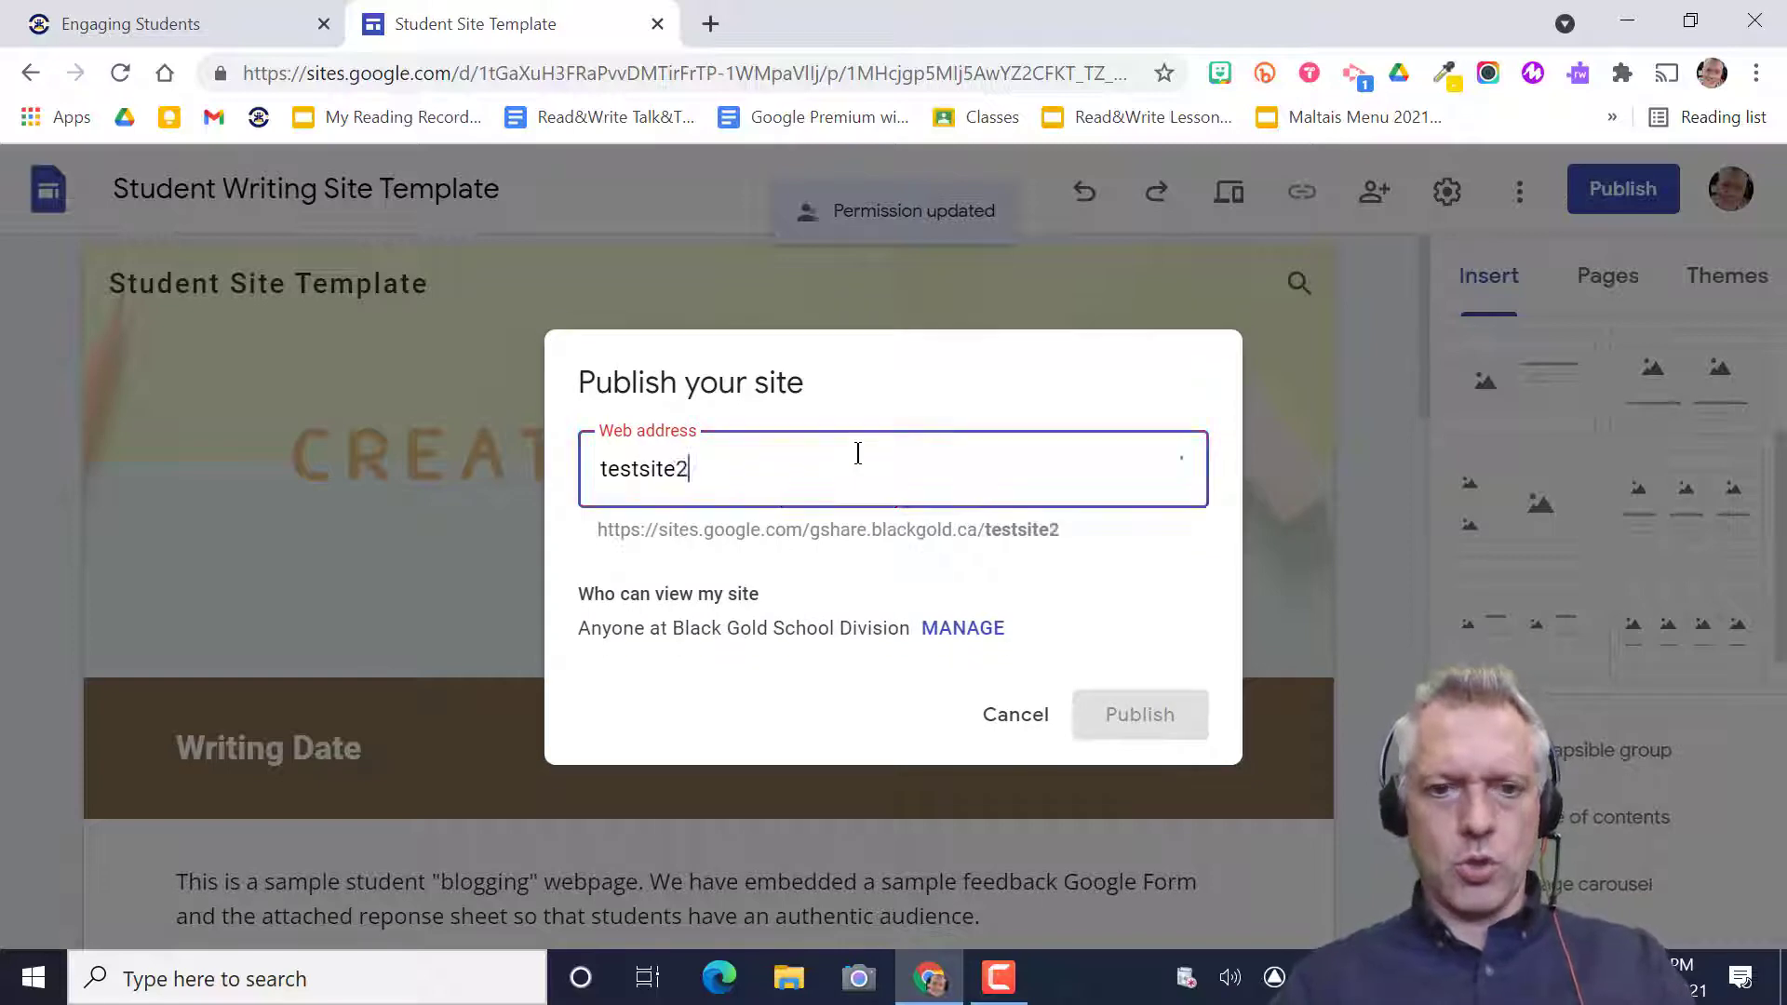
left_click(1134, 715)
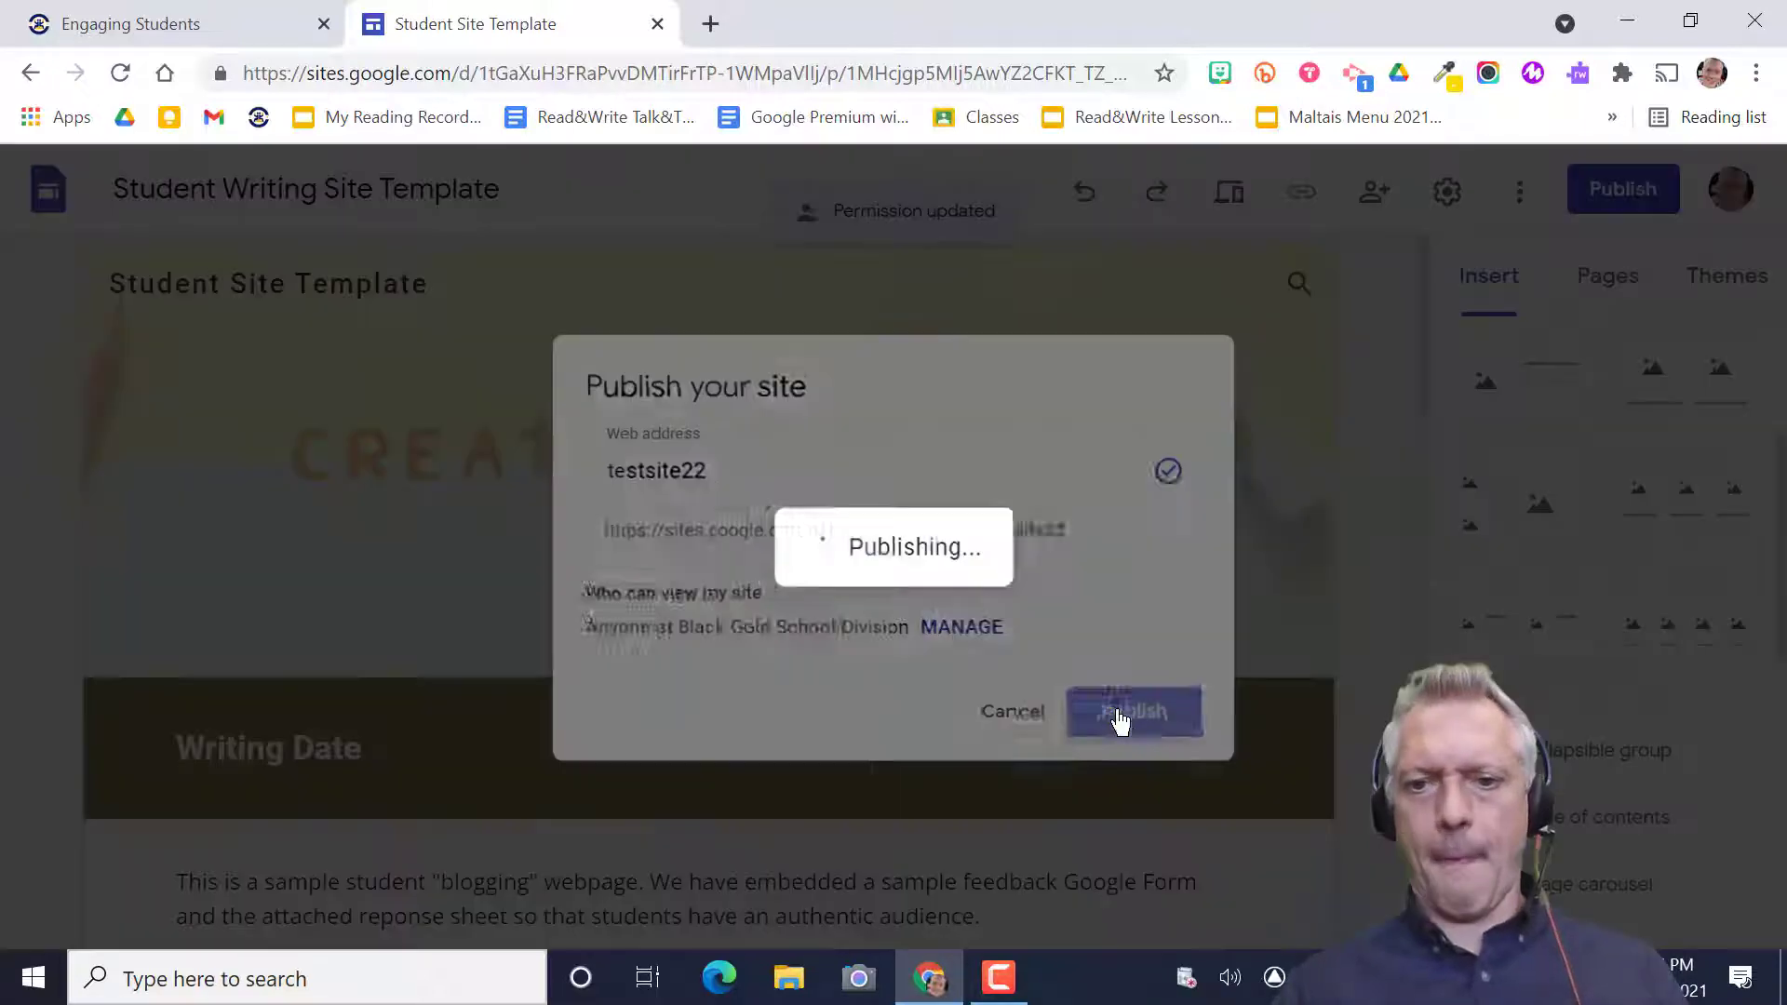
left_click(1133, 710)
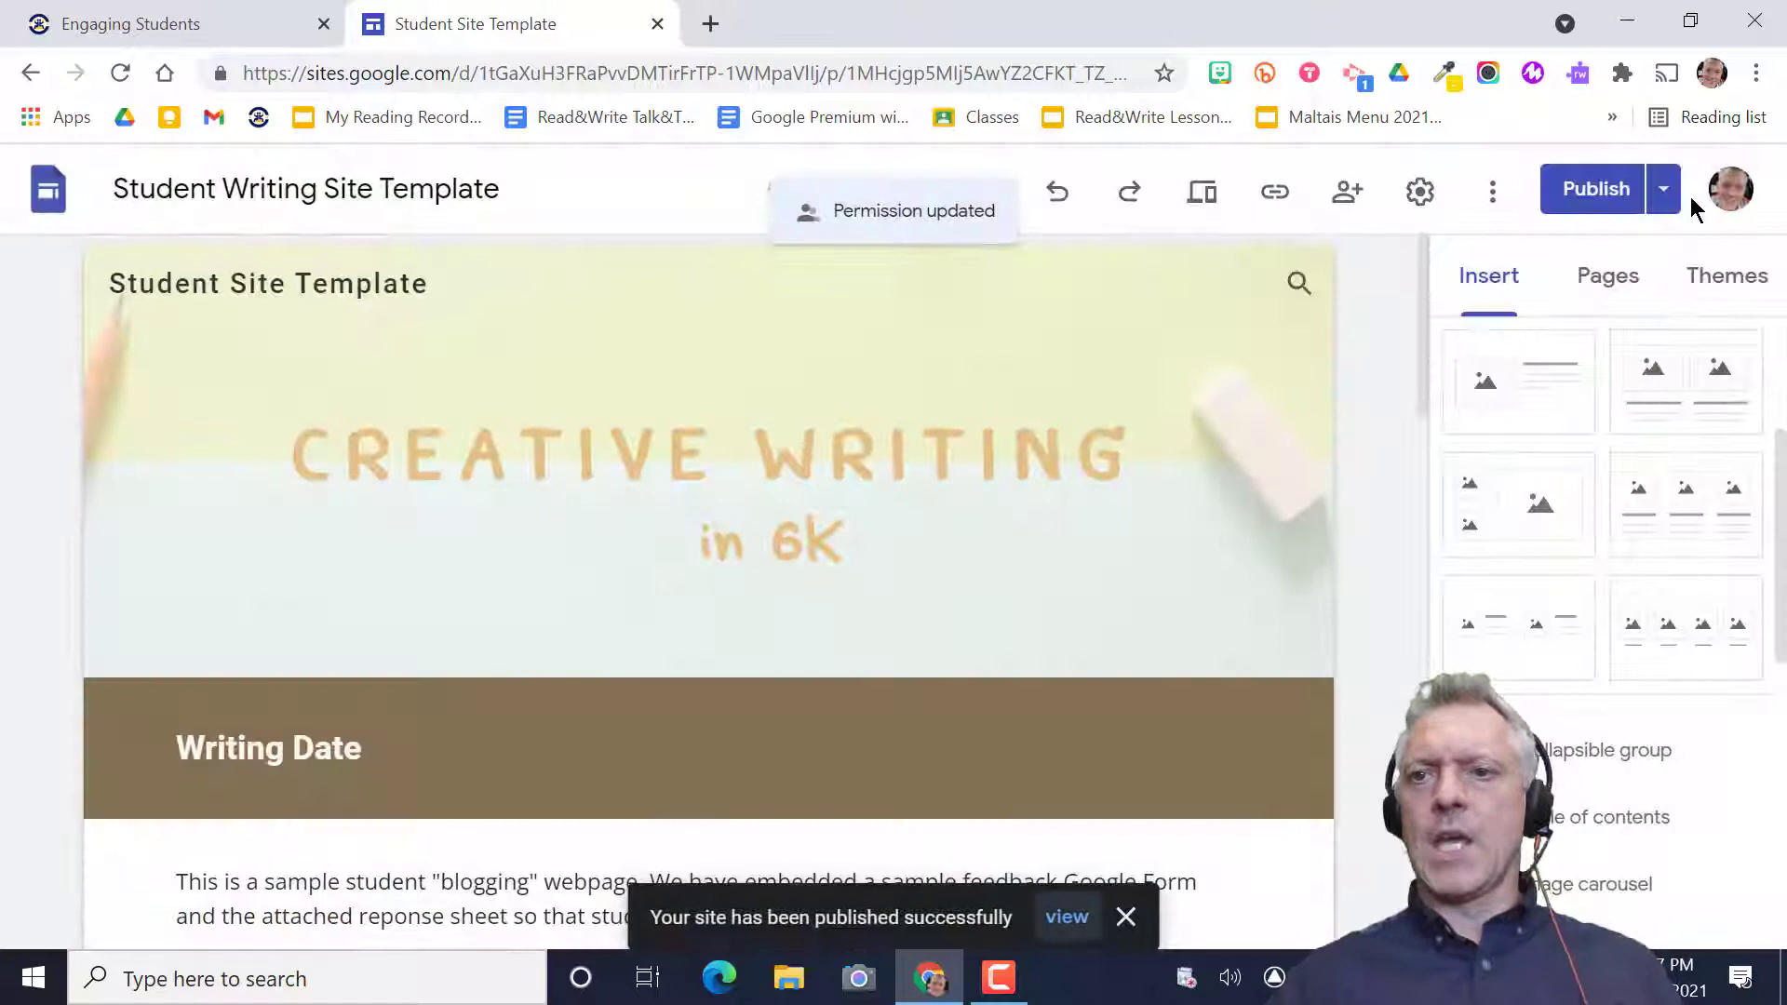
- View the published testsite22 site, scroll through it, then return to the editor
left_click(1663, 189)
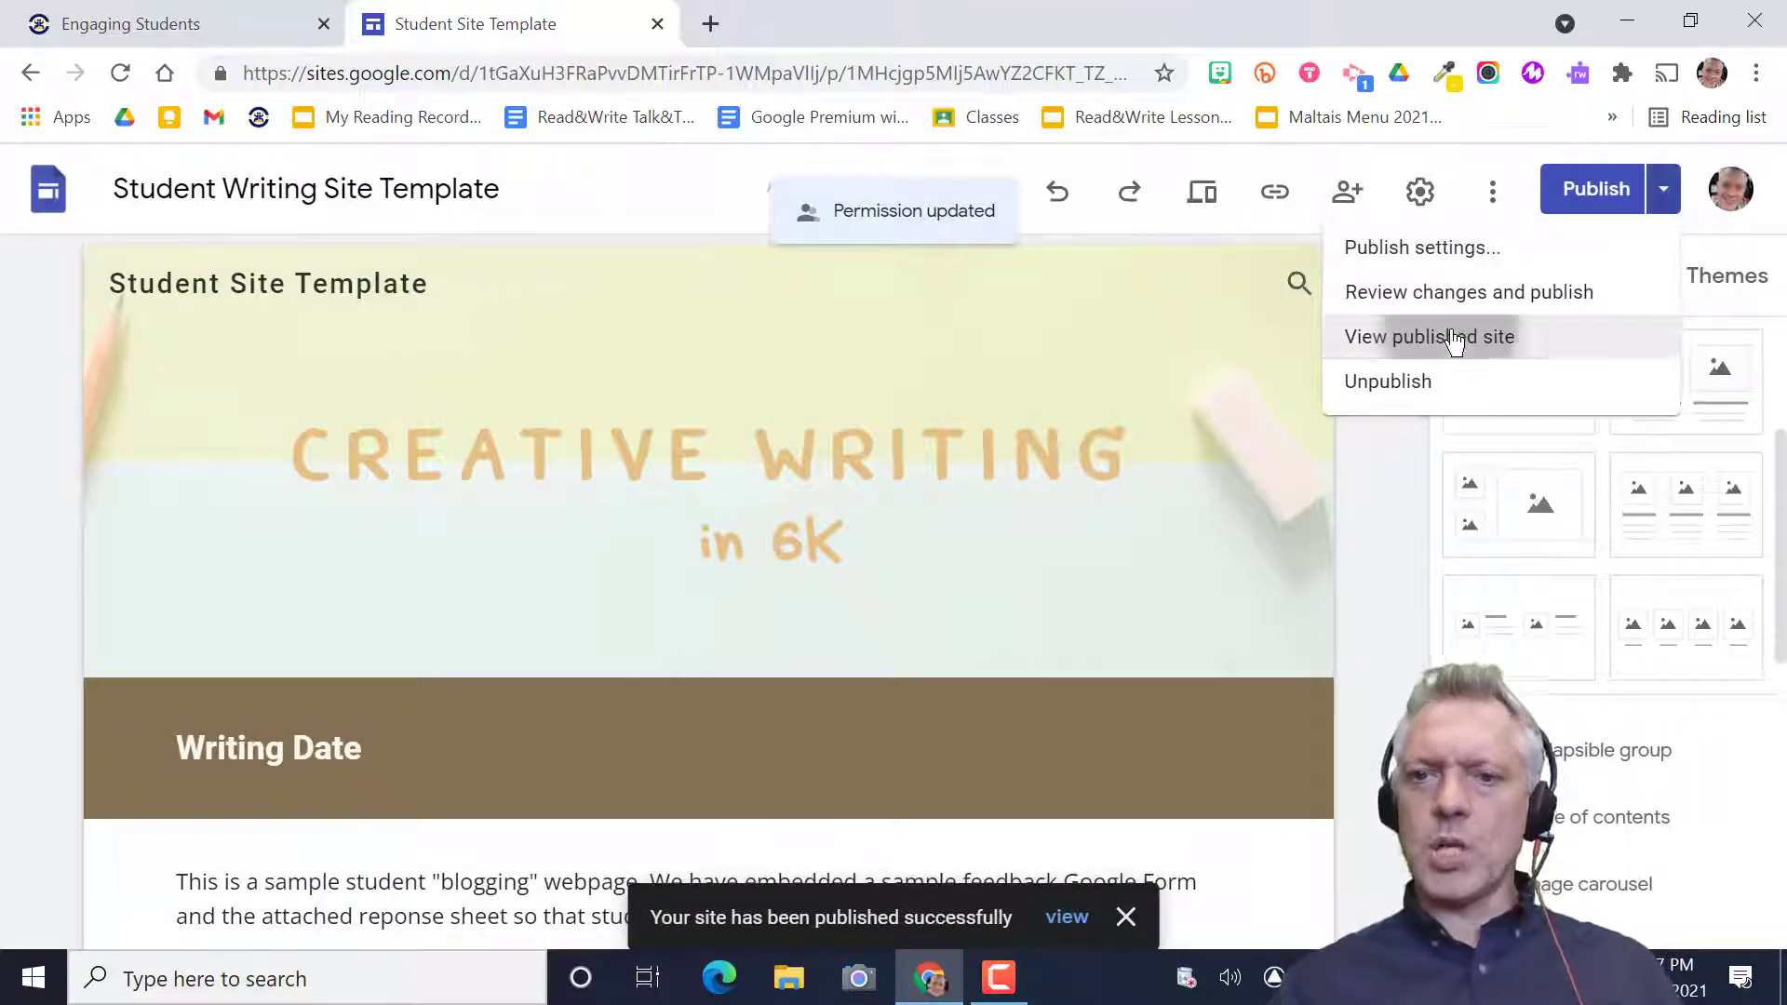
left_click(1428, 336)
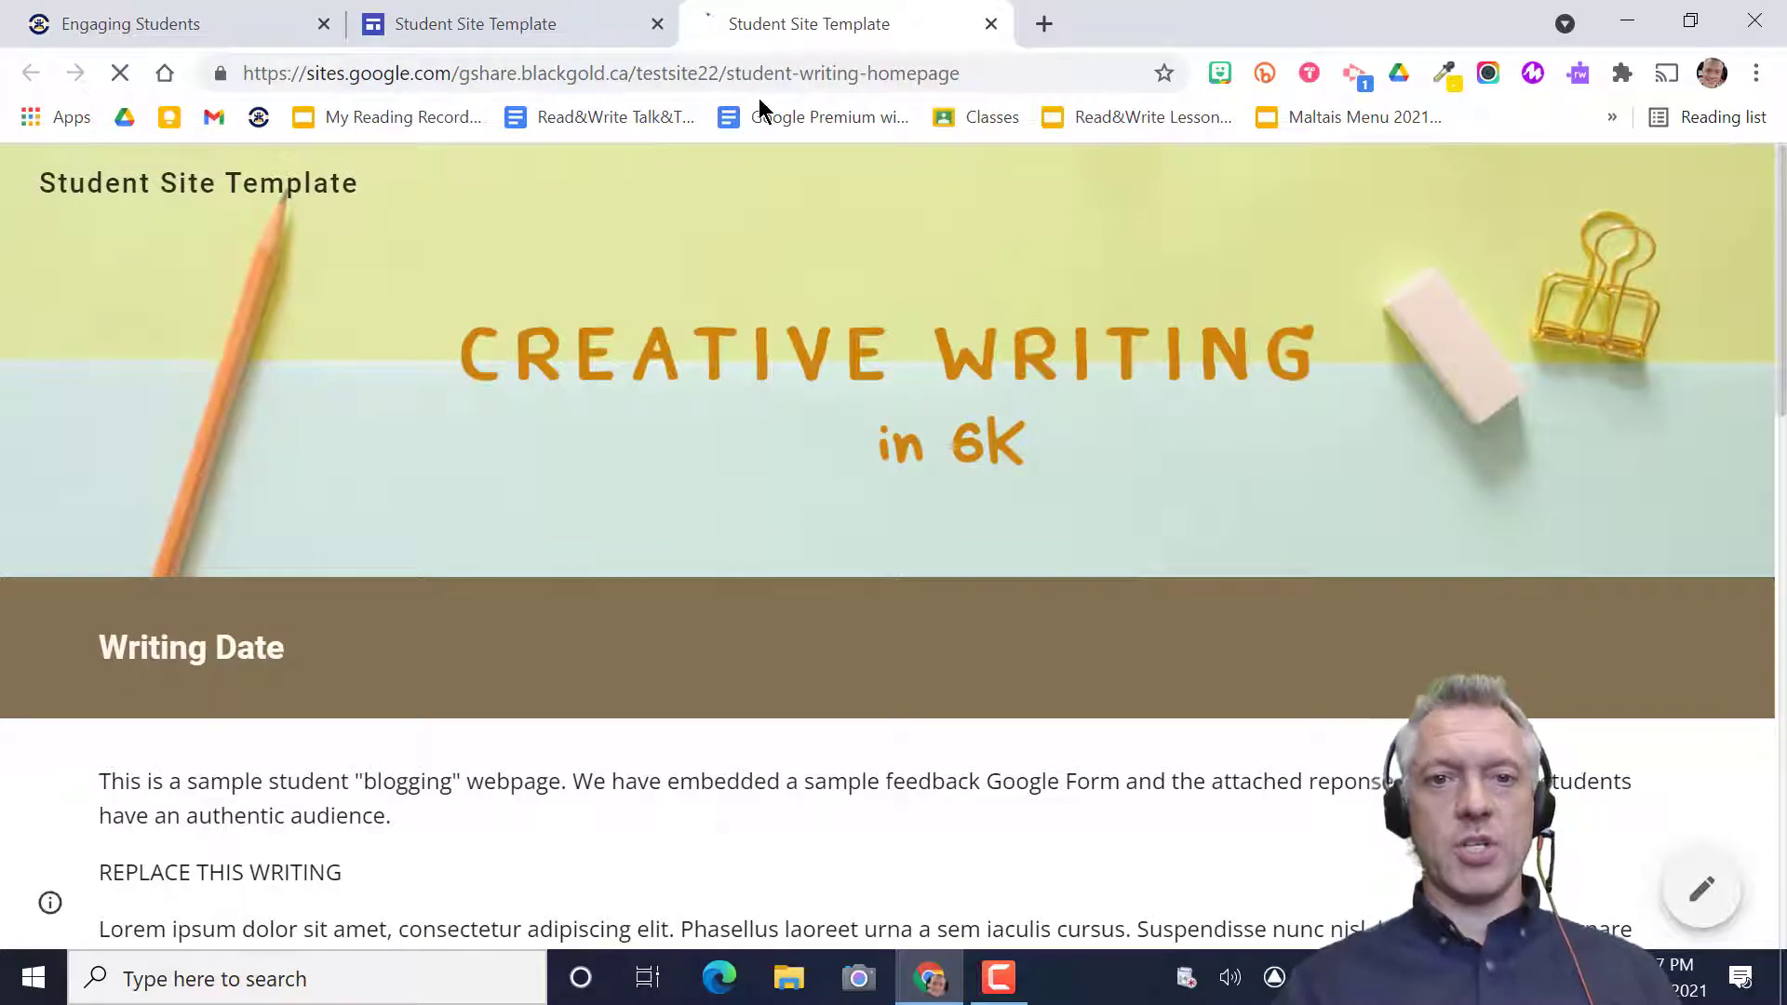
left_click(593, 73)
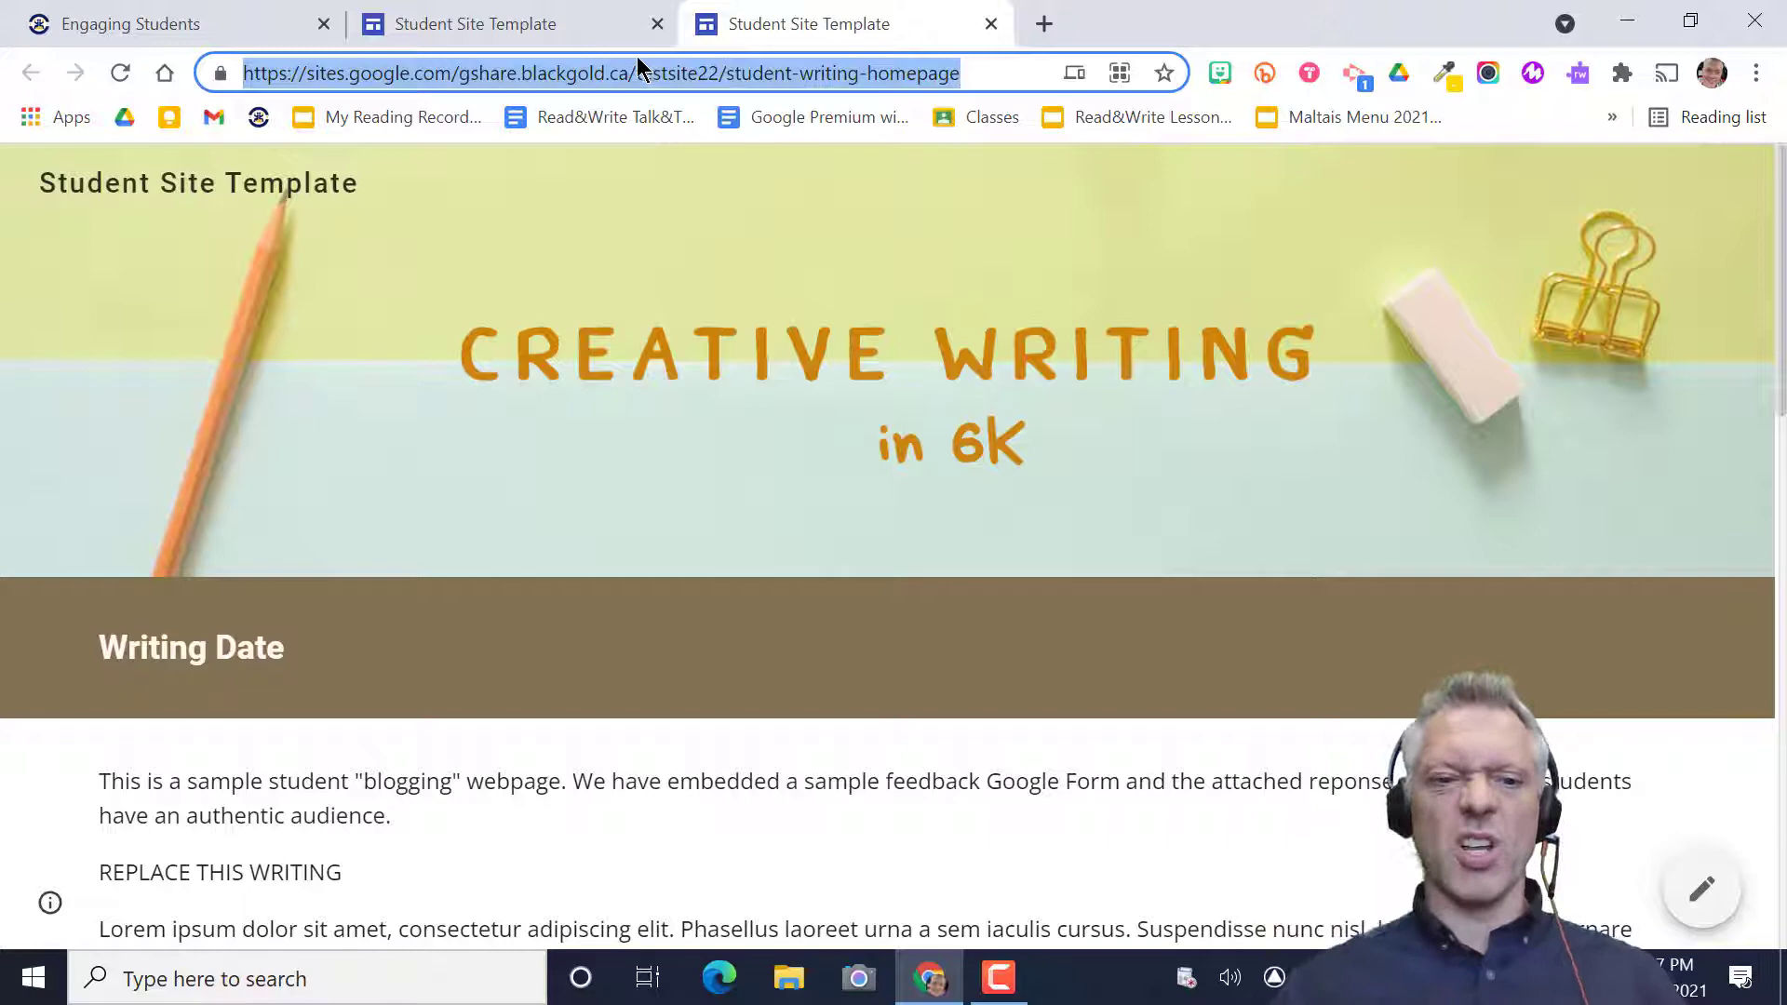
scroll("down", 3)
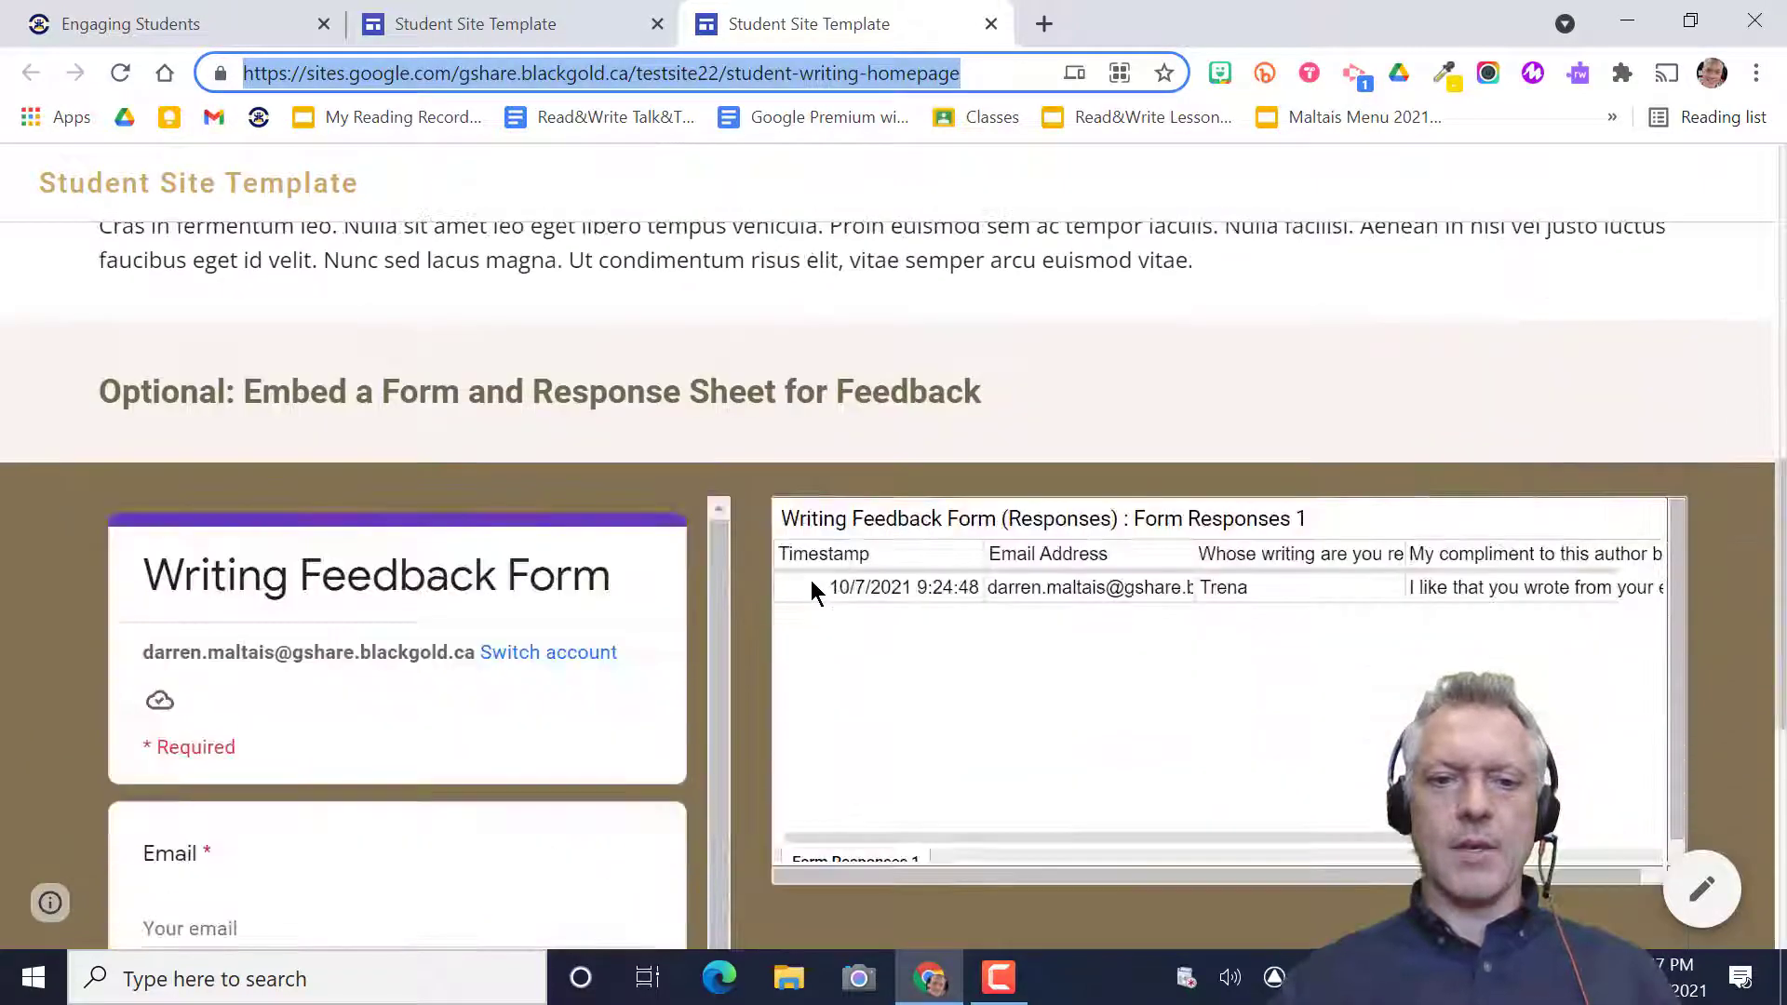
scroll("up", 3)
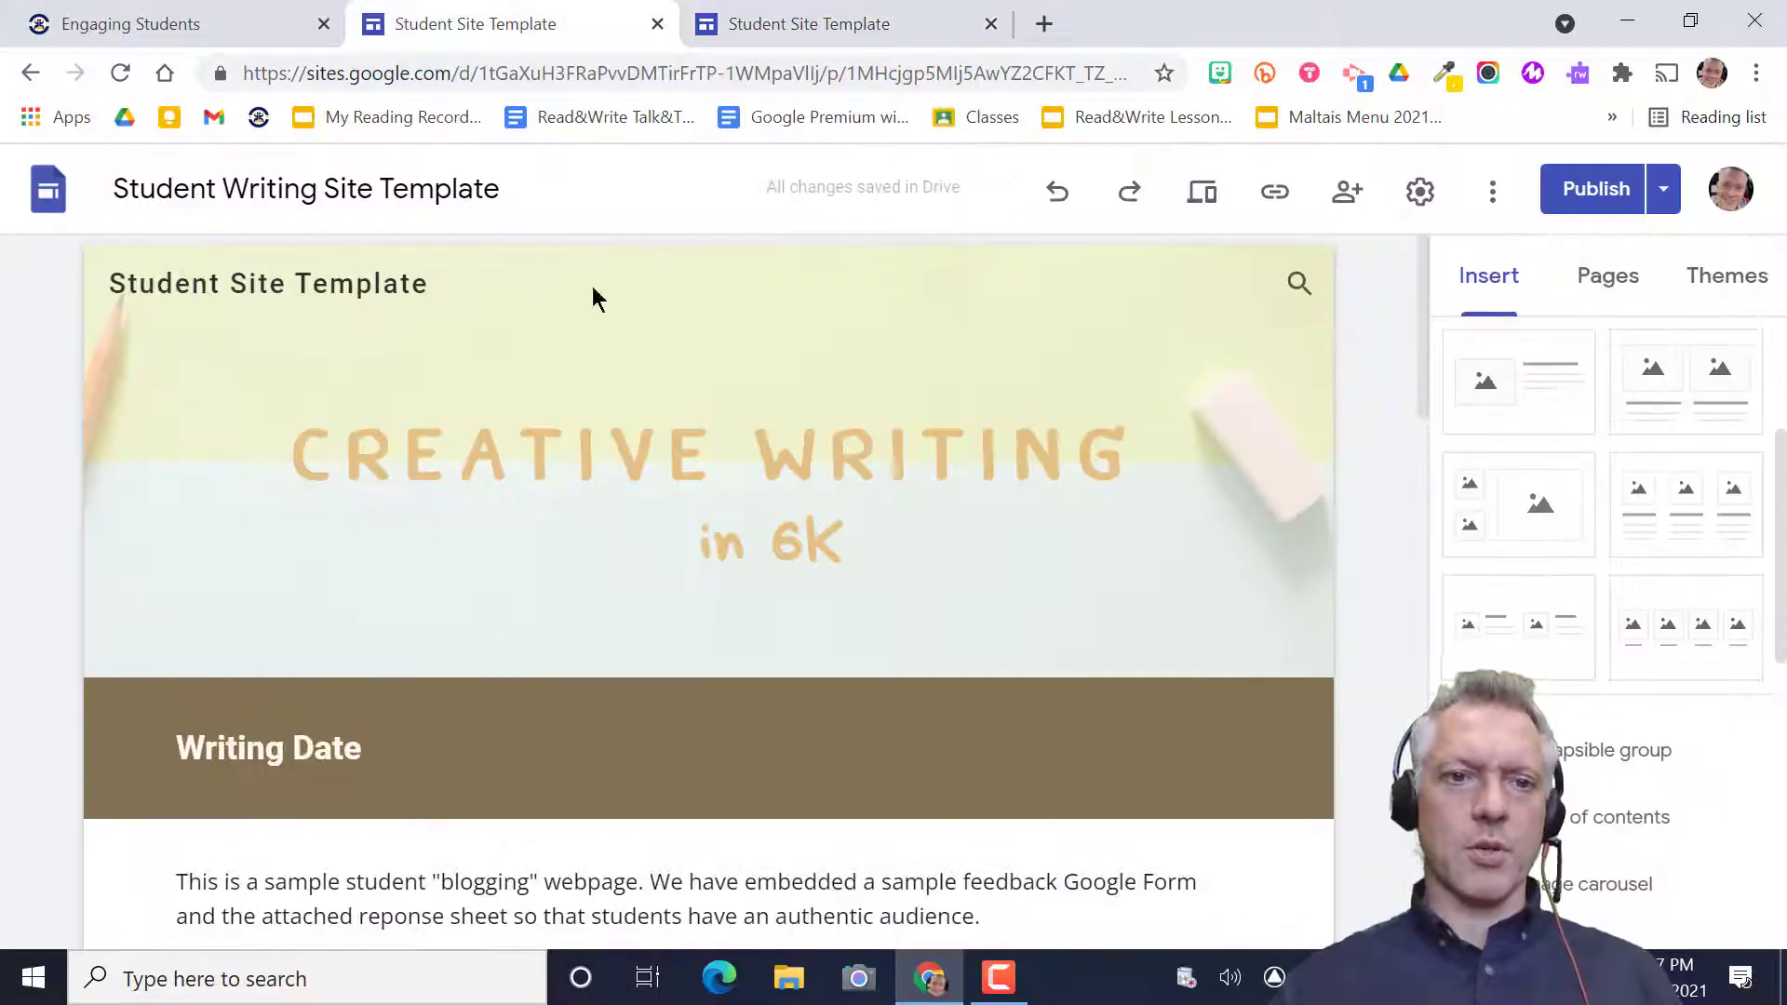
left_click(47, 189)
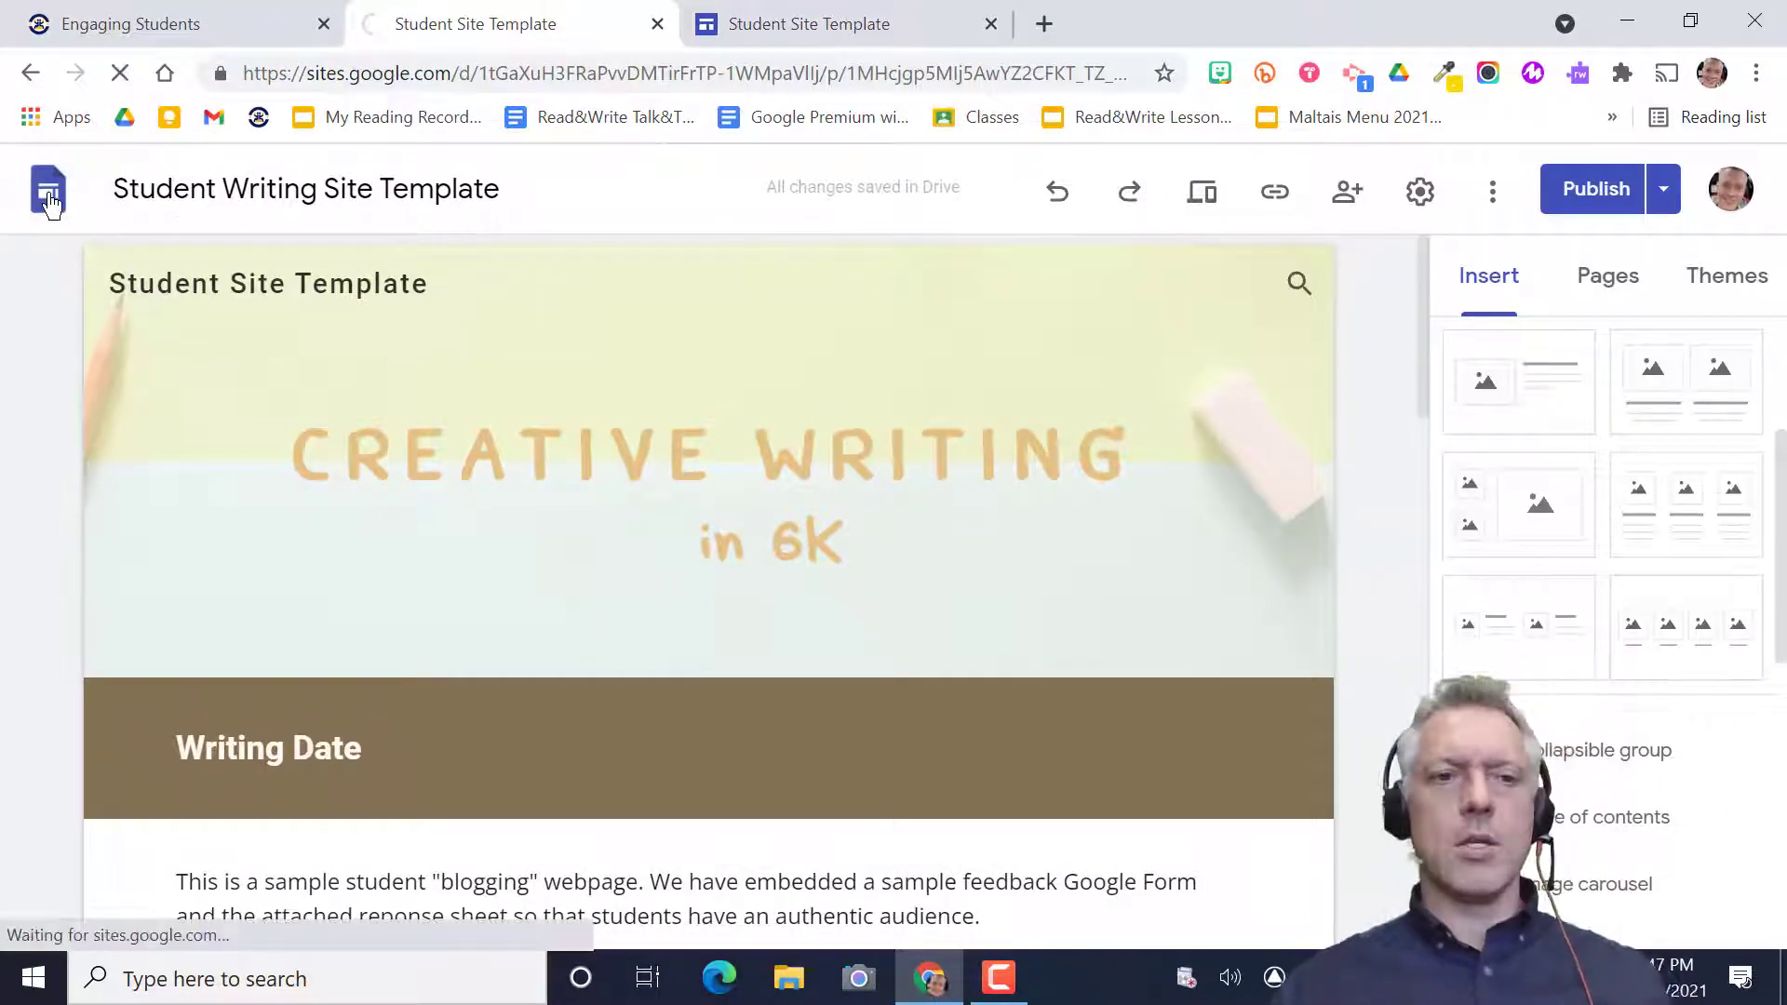